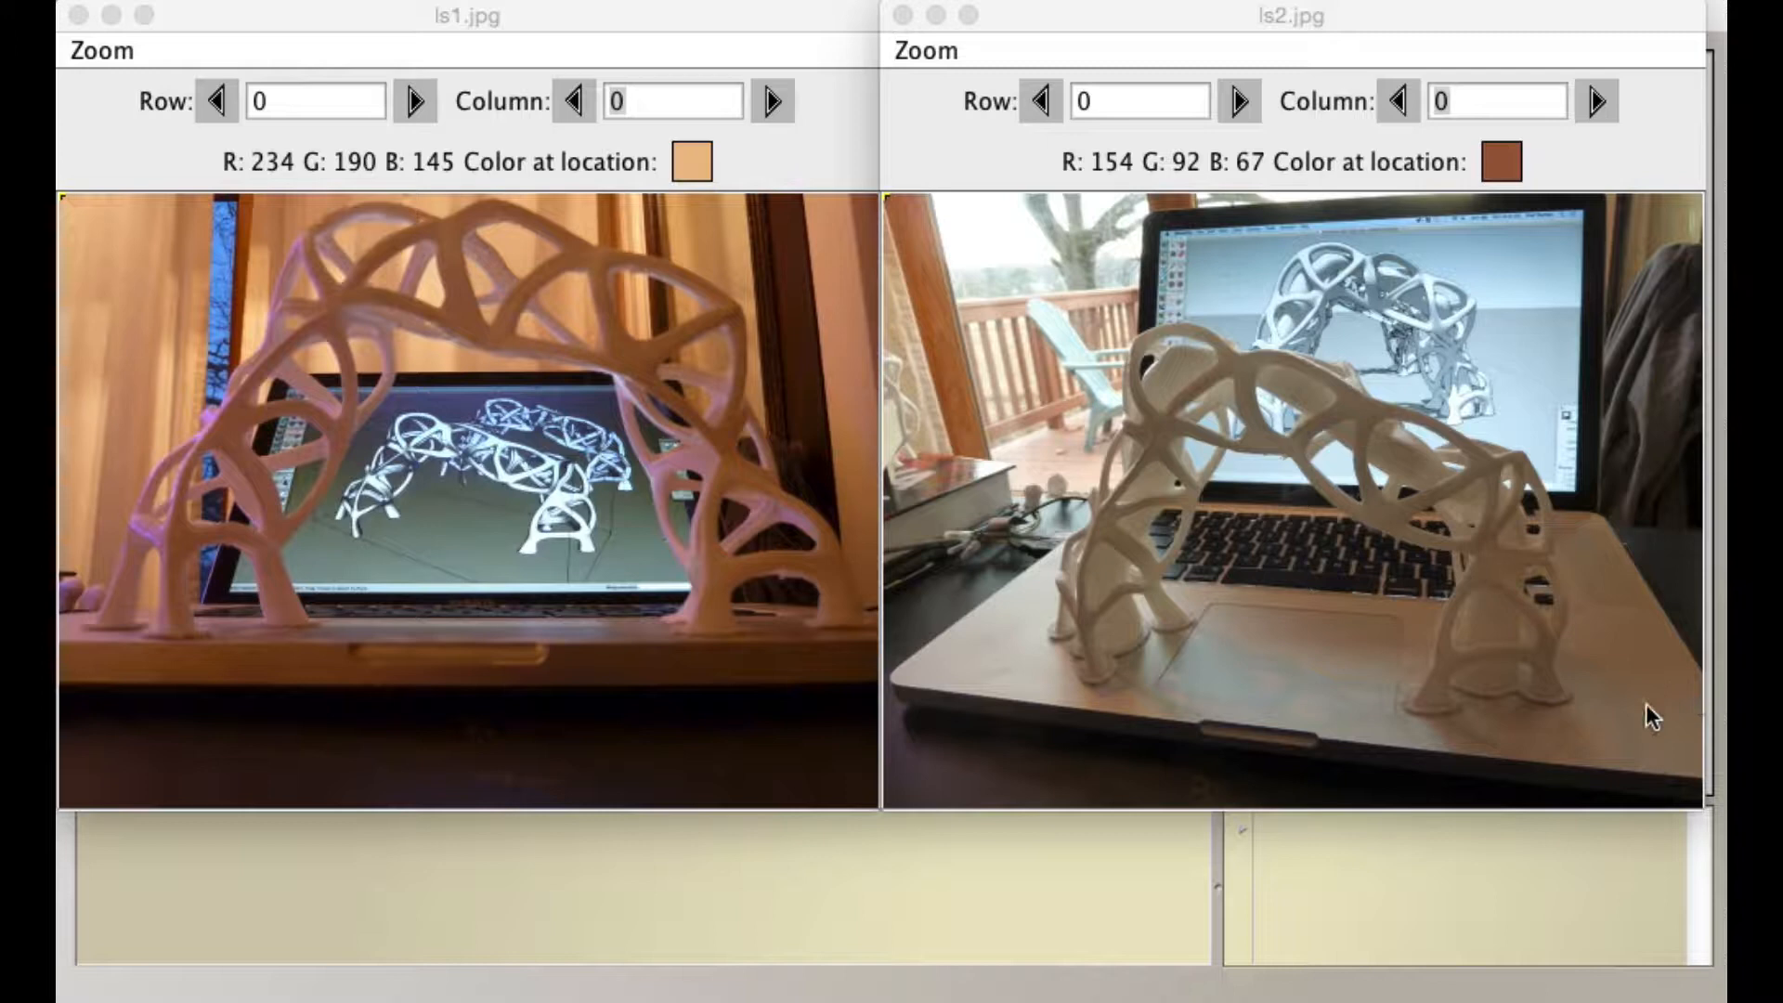
mouse_move(1570, 818)
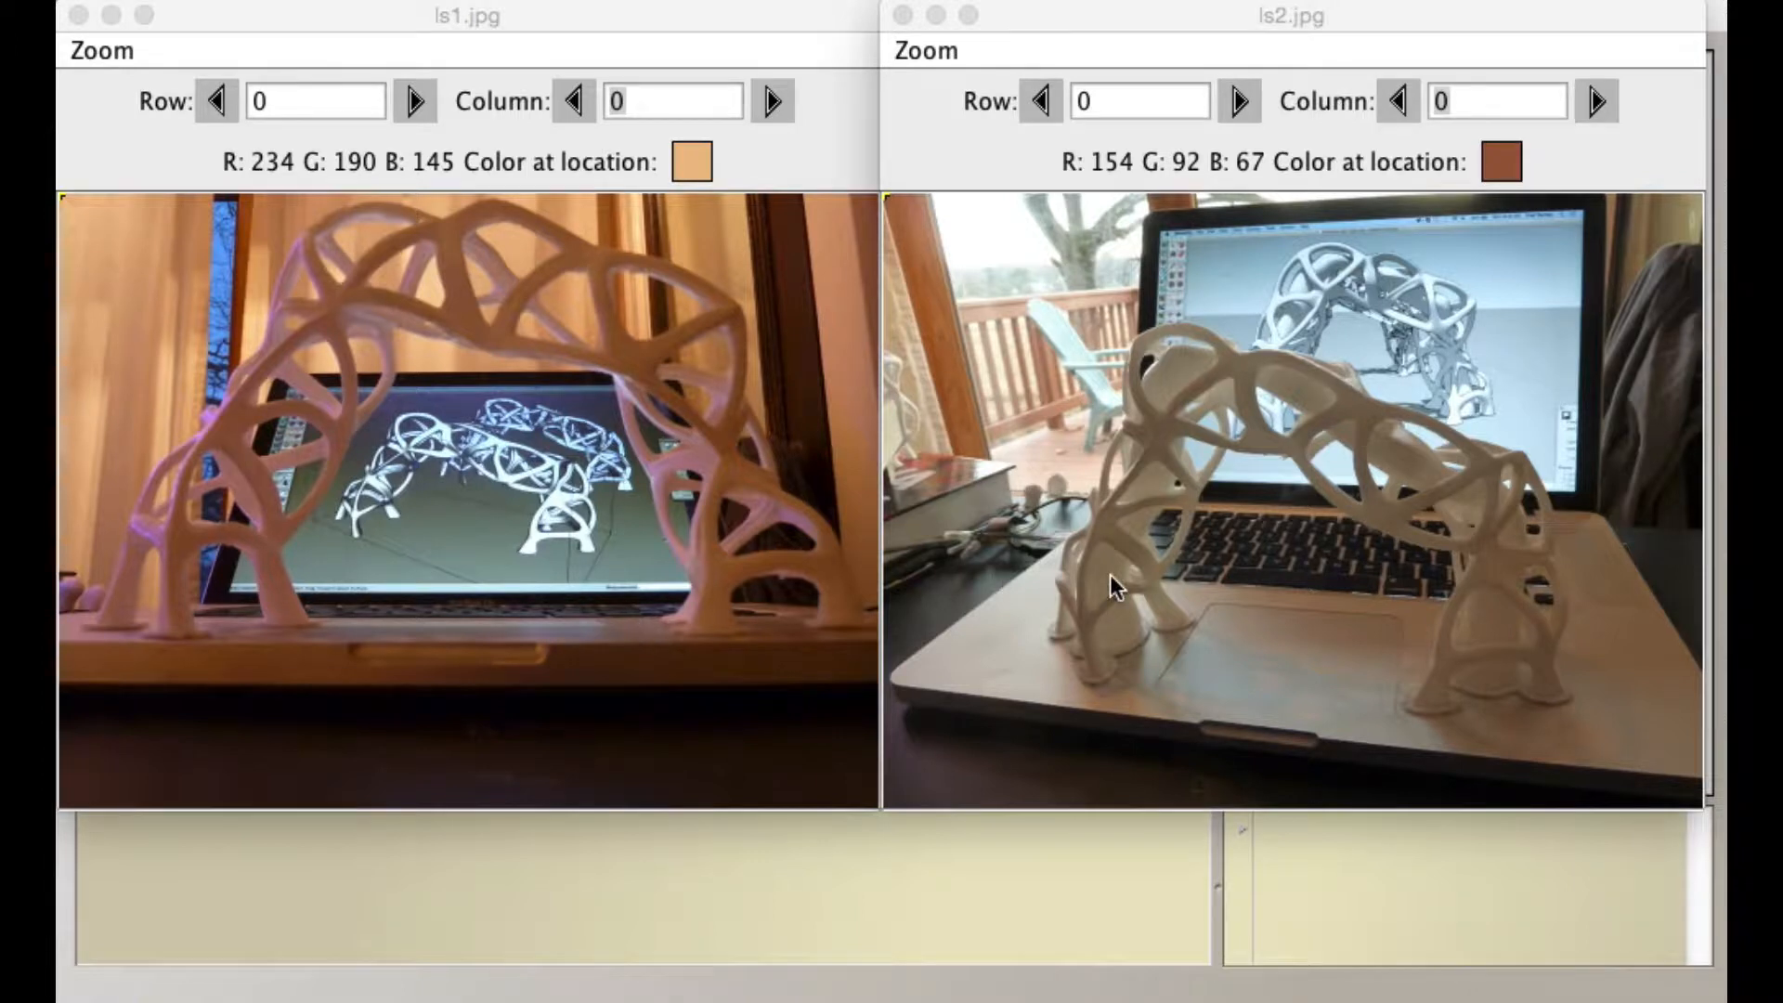
mouse_move(1157, 500)
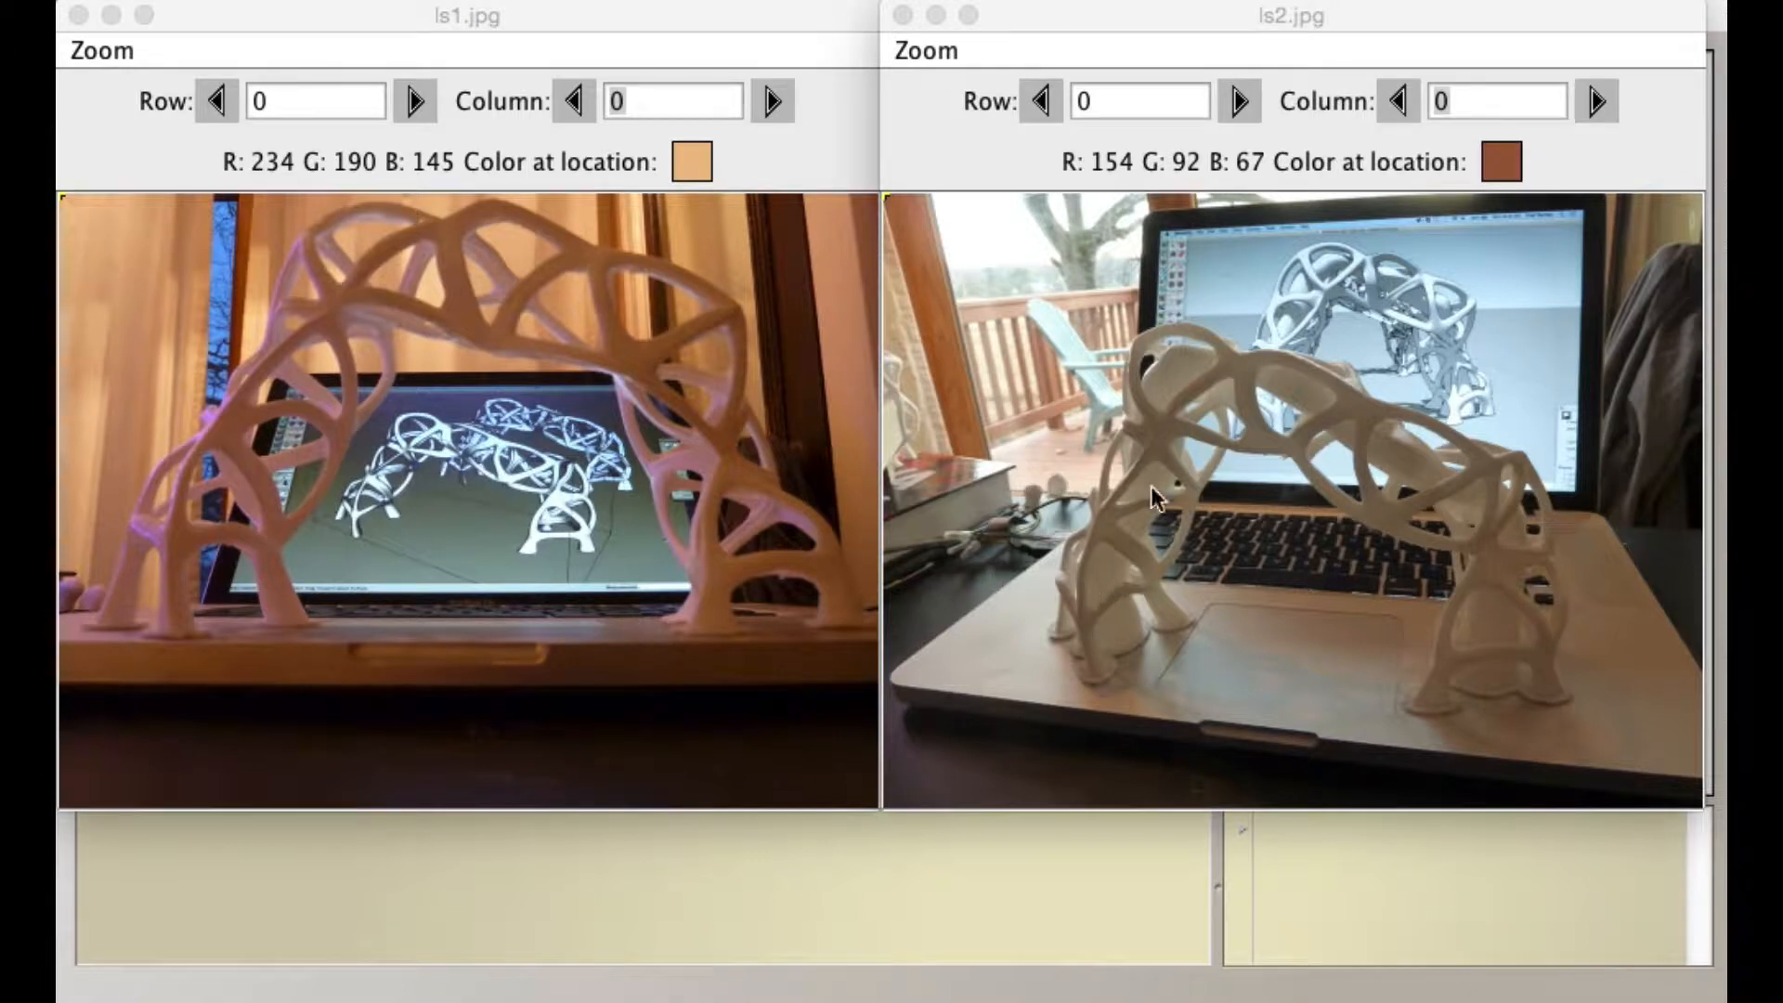
mouse_move(1178, 381)
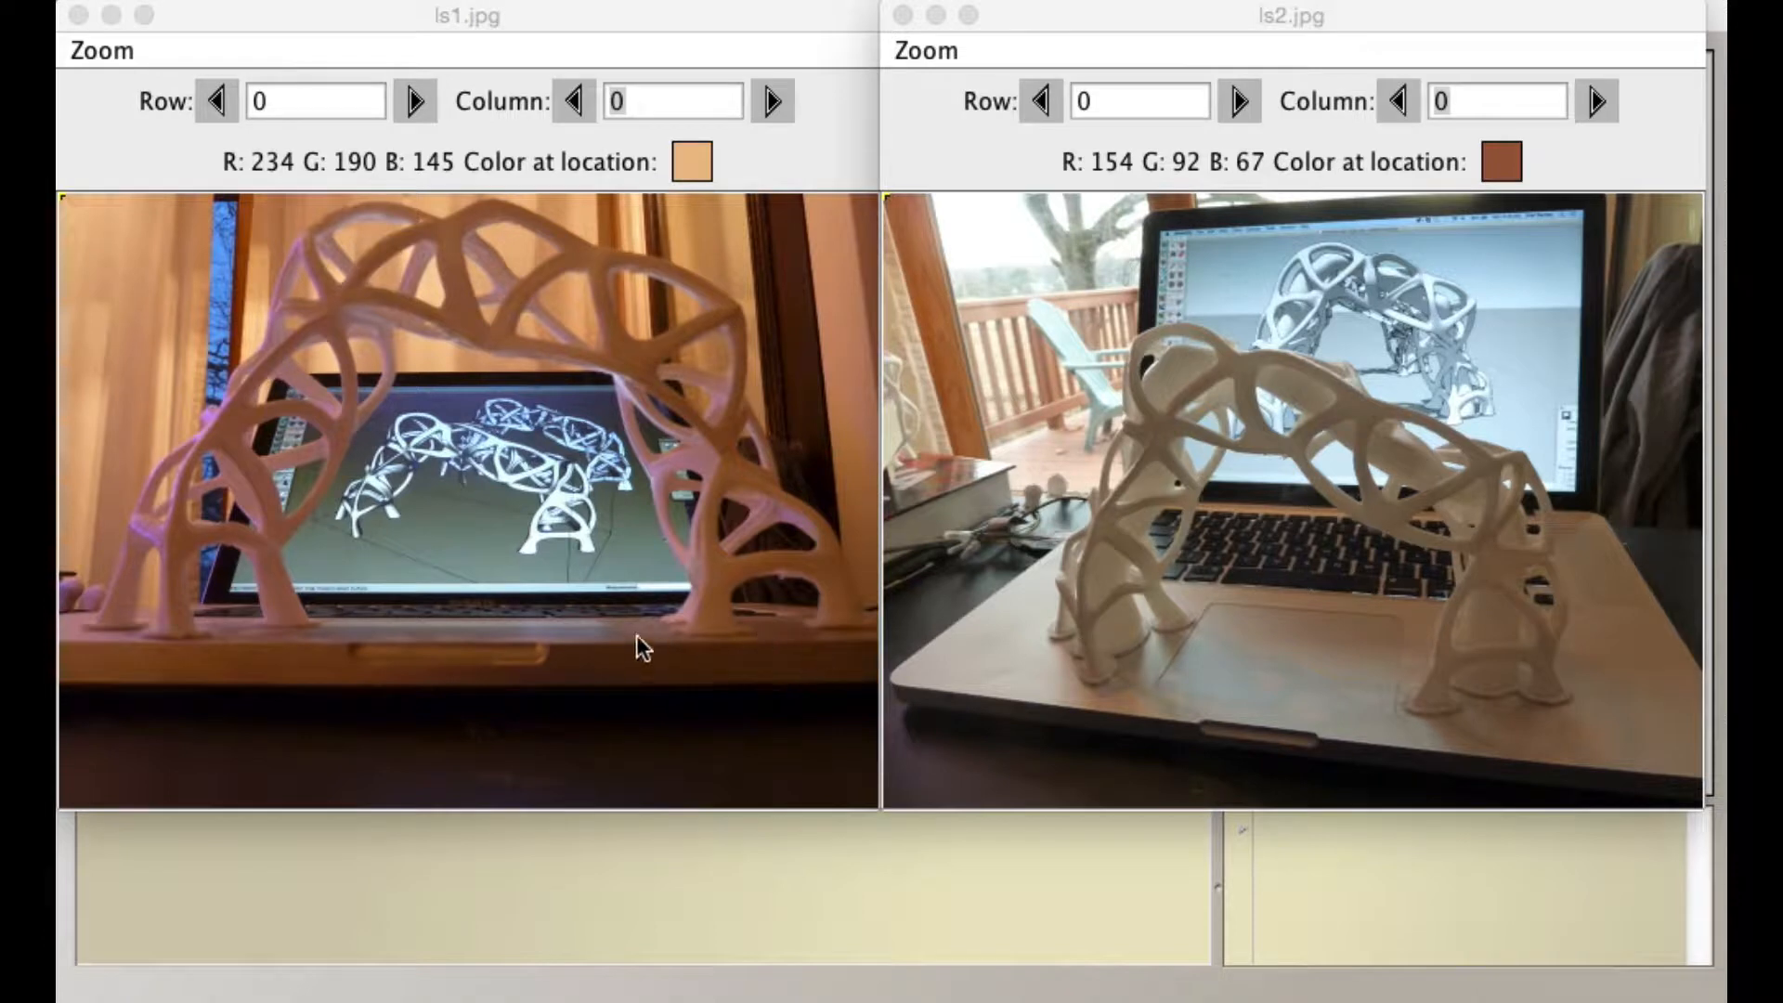
mouse_move(615, 650)
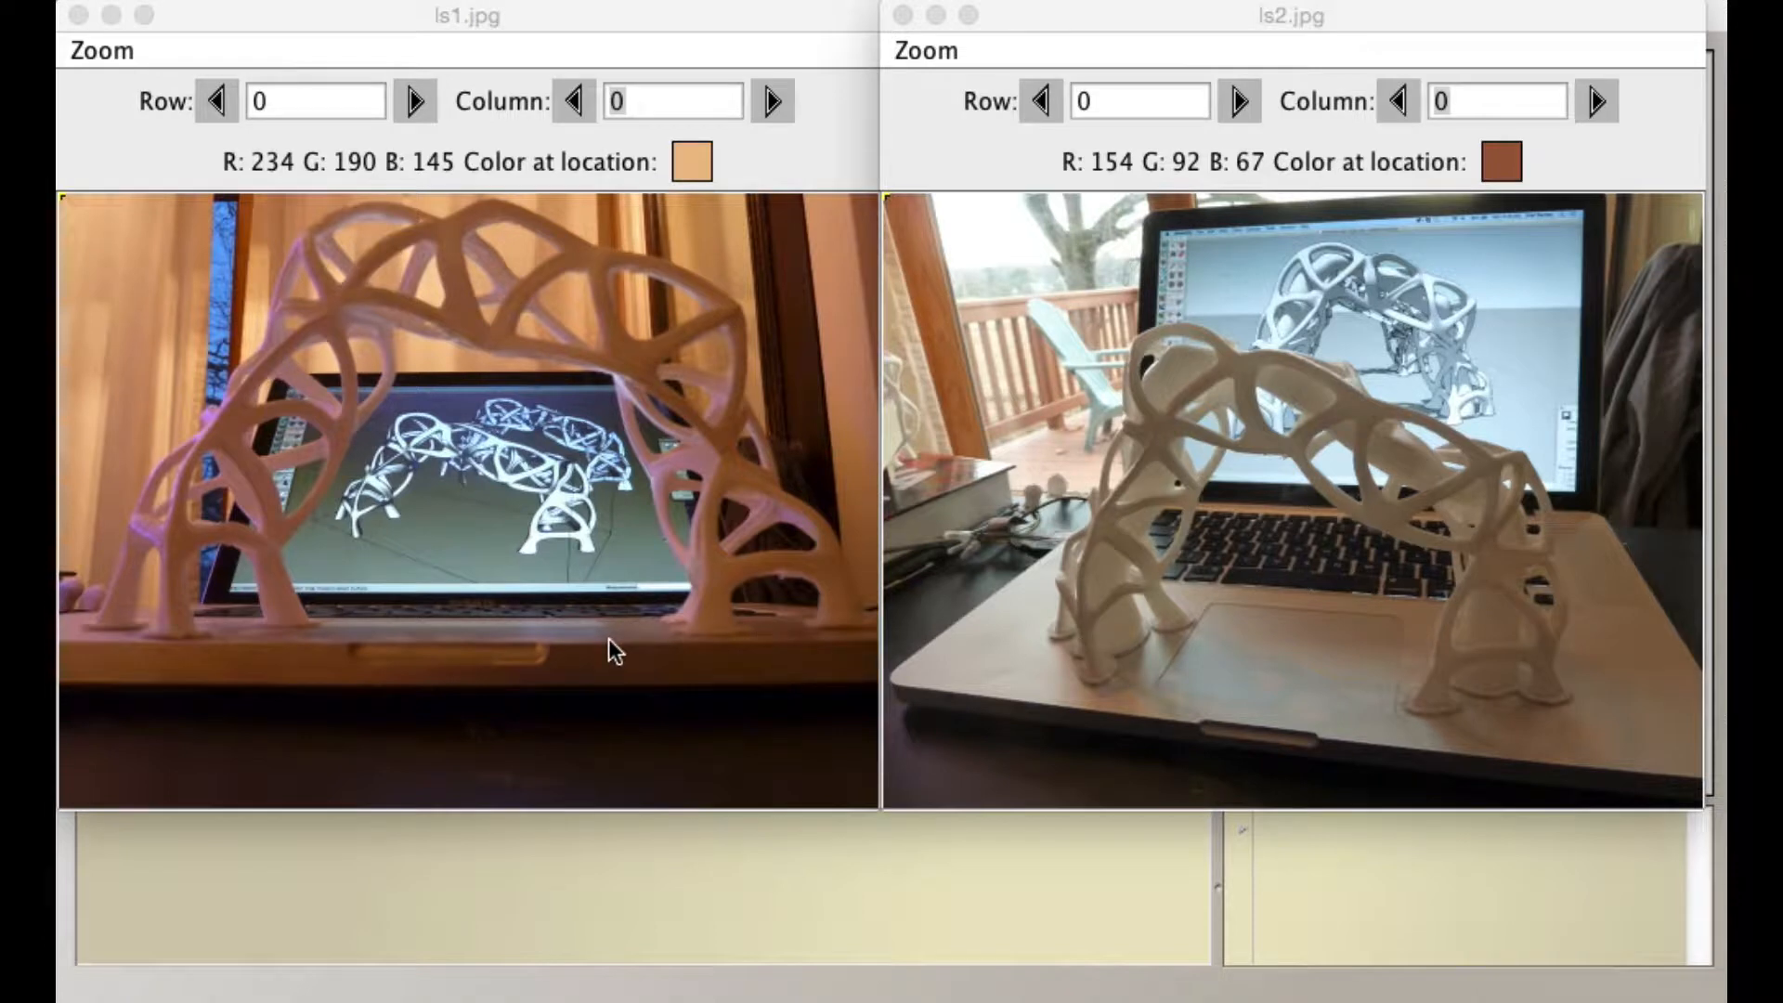
mouse_move(1157, 567)
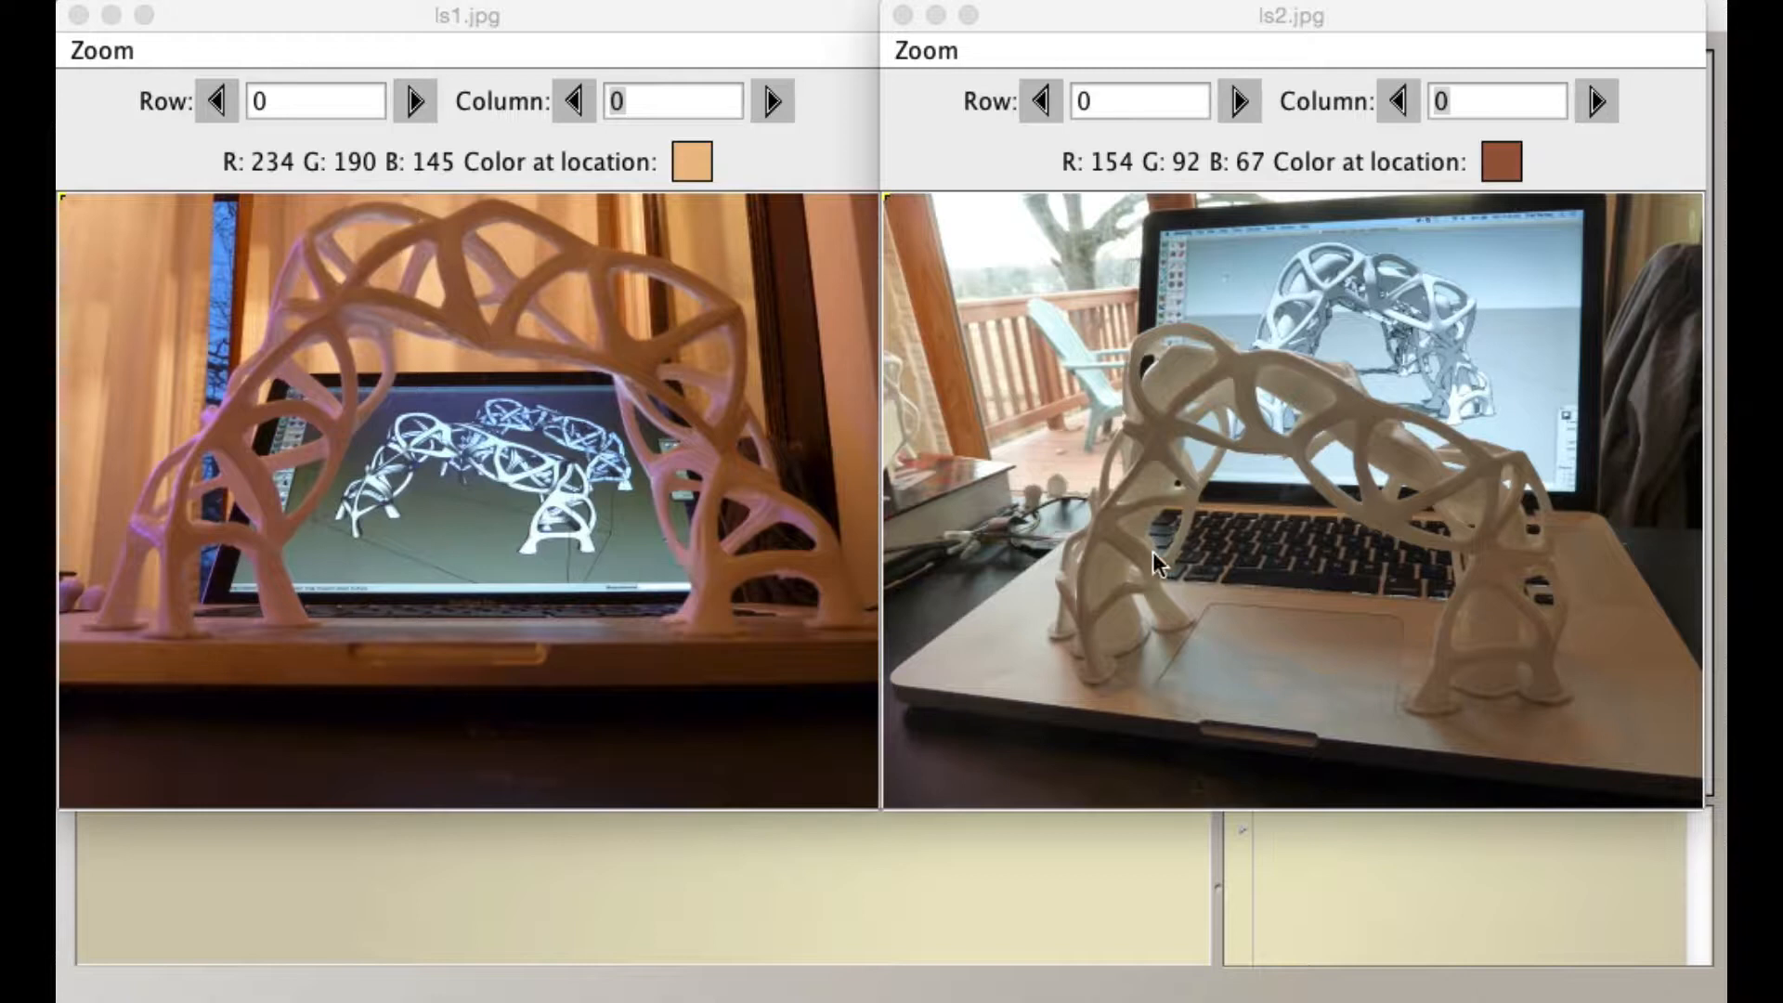
mouse_move(1132, 572)
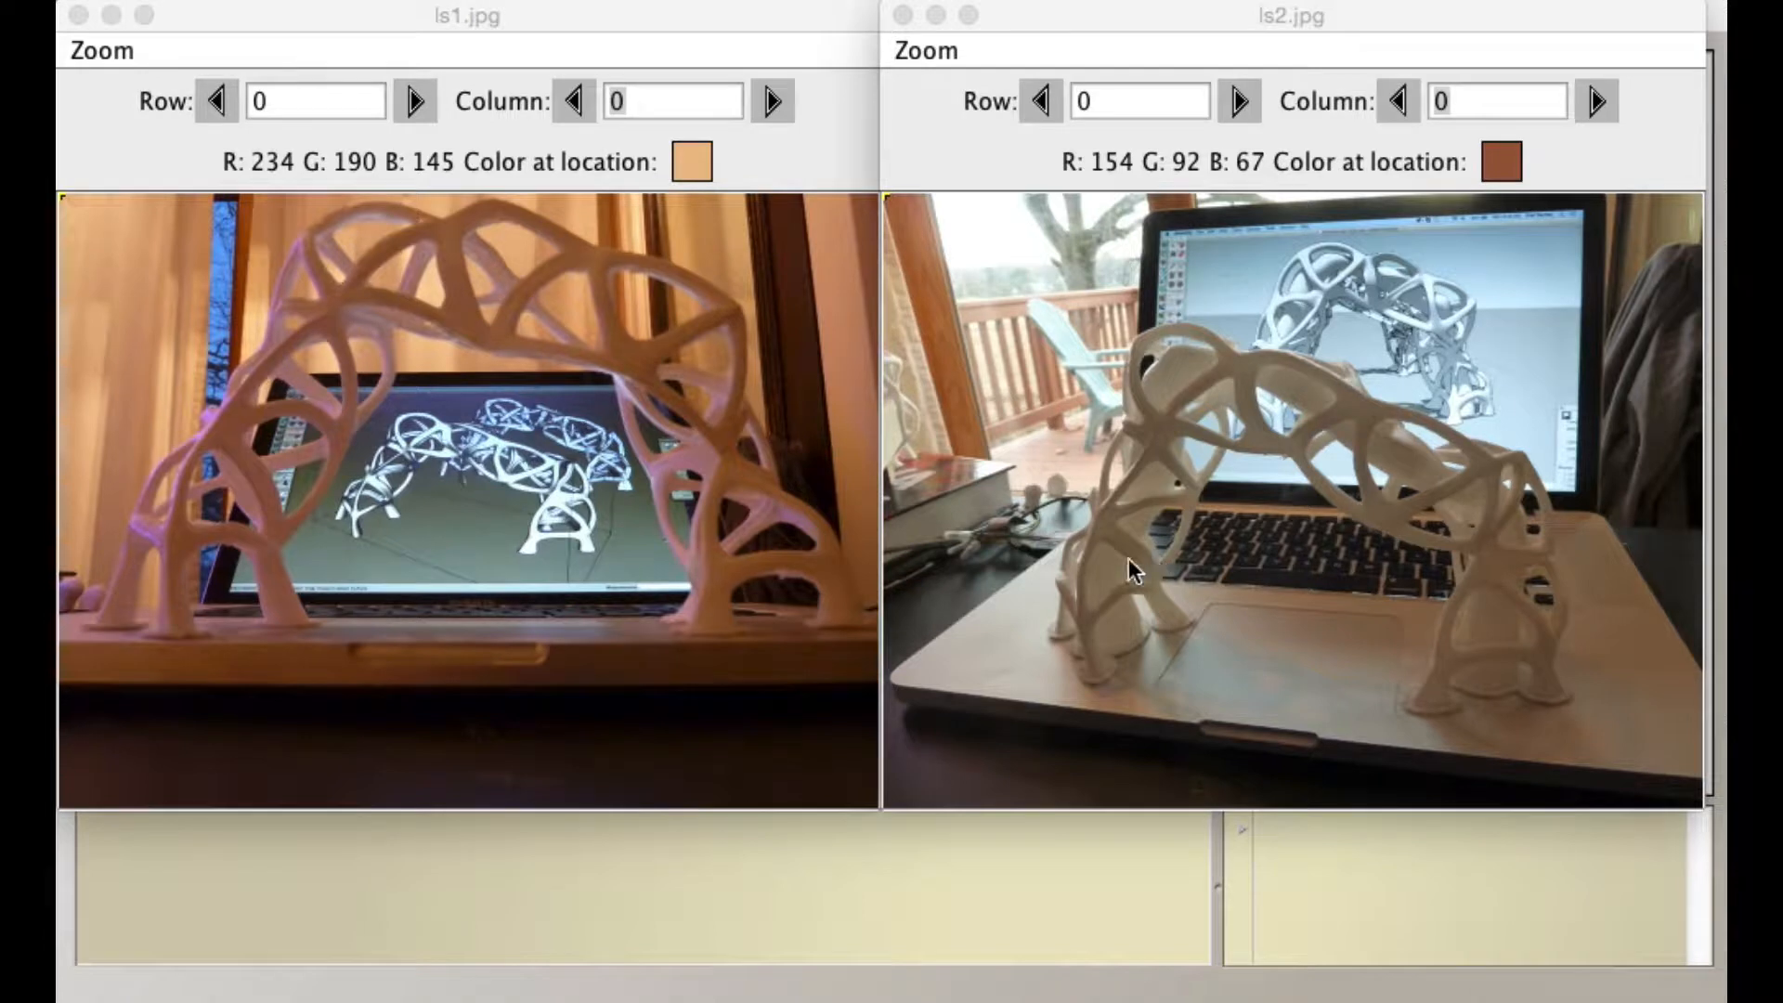
mouse_move(1218, 589)
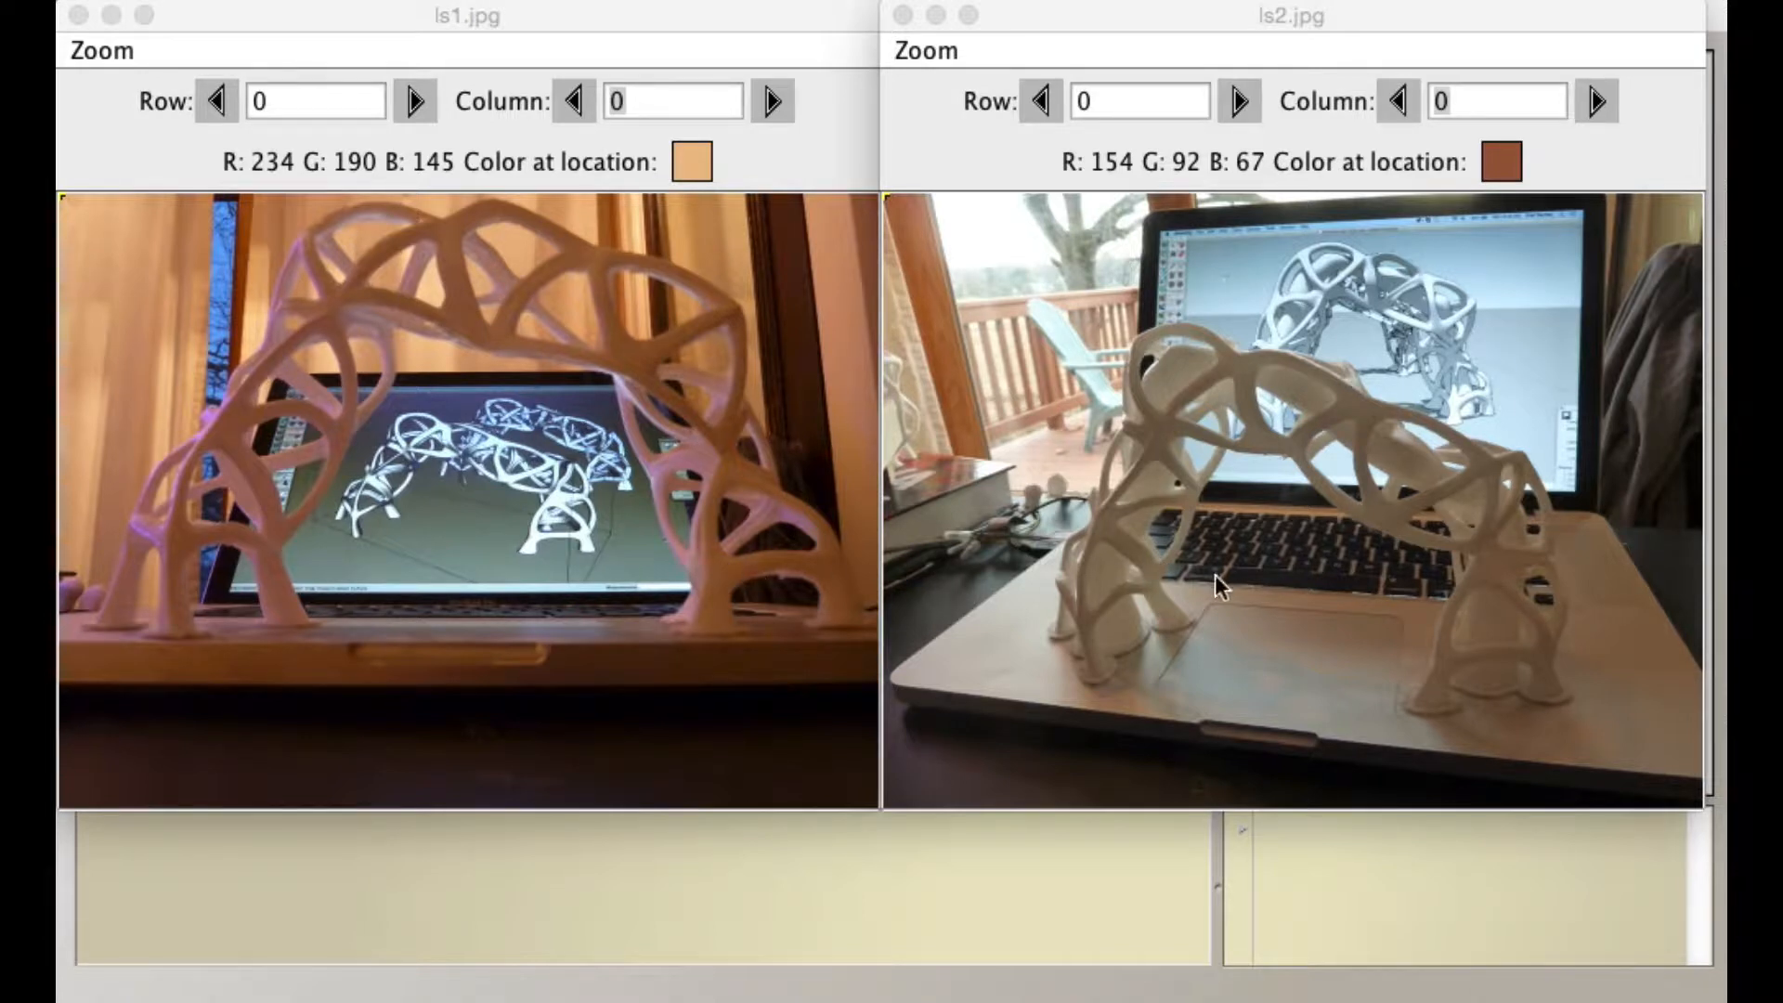
mouse_move(1172, 606)
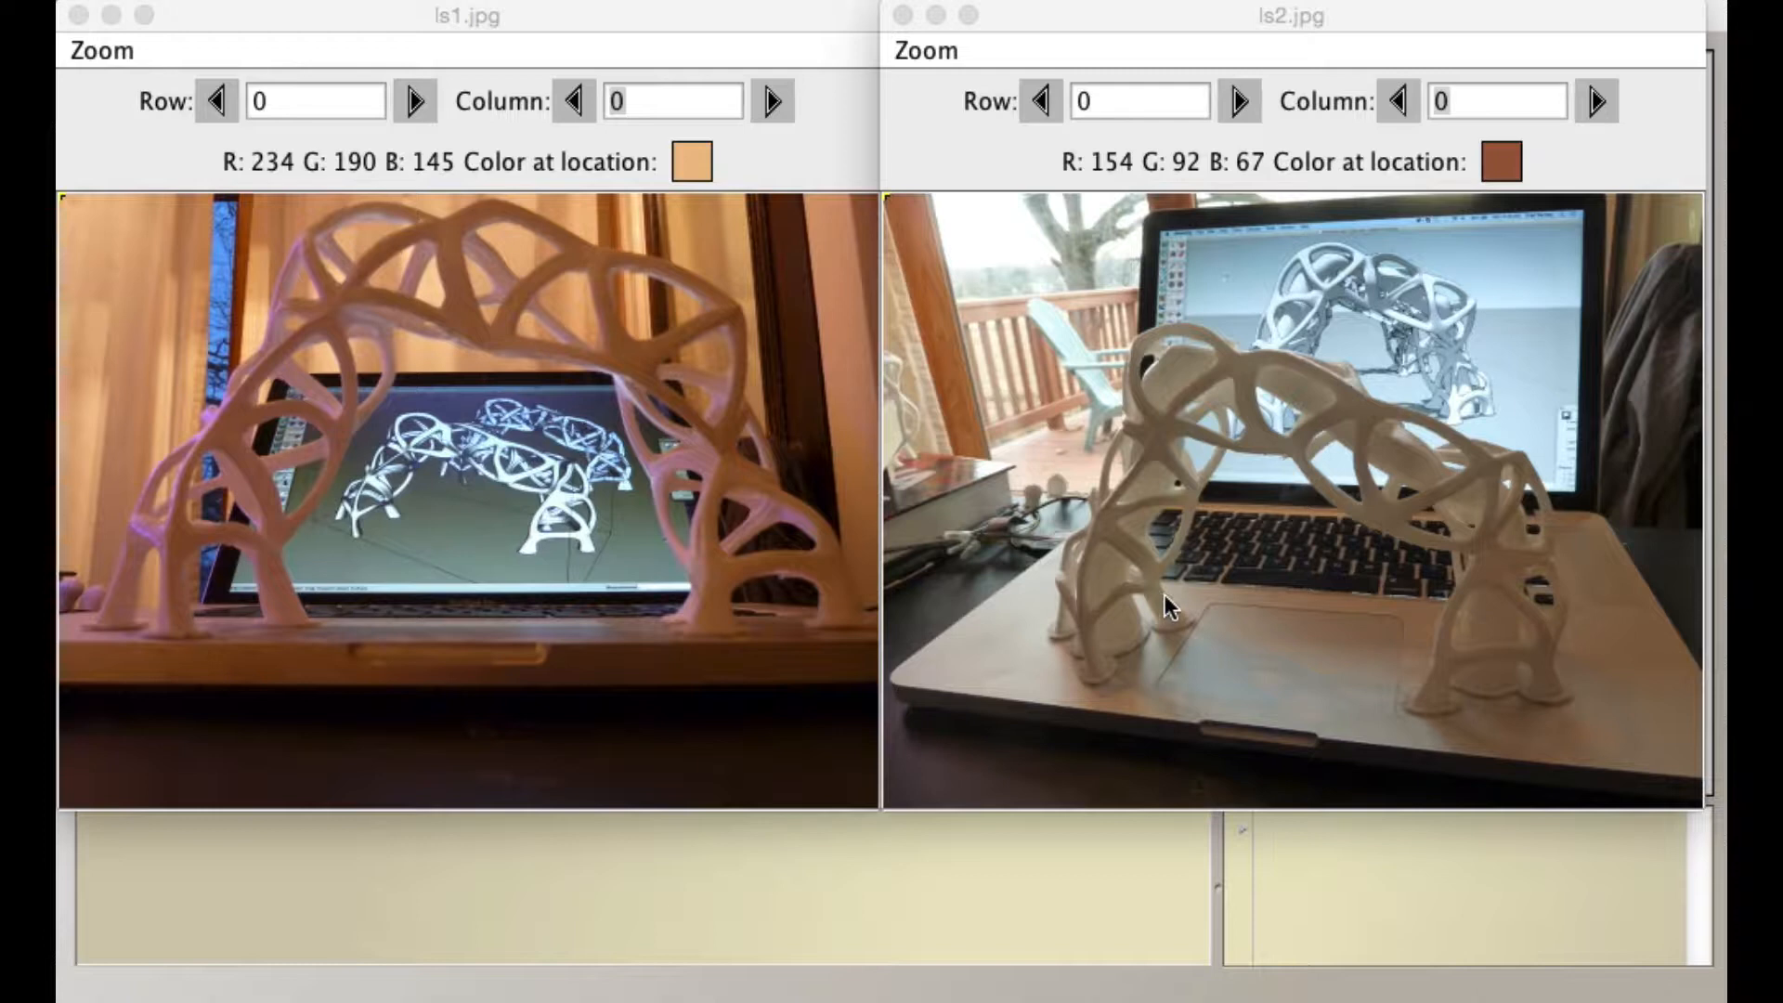
mouse_move(1041, 574)
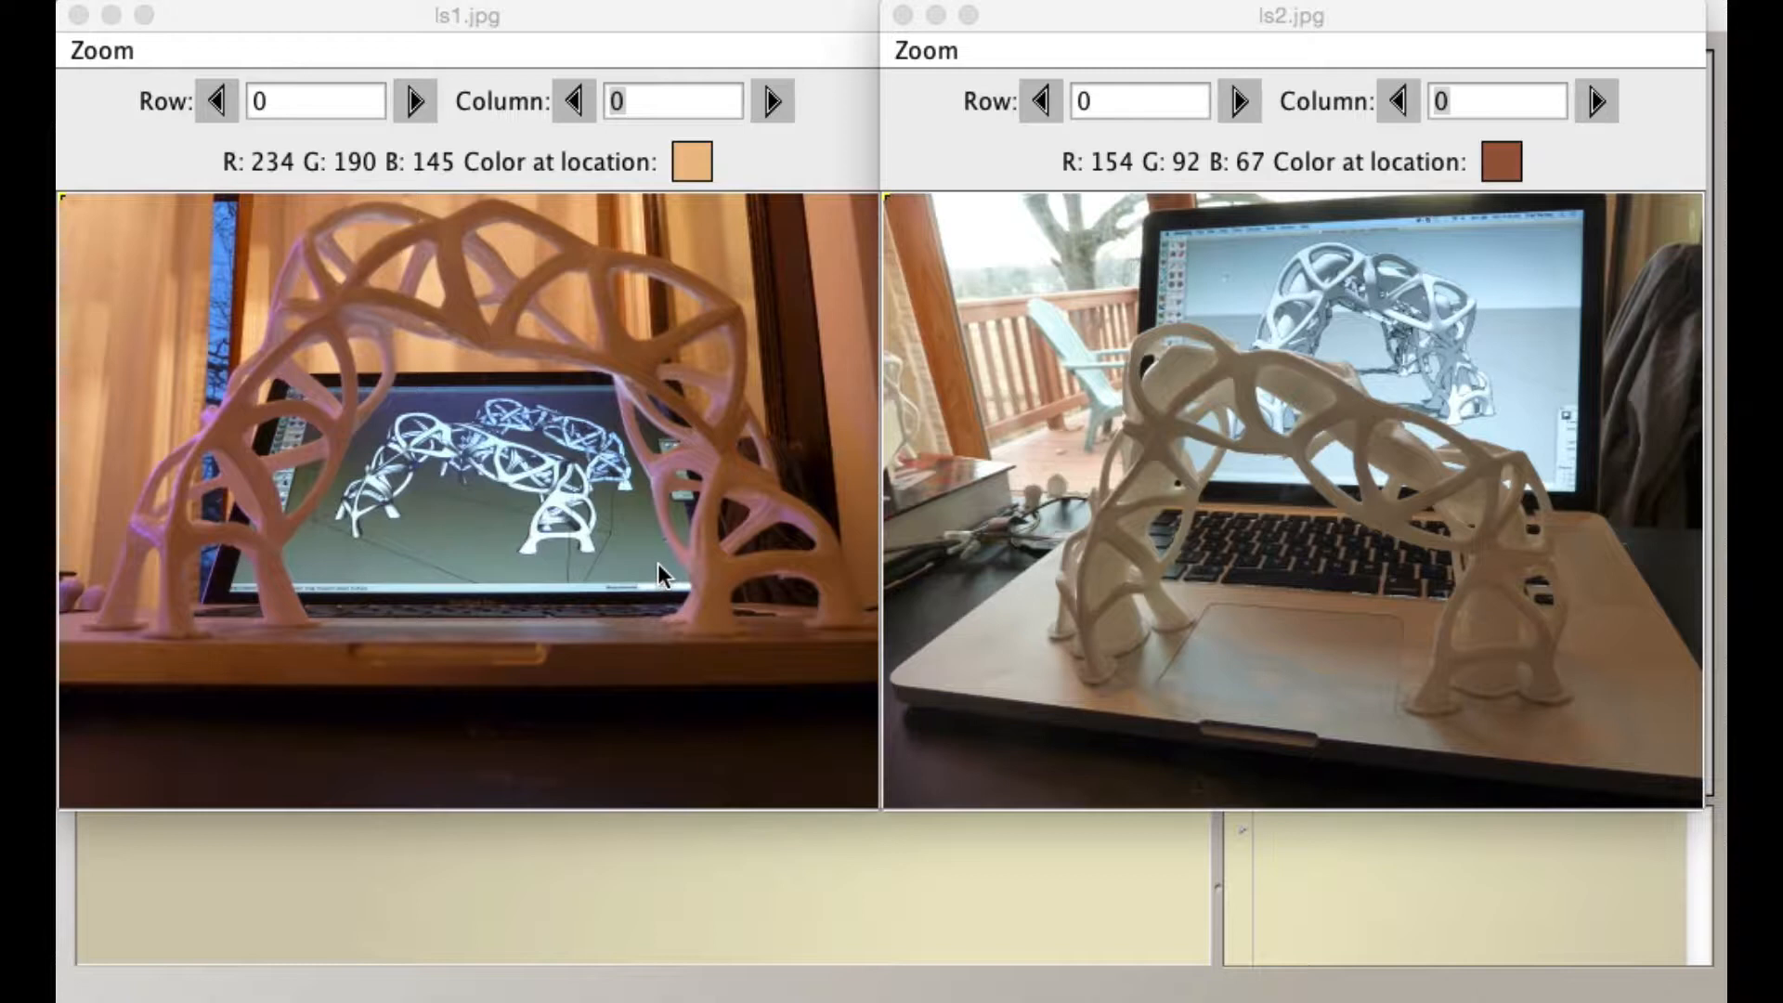
mouse_move(1012, 555)
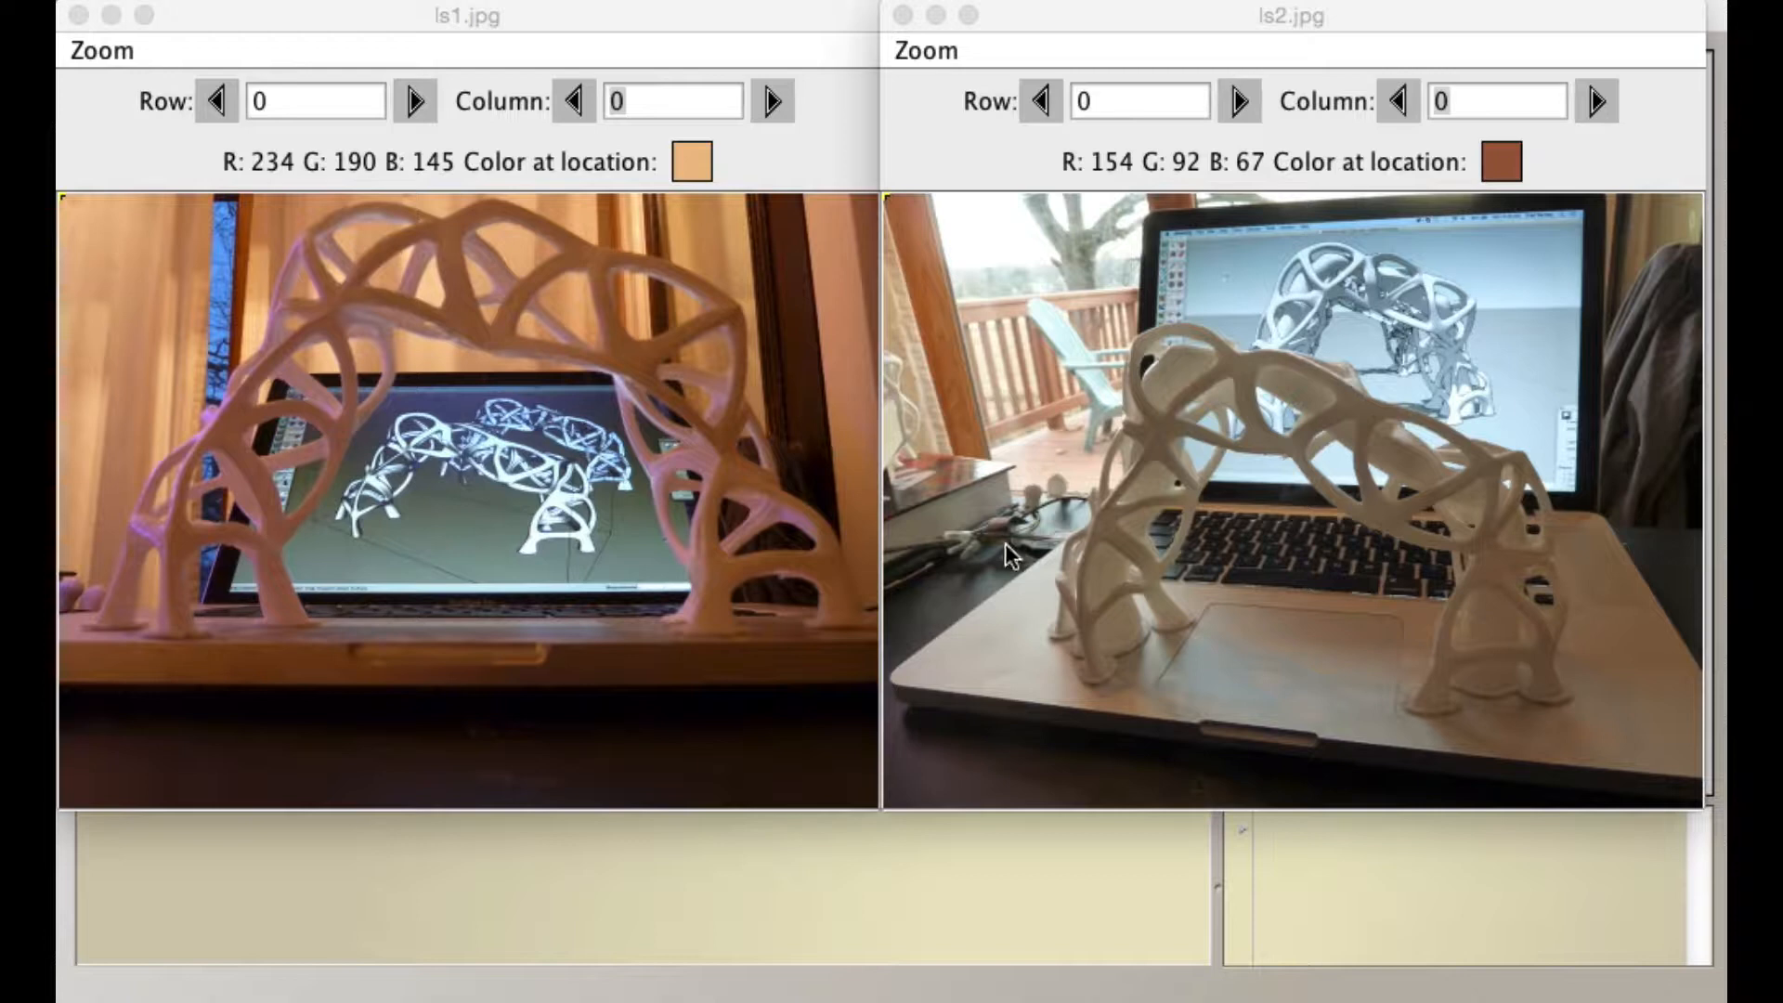
mouse_move(1026, 550)
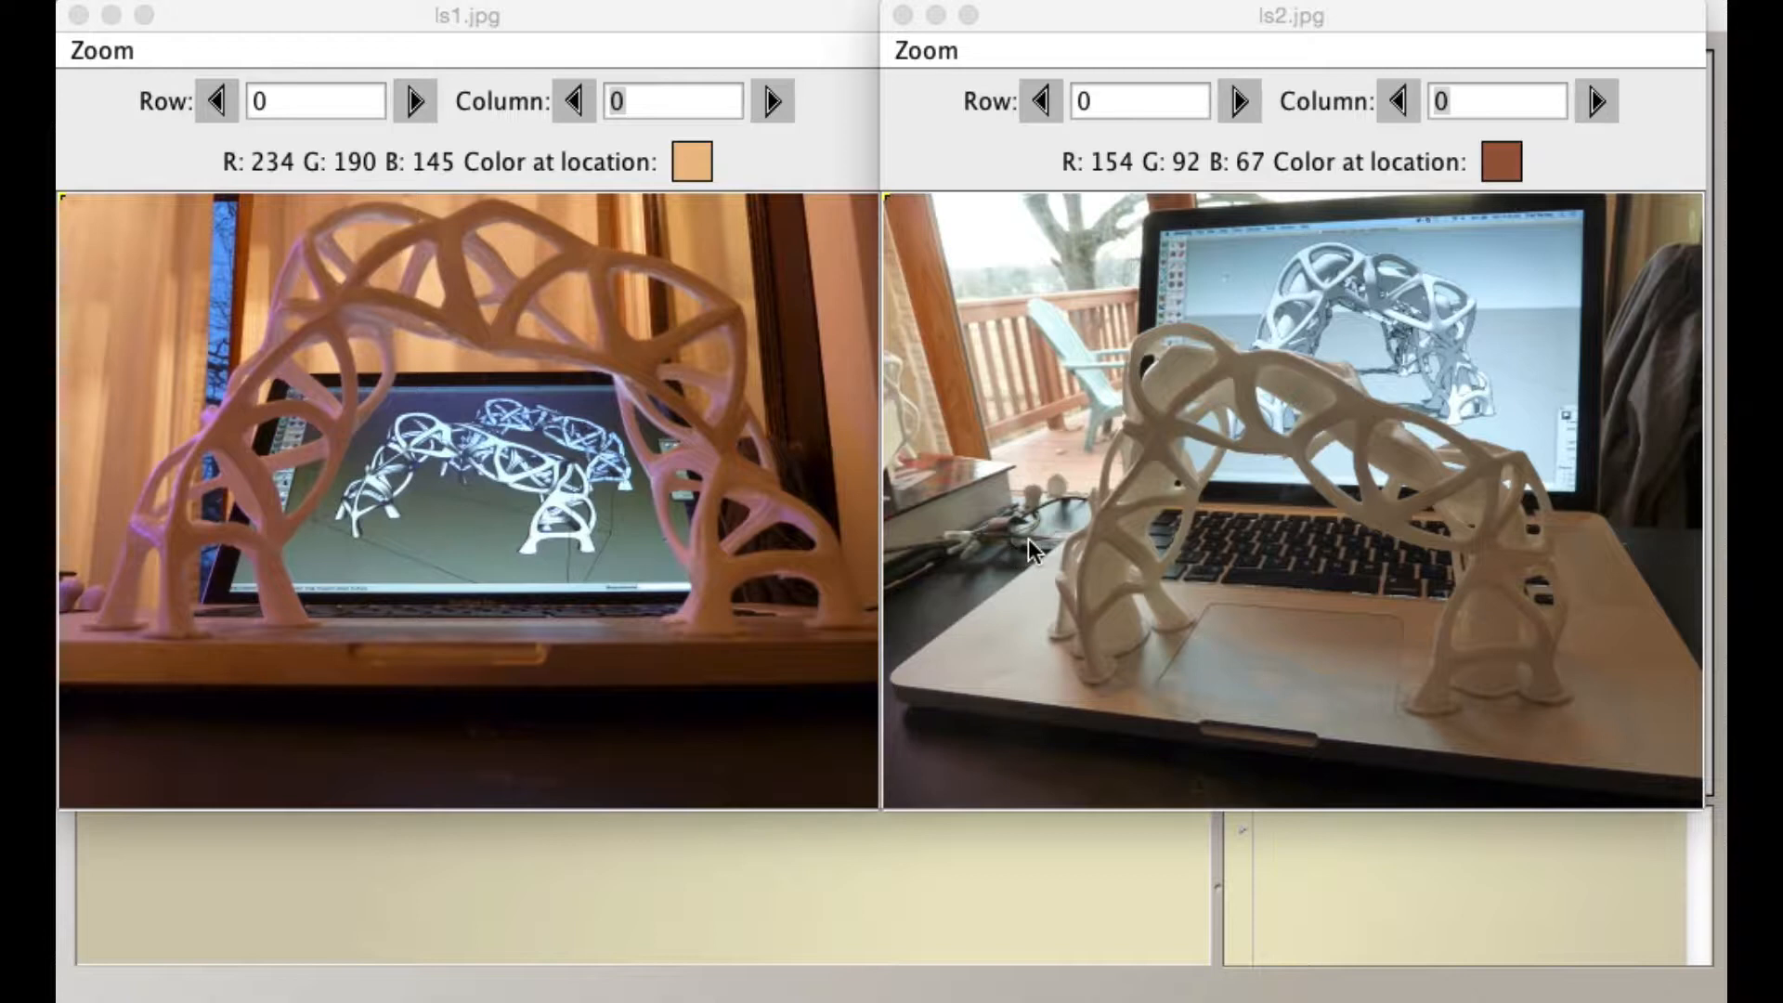
mouse_move(873, 203)
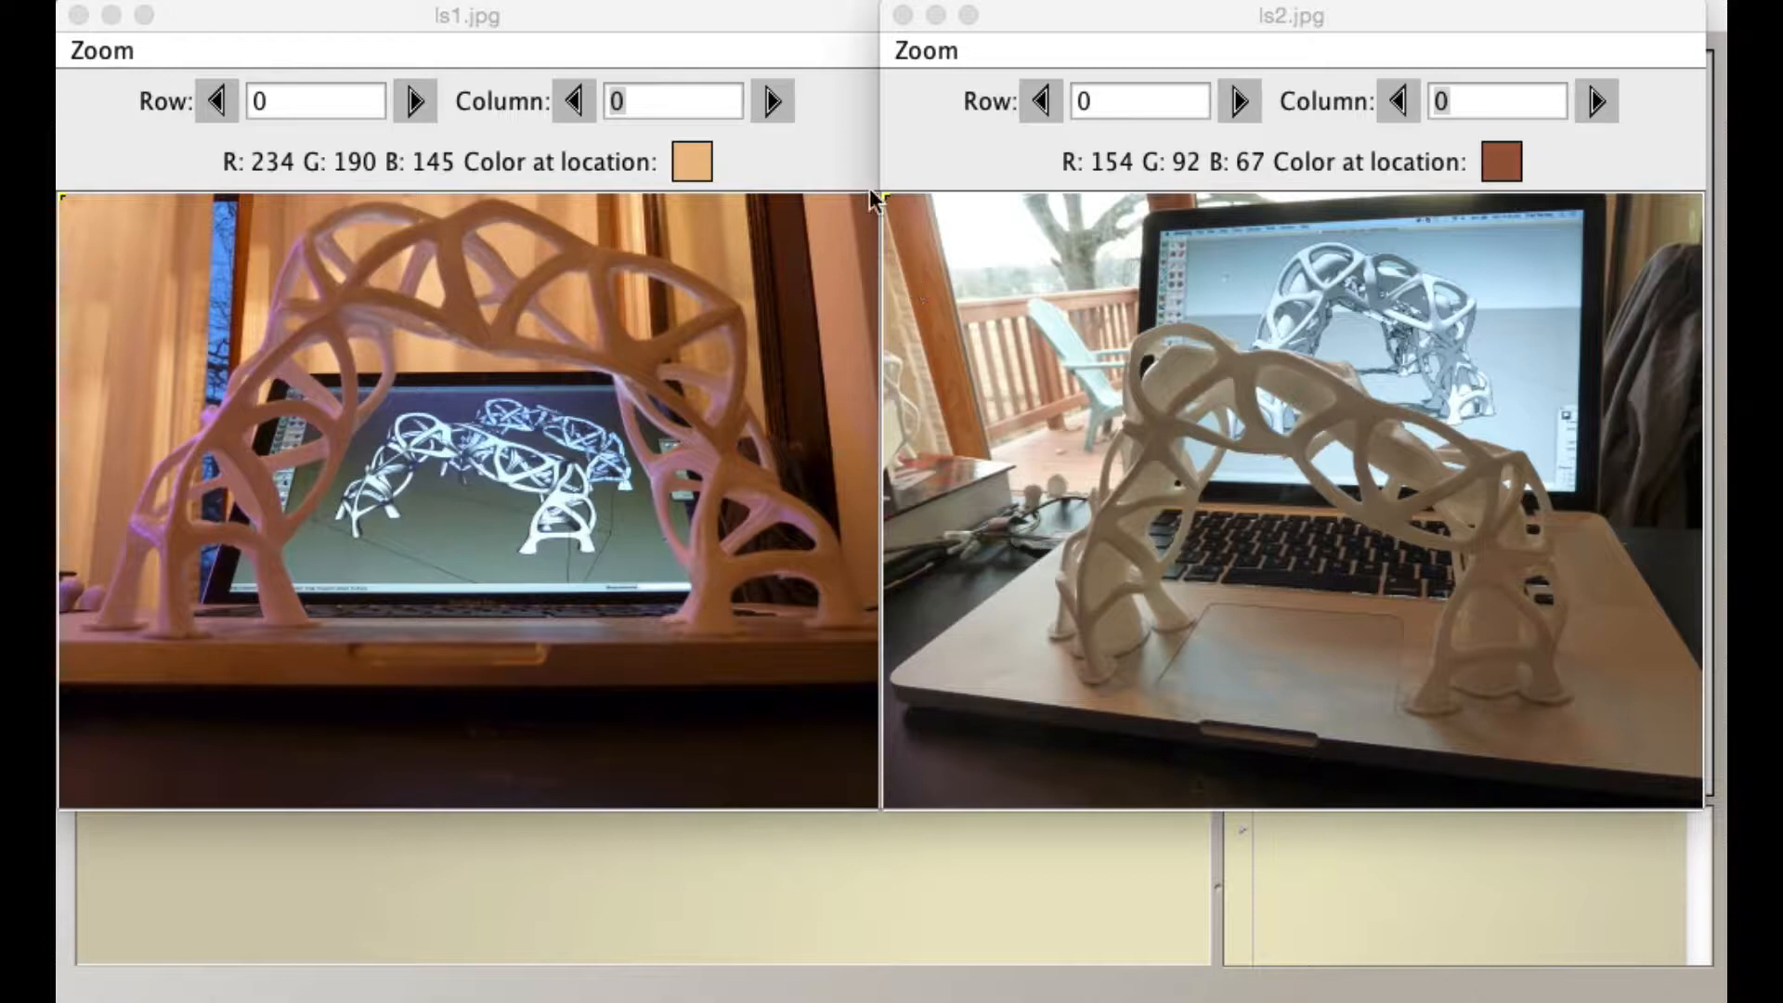
mouse_move(110, 233)
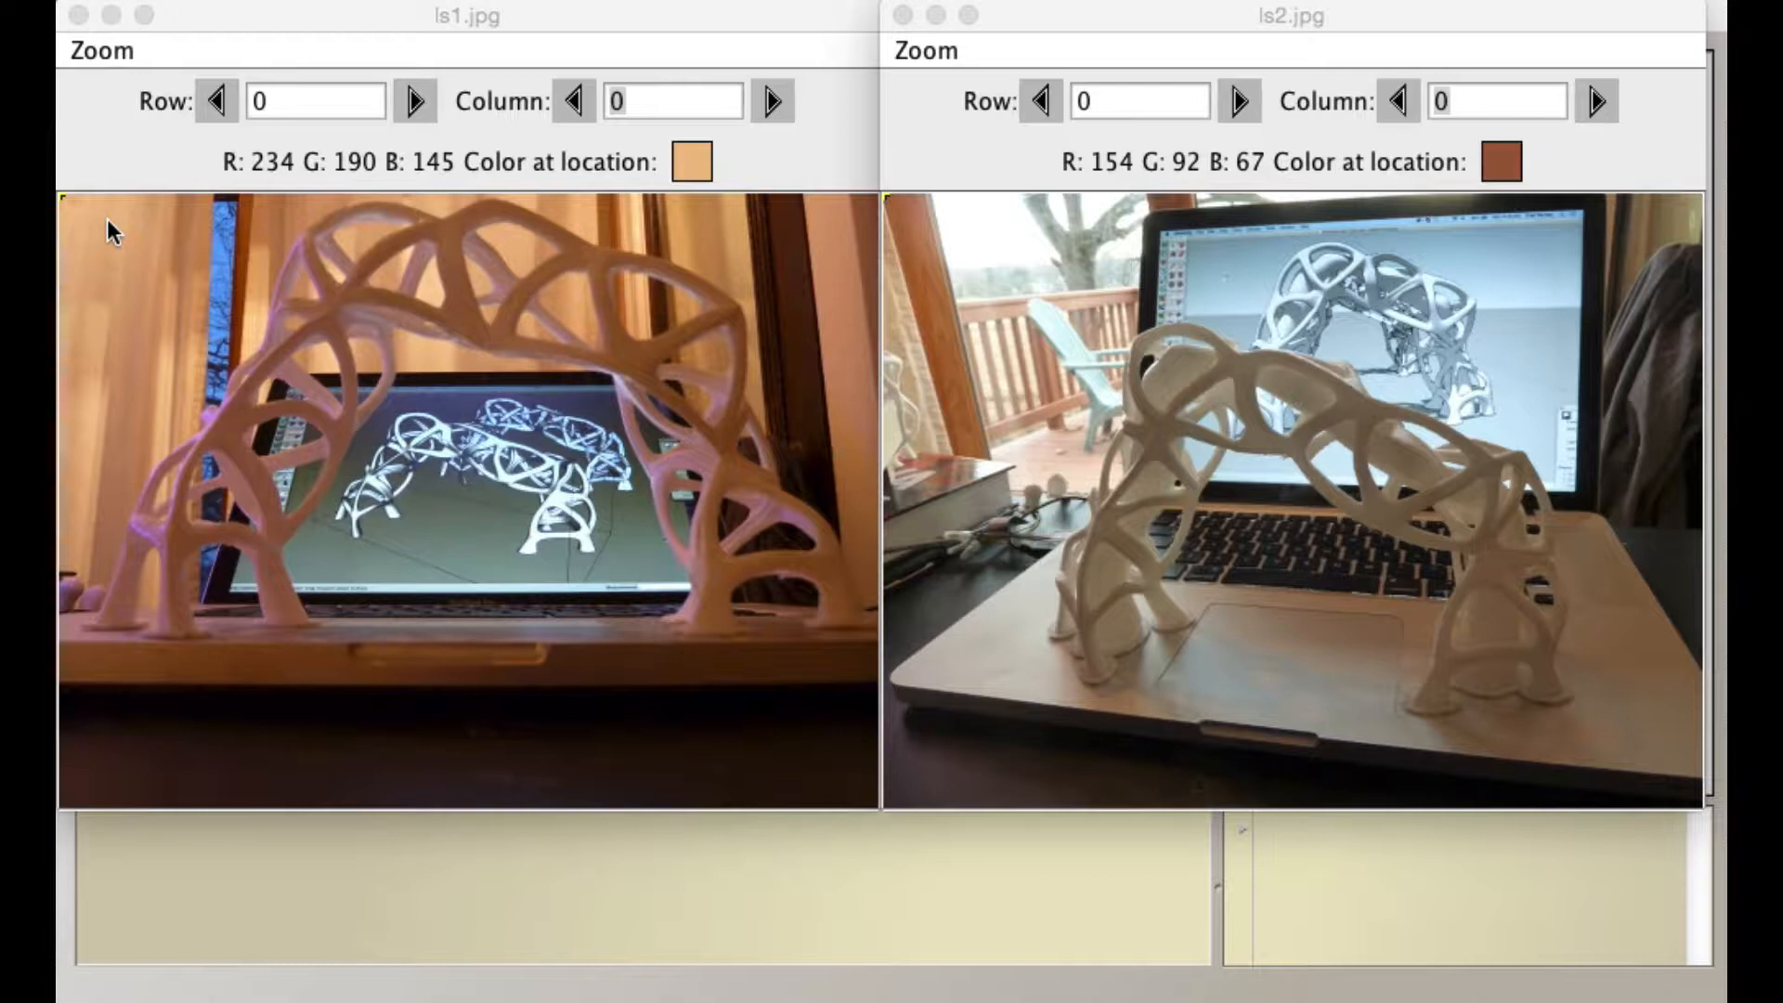
mouse_move(803, 39)
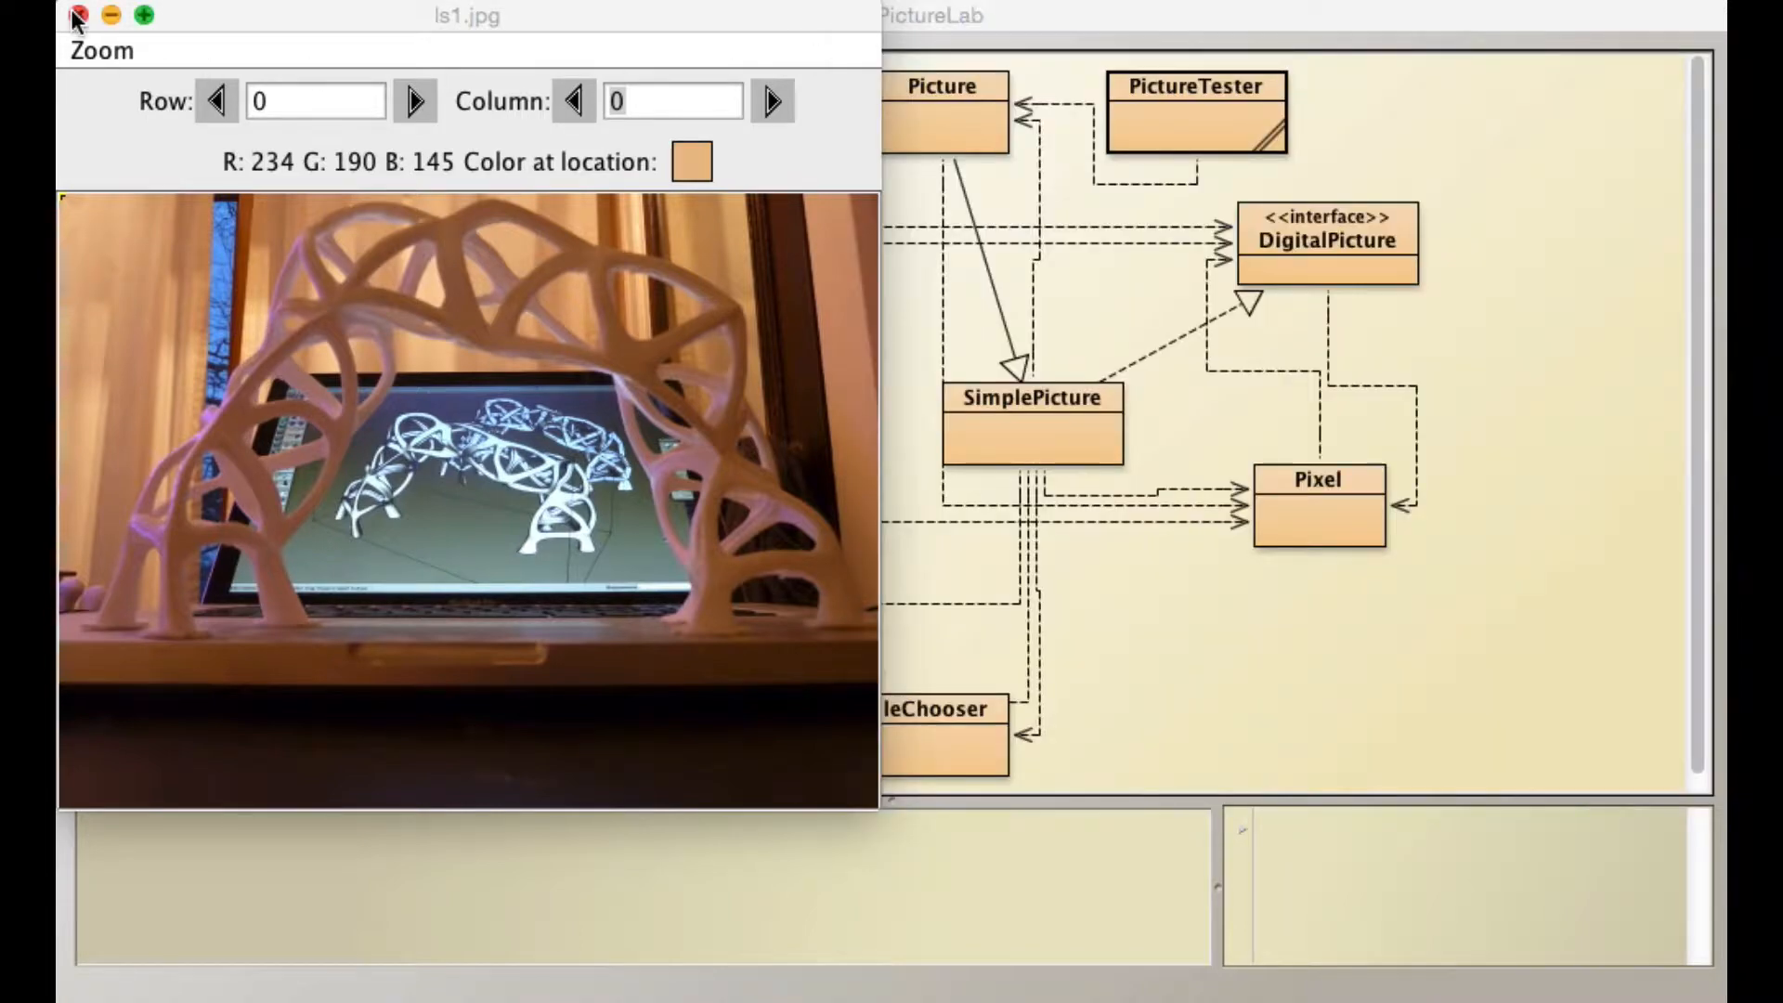
Close the ls1.jpg picture window and the Picture class source editor
click(78, 17)
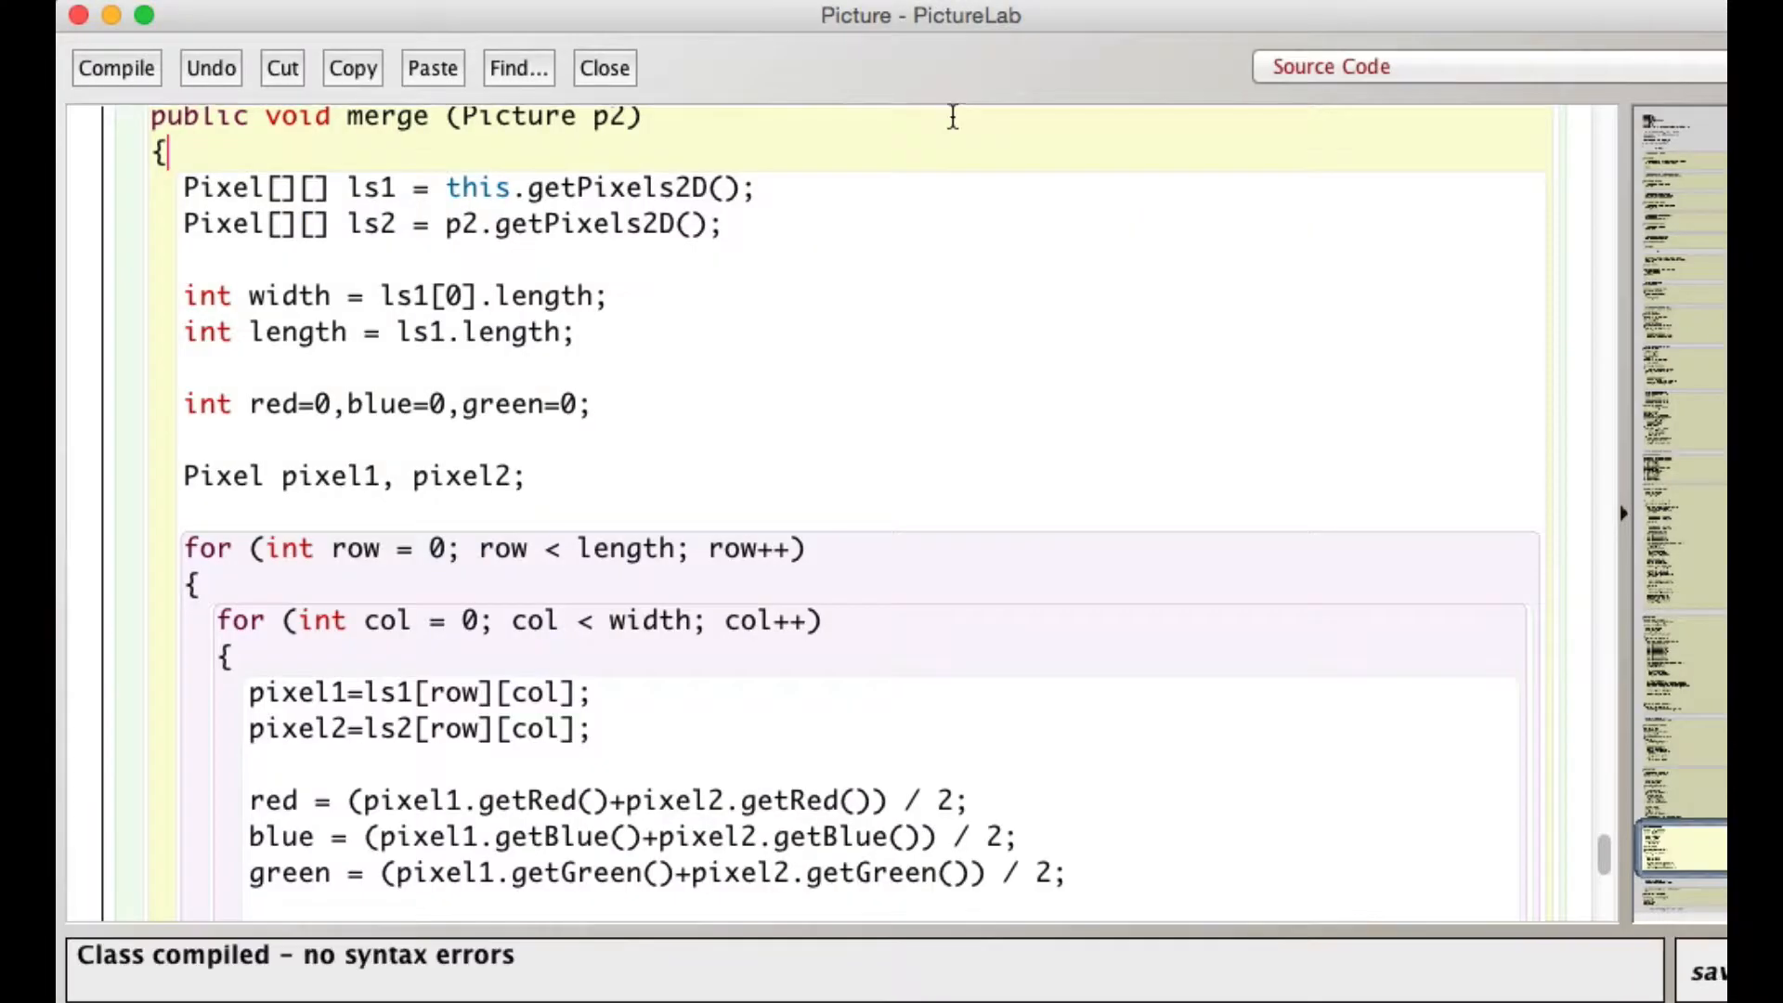
scroll(up, 3)
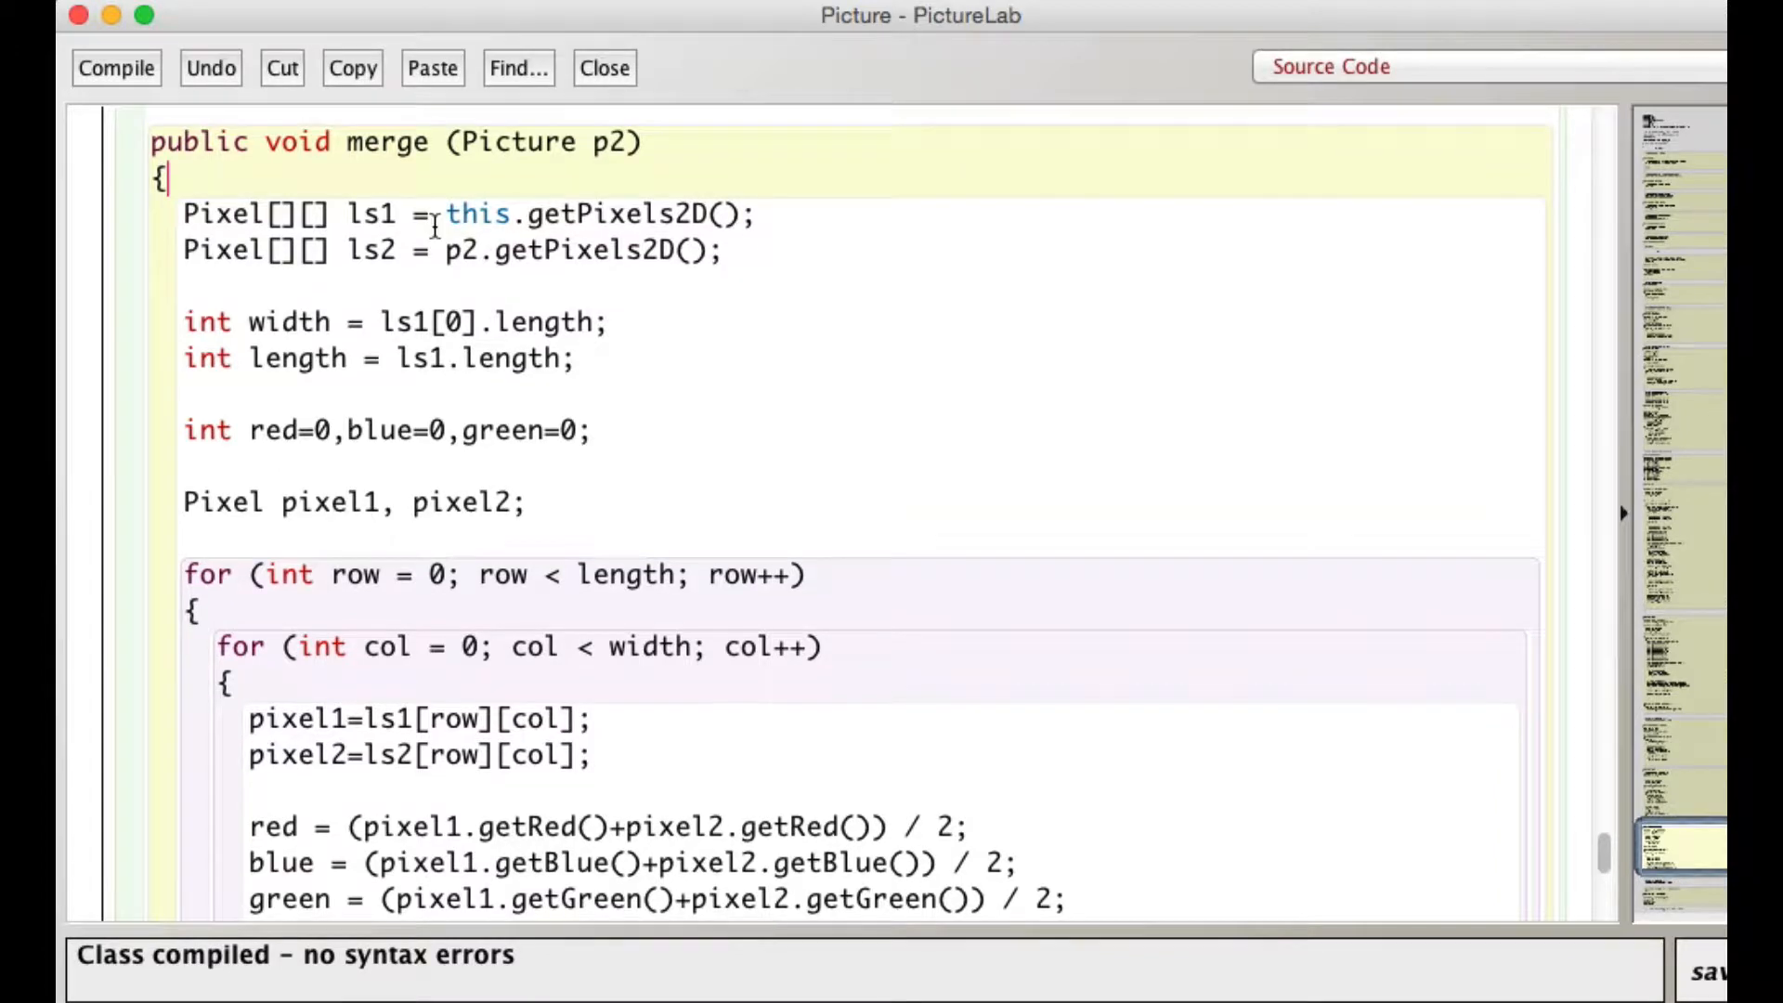
mouse_move(636, 162)
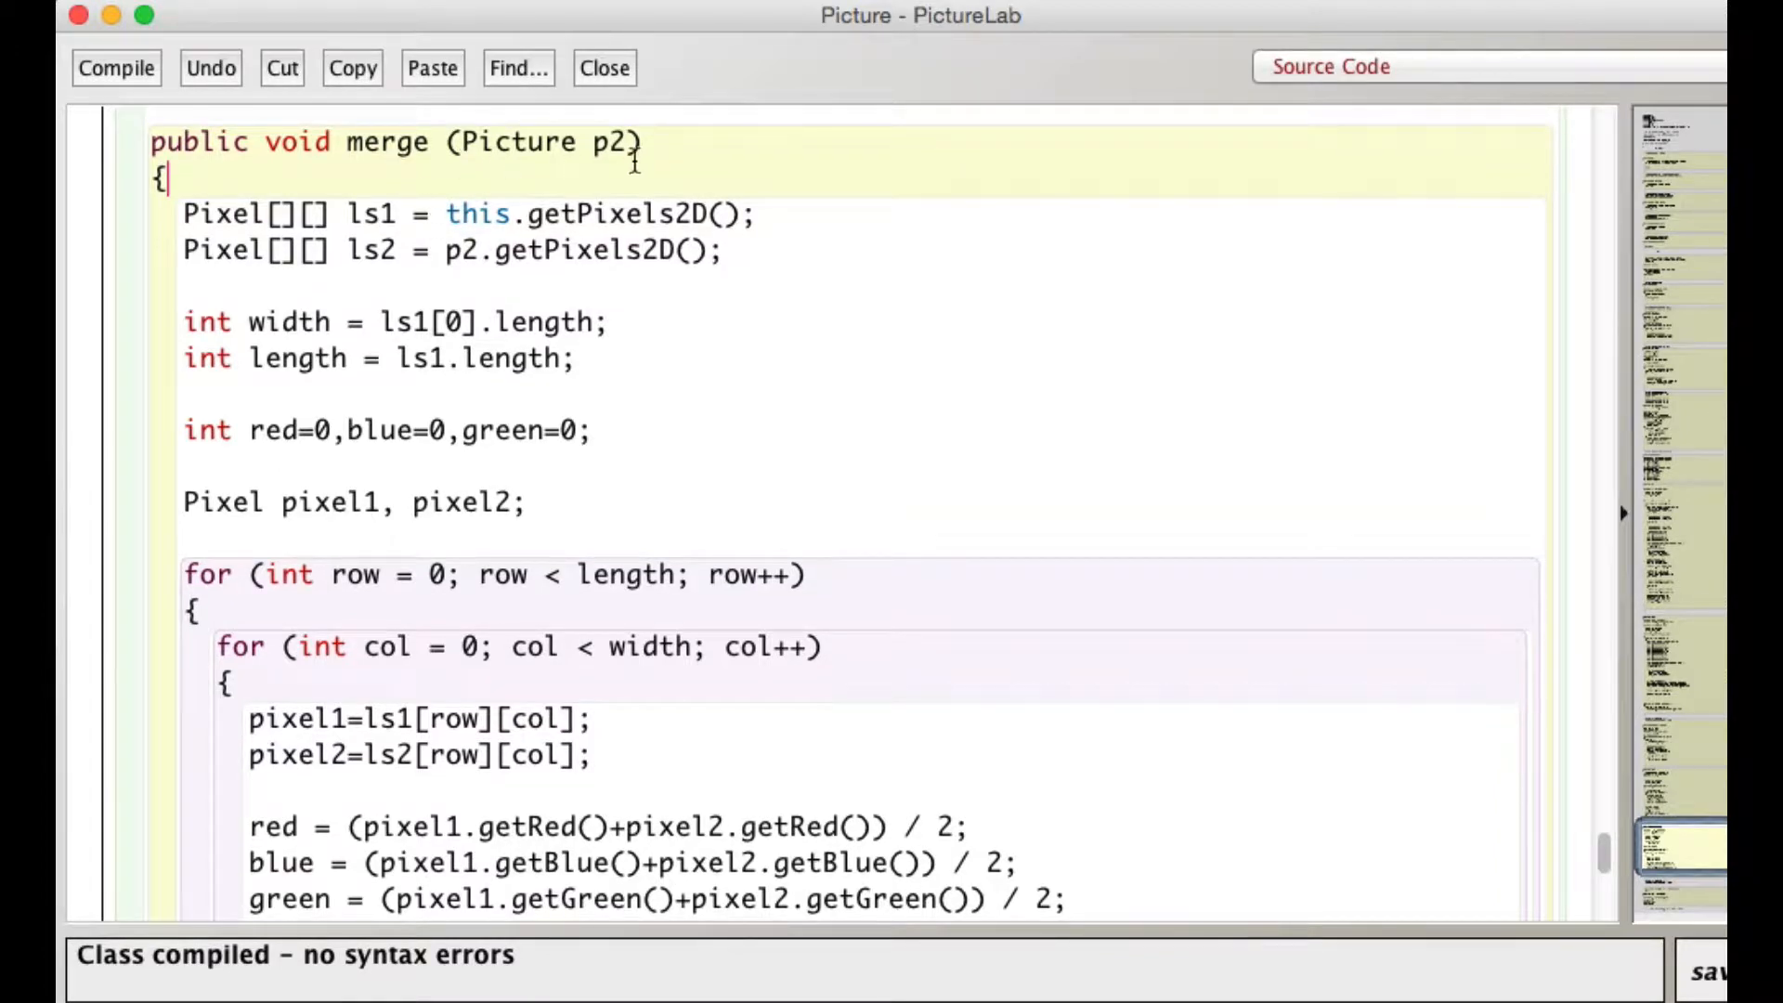
mouse_move(63, 102)
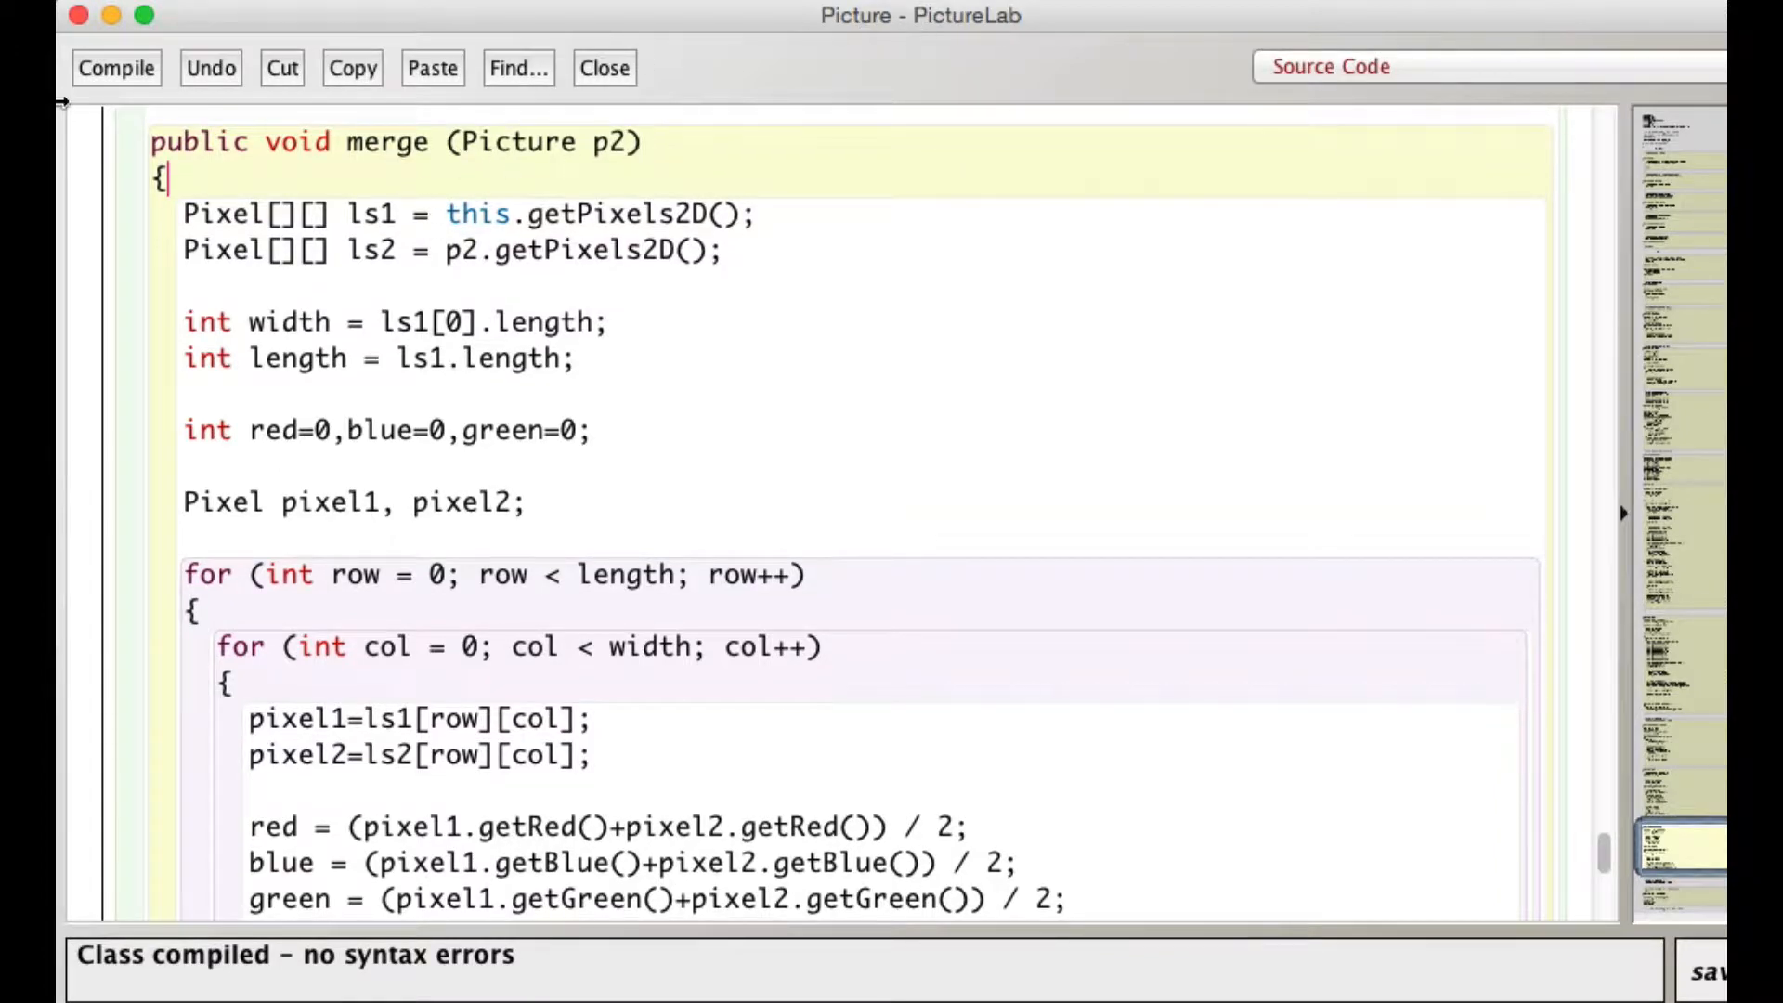
click(604, 67)
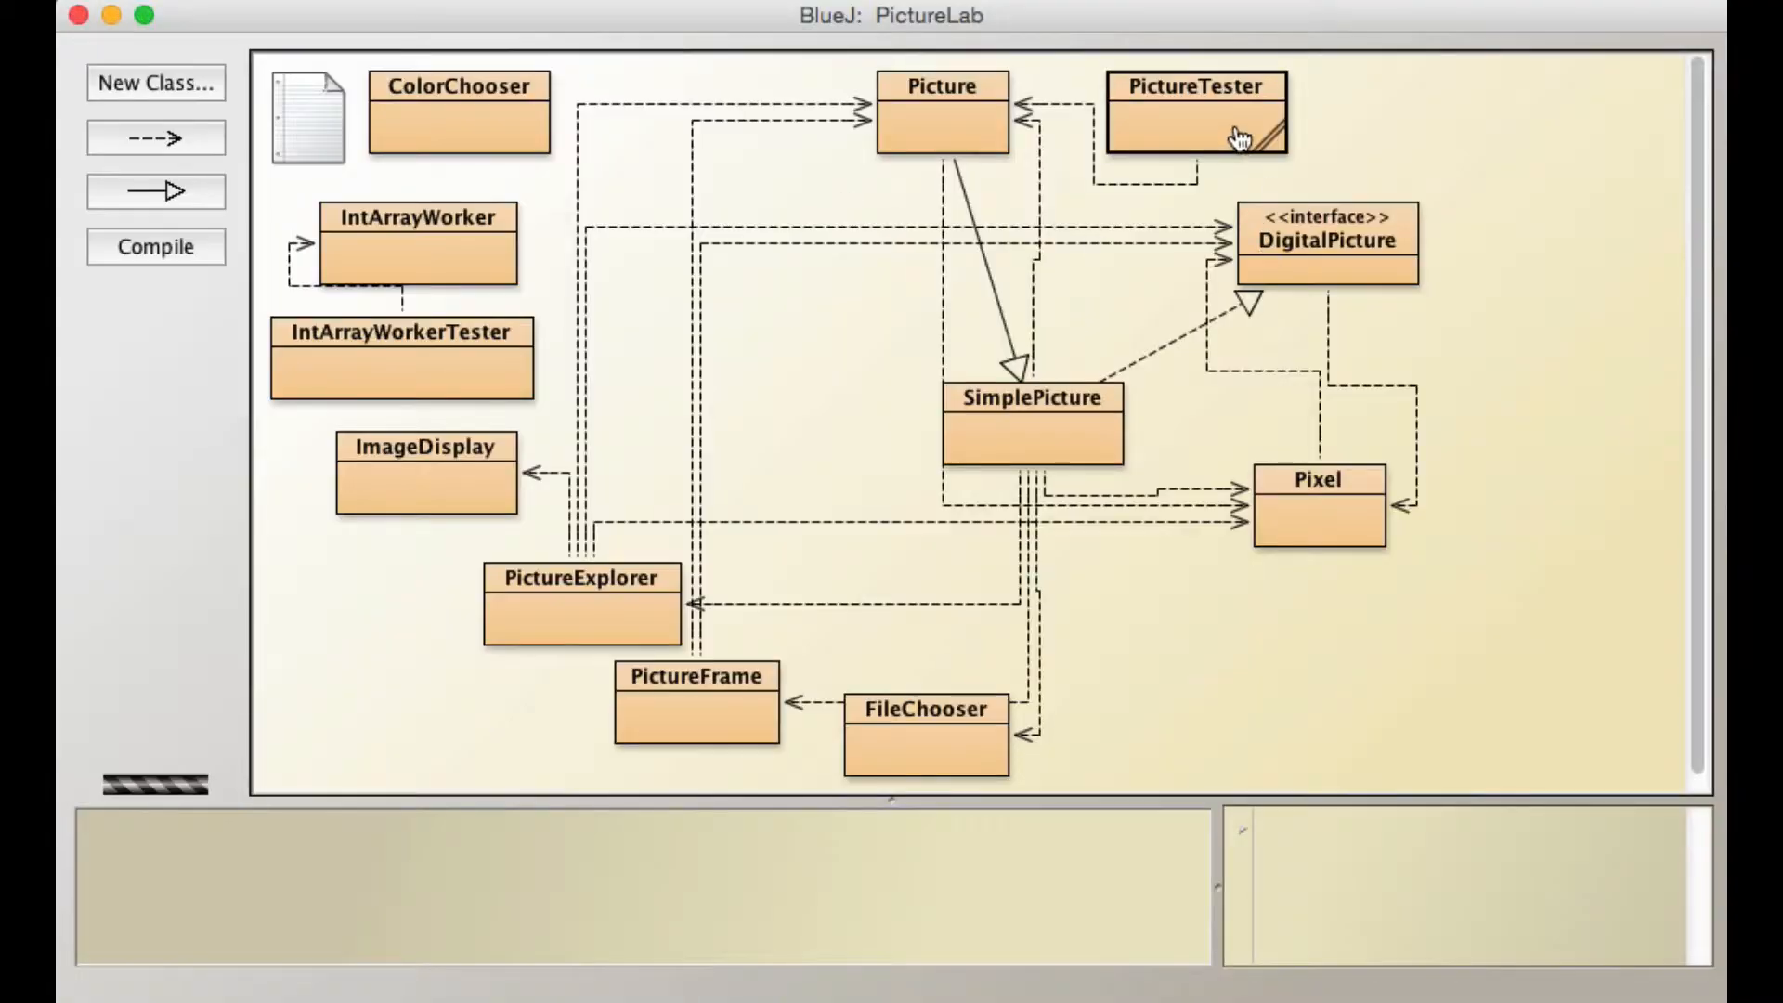
double_click(1195, 113)
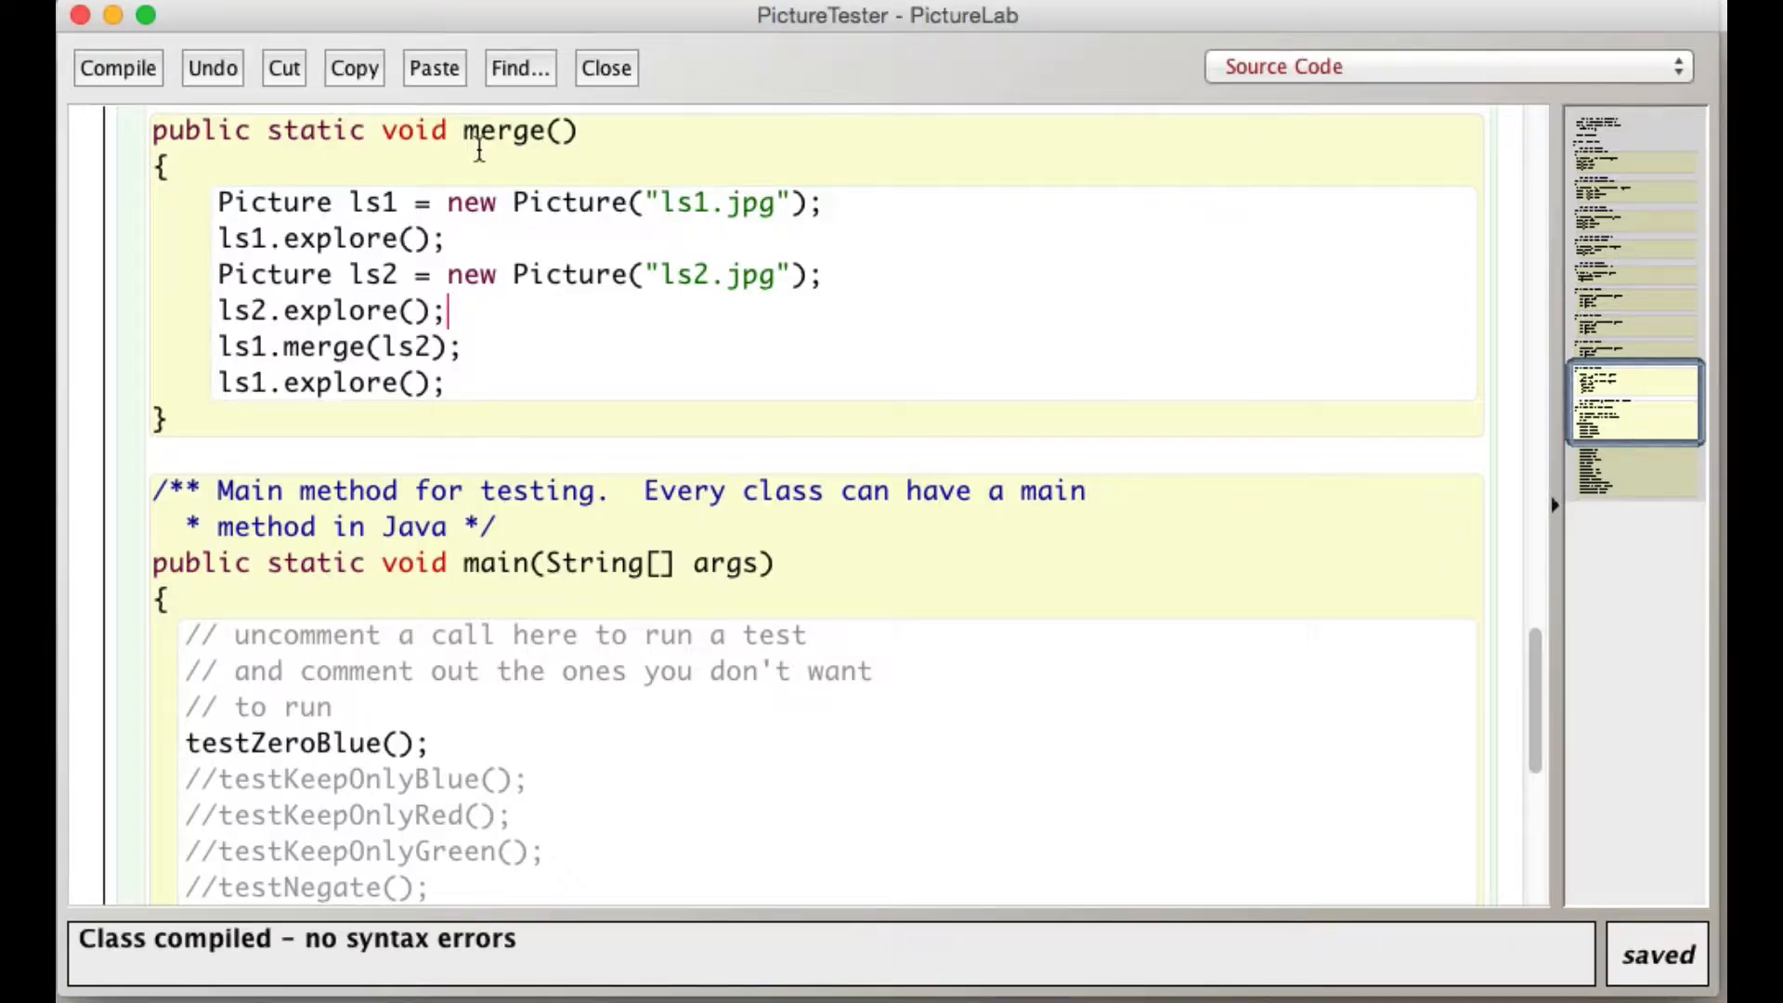
mouse_move(578, 427)
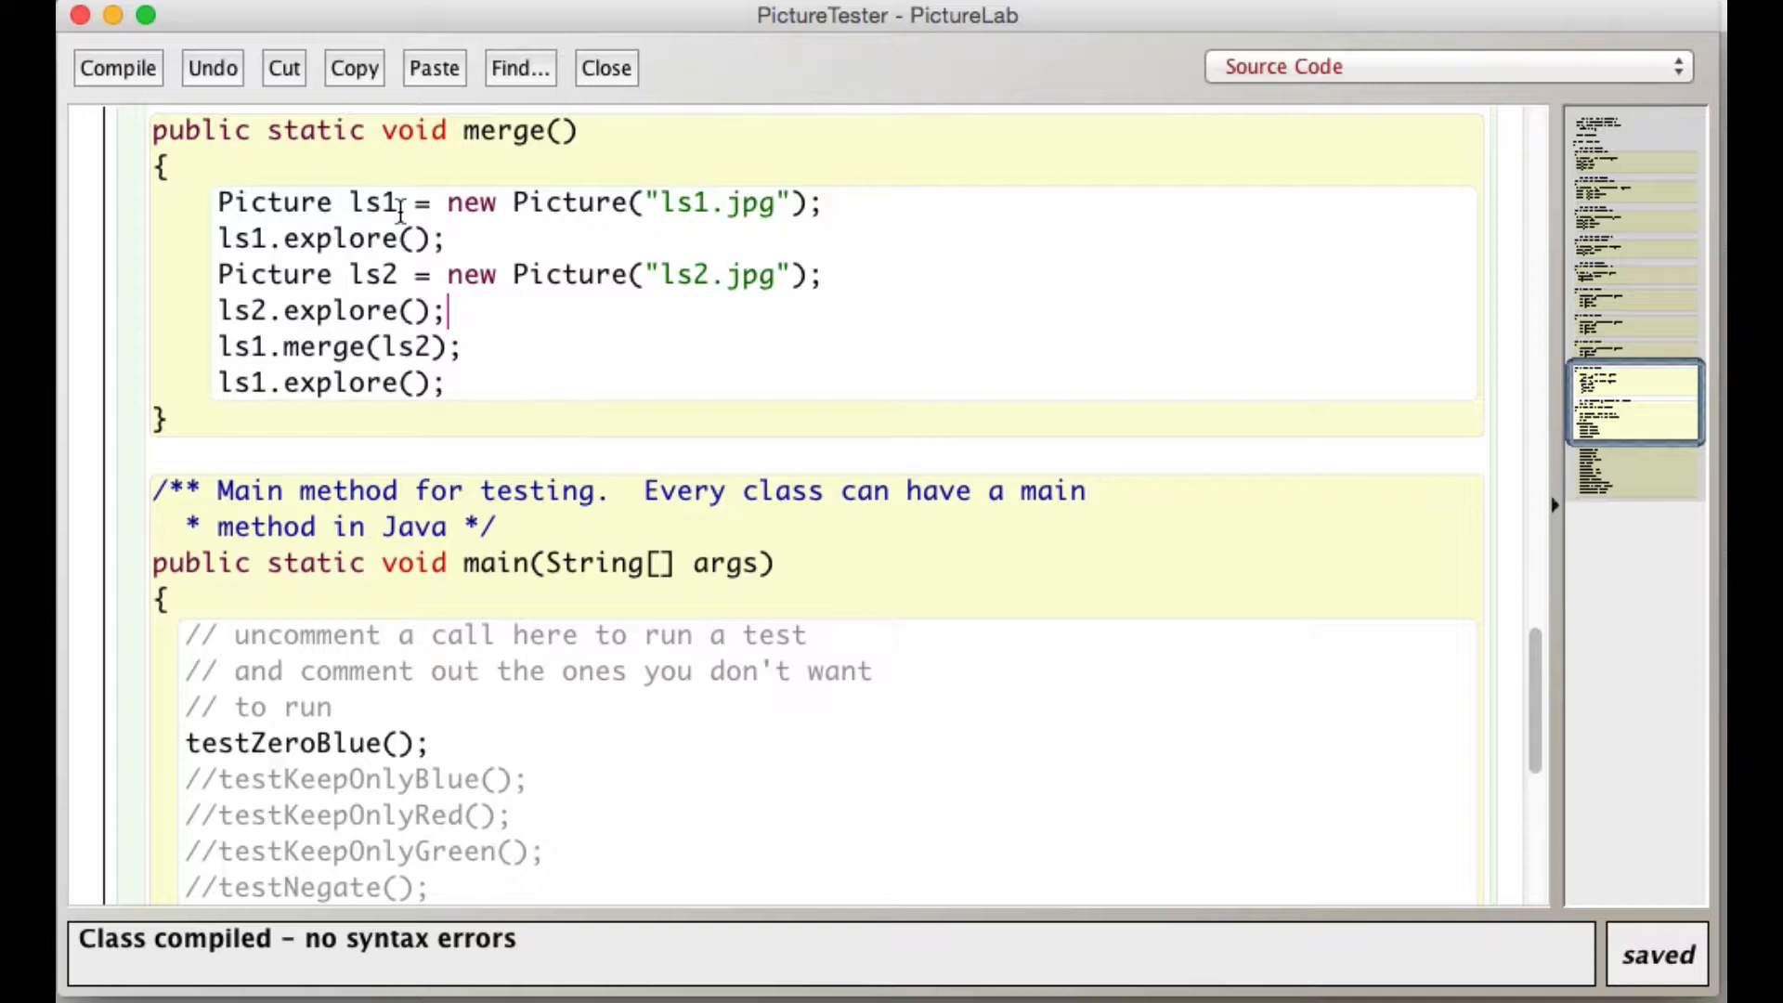
mouse_move(338, 210)
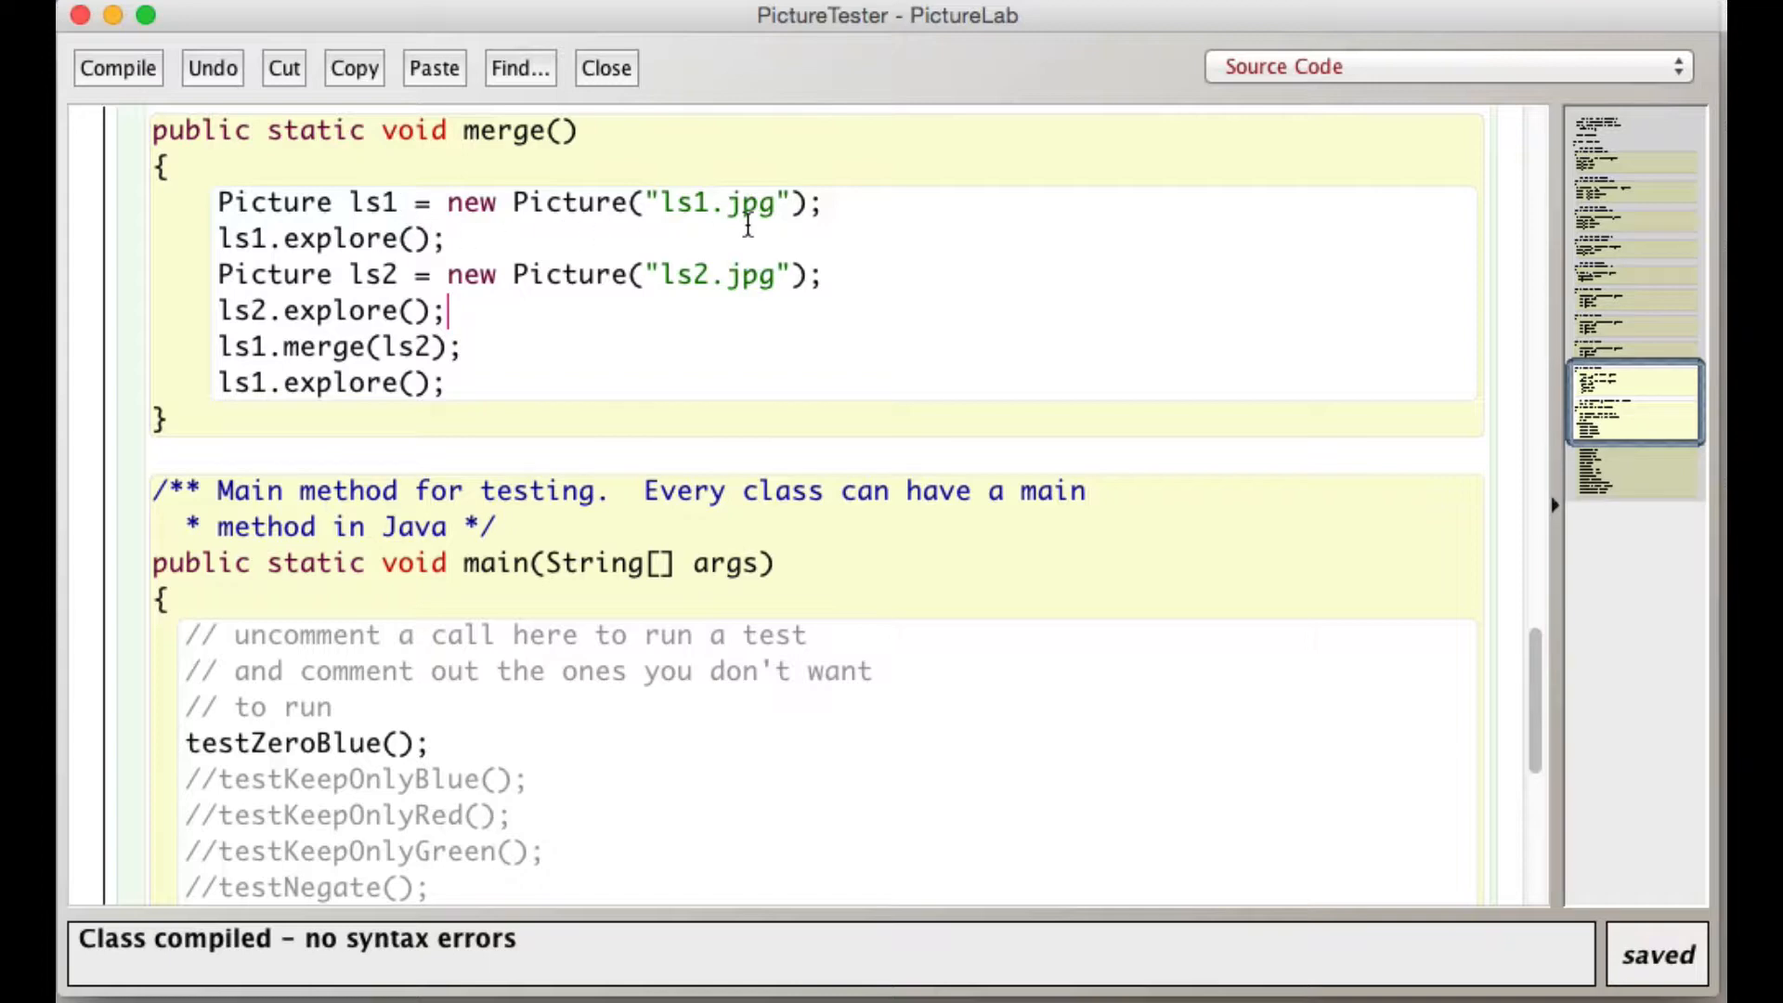
mouse_move(765, 226)
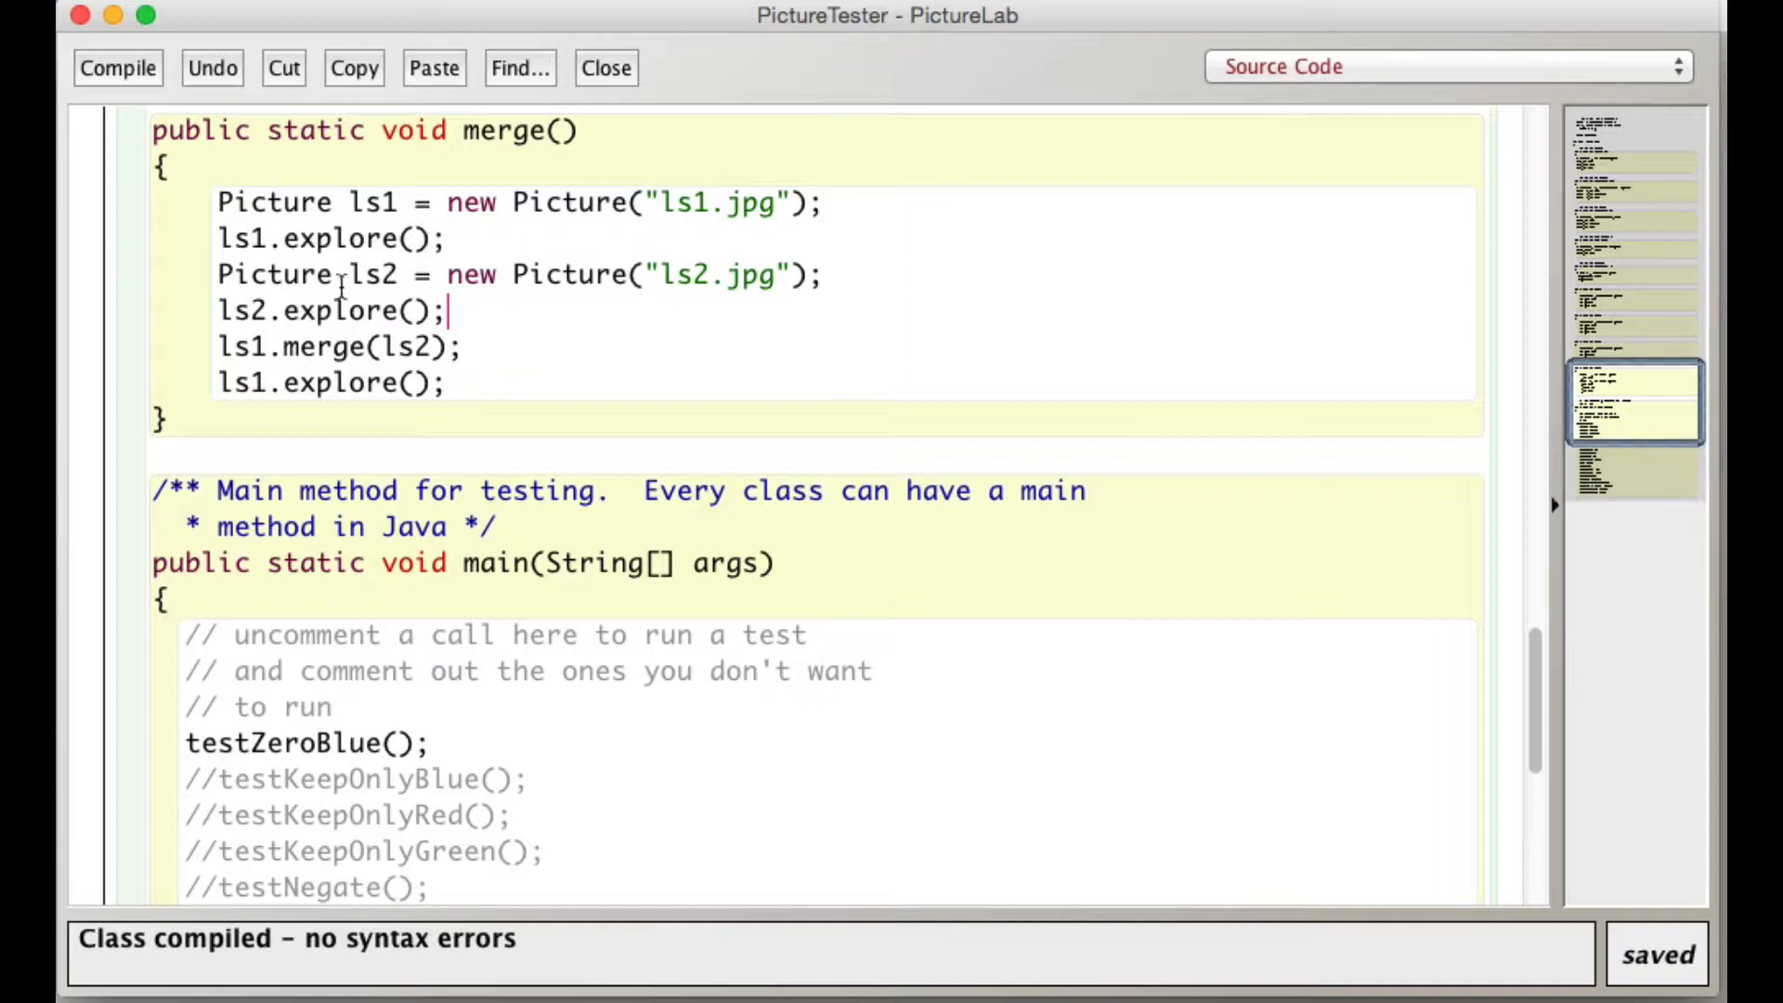
mouse_move(728, 297)
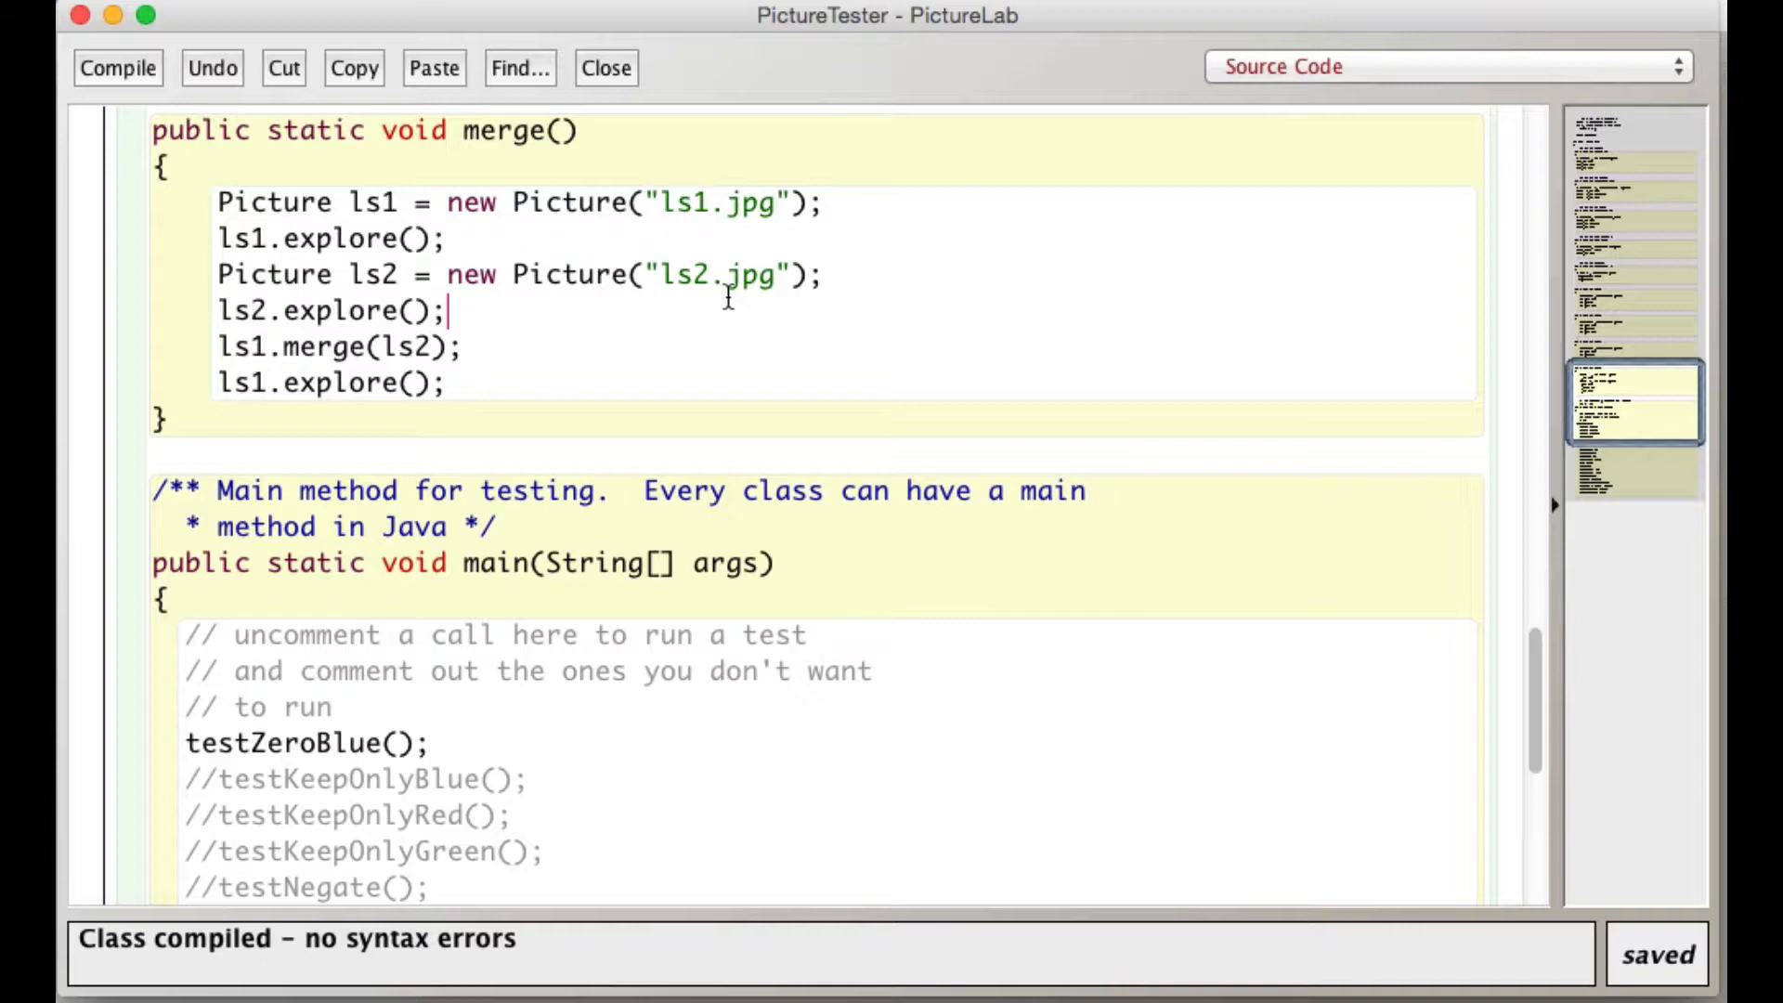
mouse_move(405, 327)
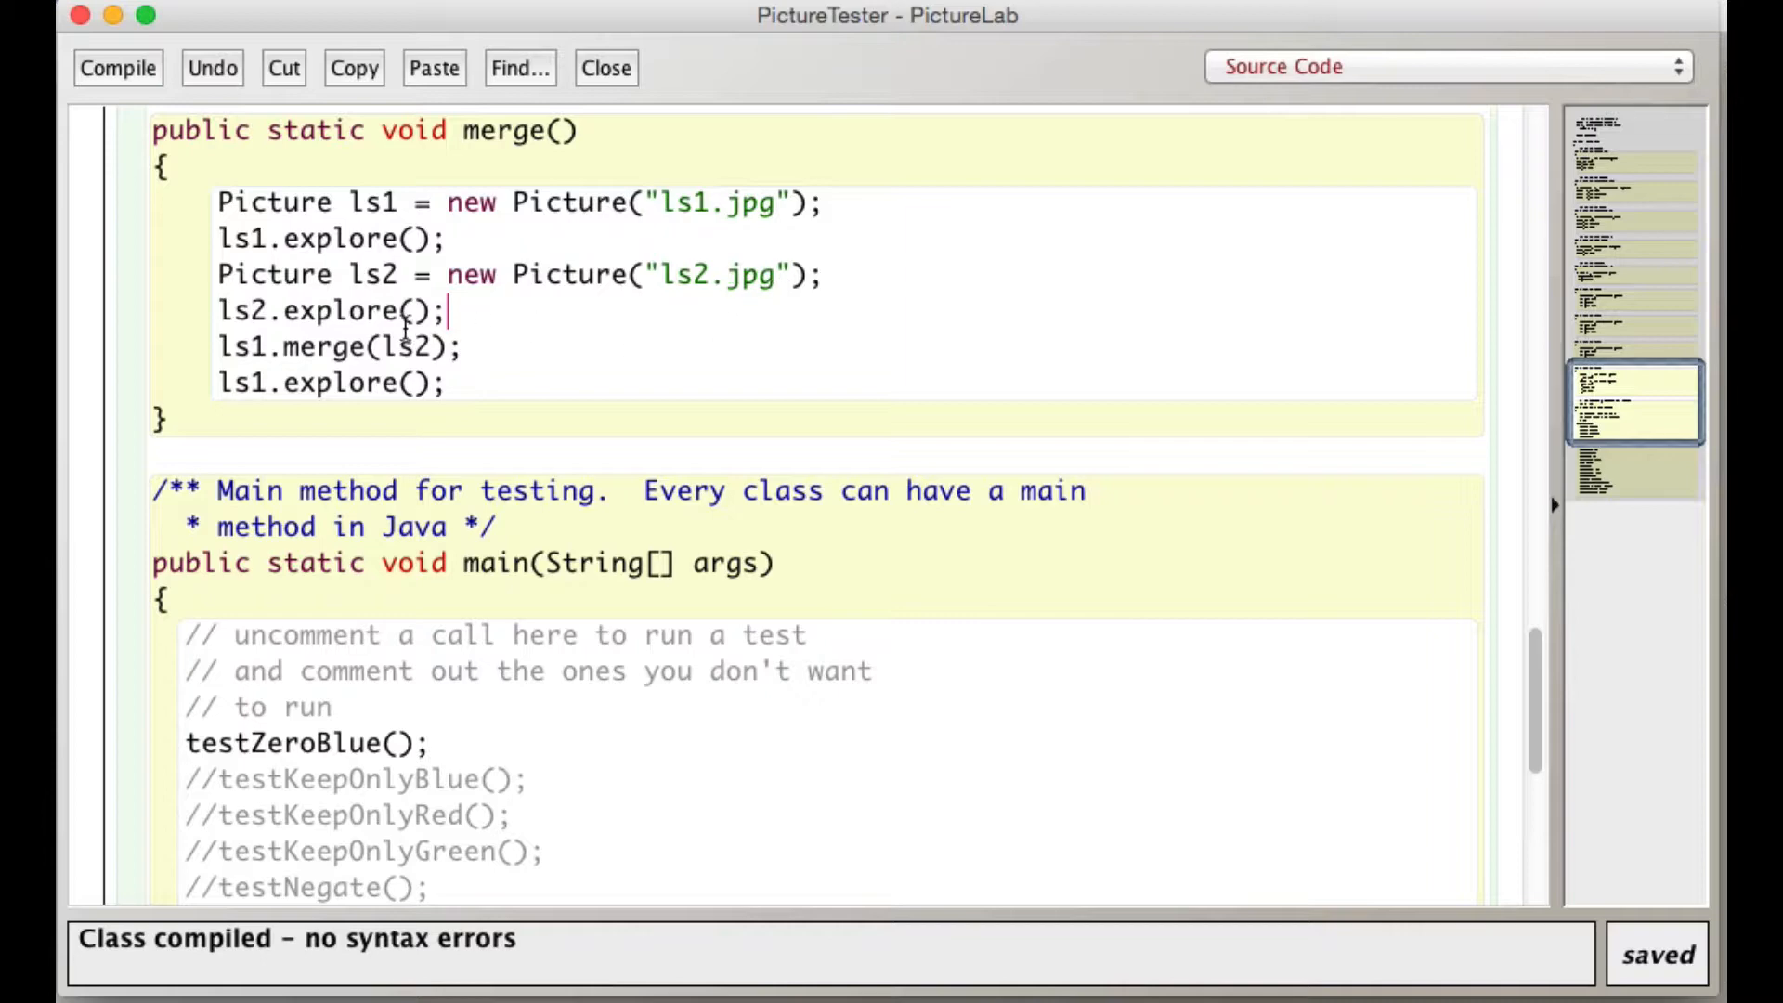
mouse_move(459, 316)
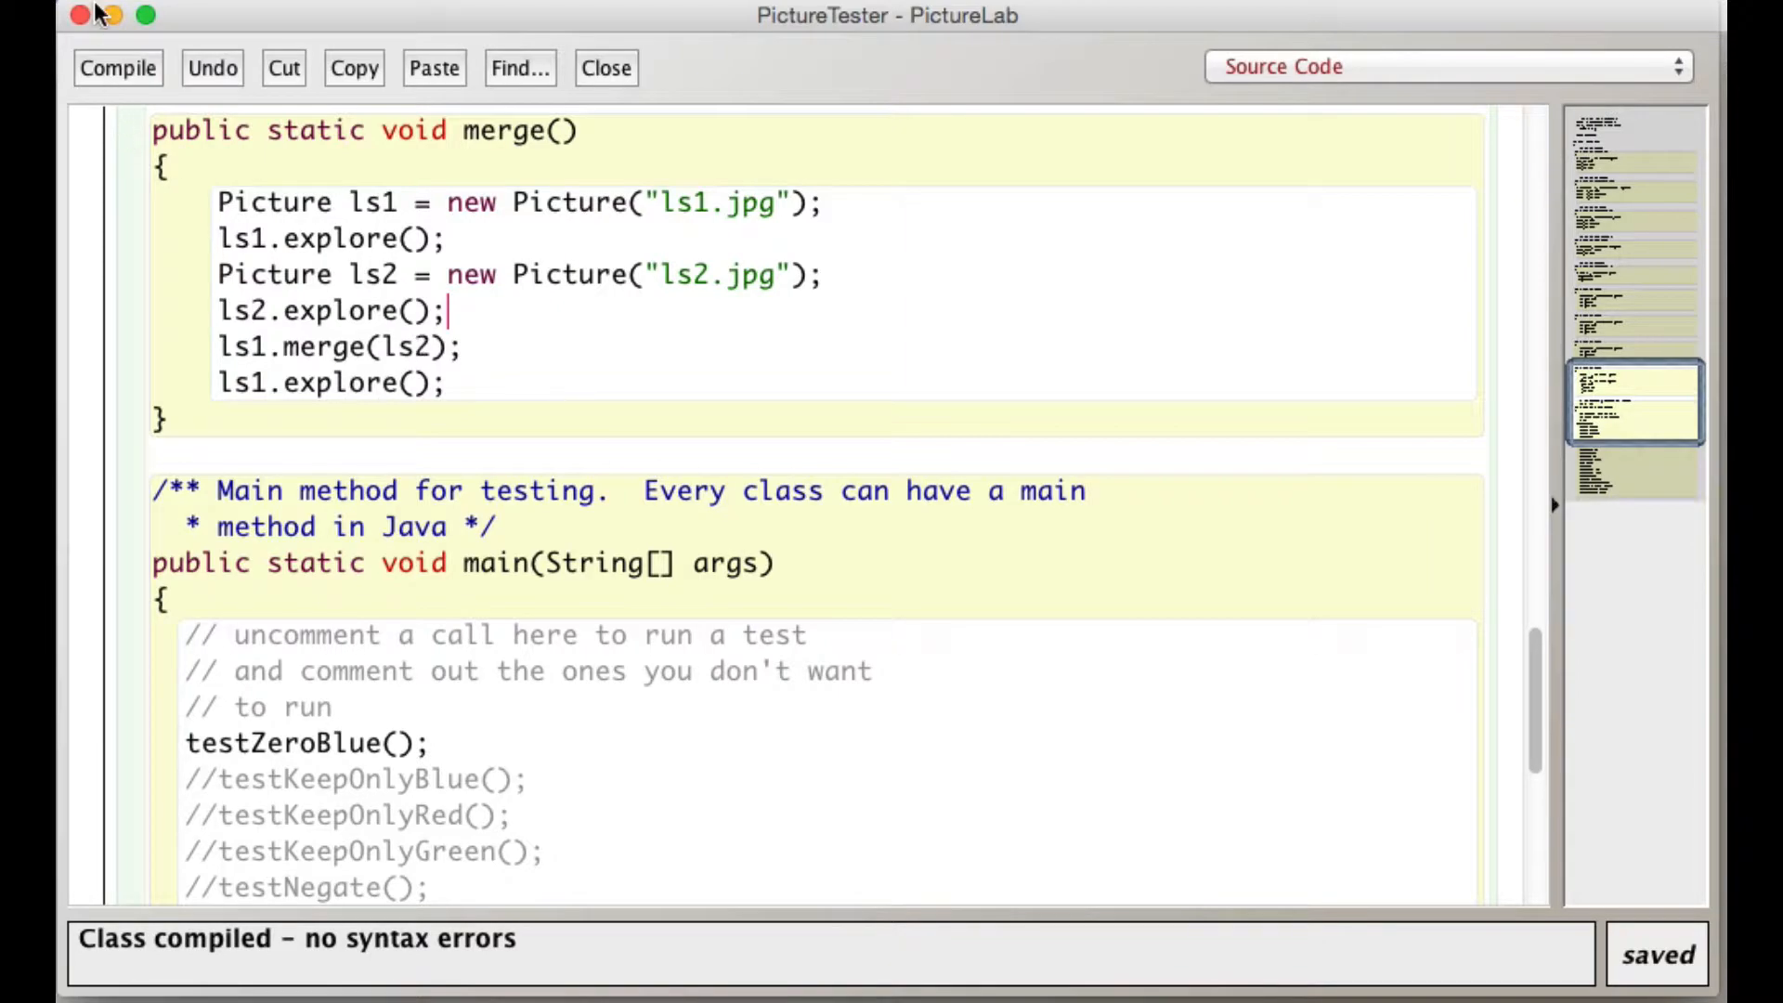
Close the PictureTester editor and reopen the Picture class source from the diagram
click(606, 67)
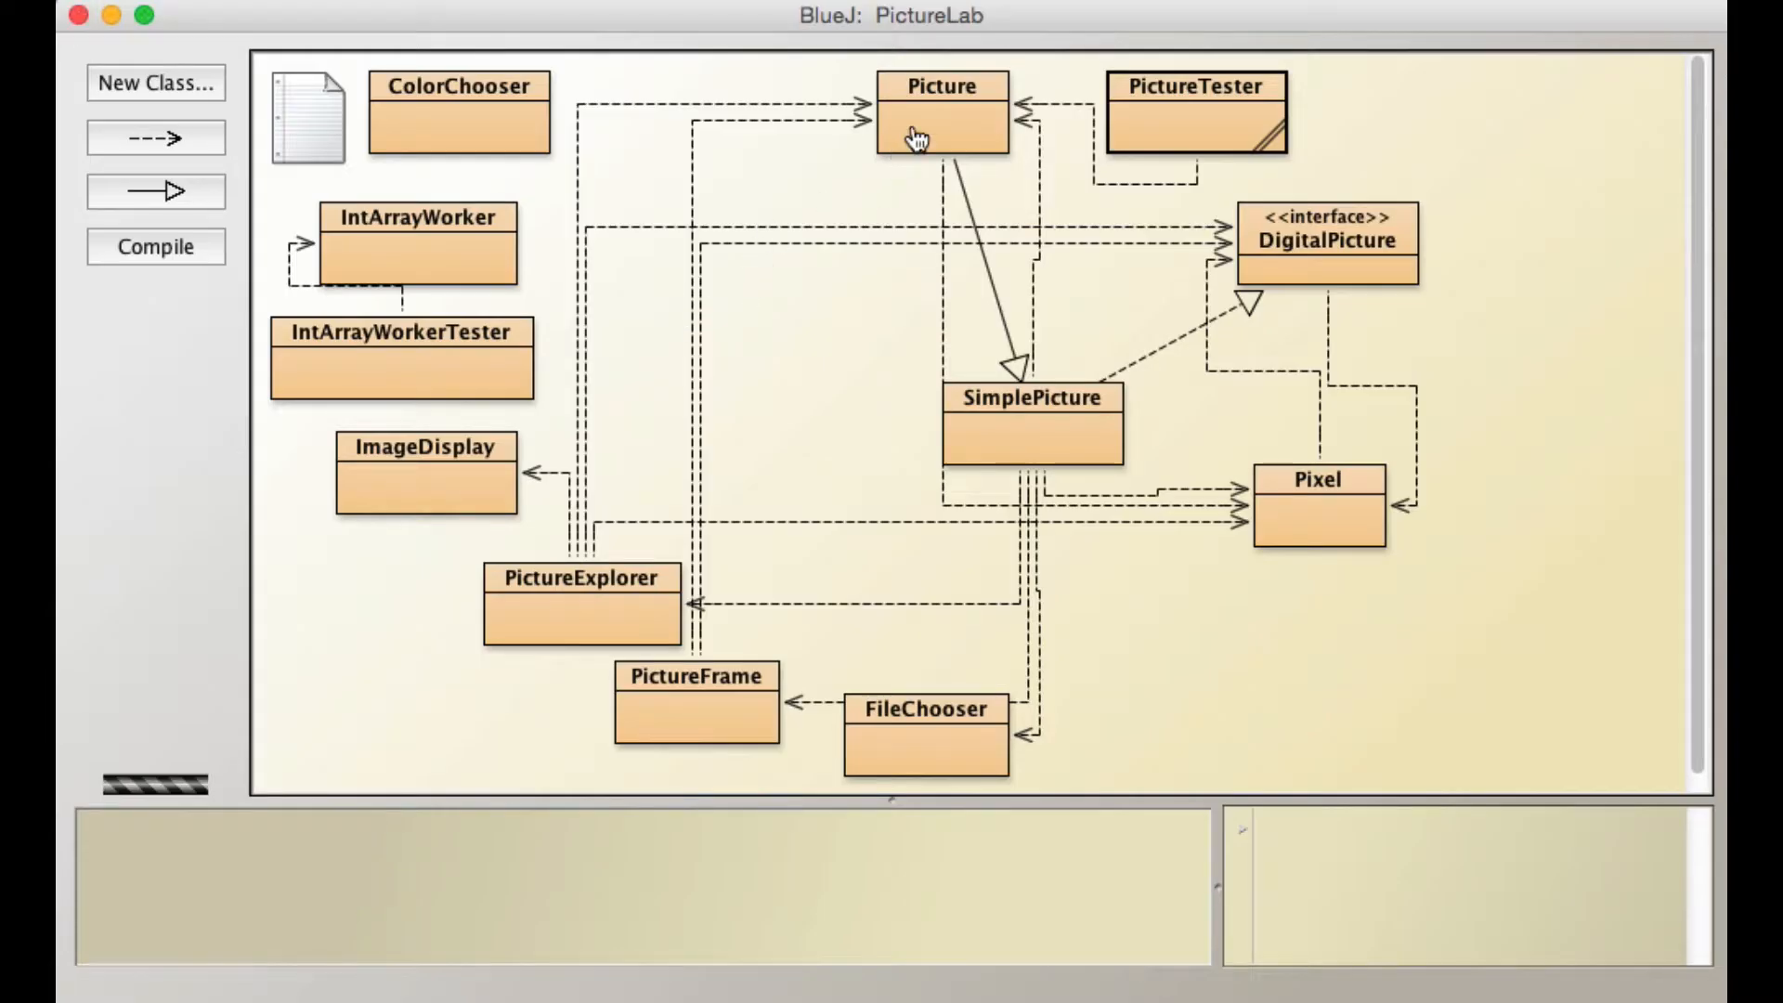
double_click(942, 114)
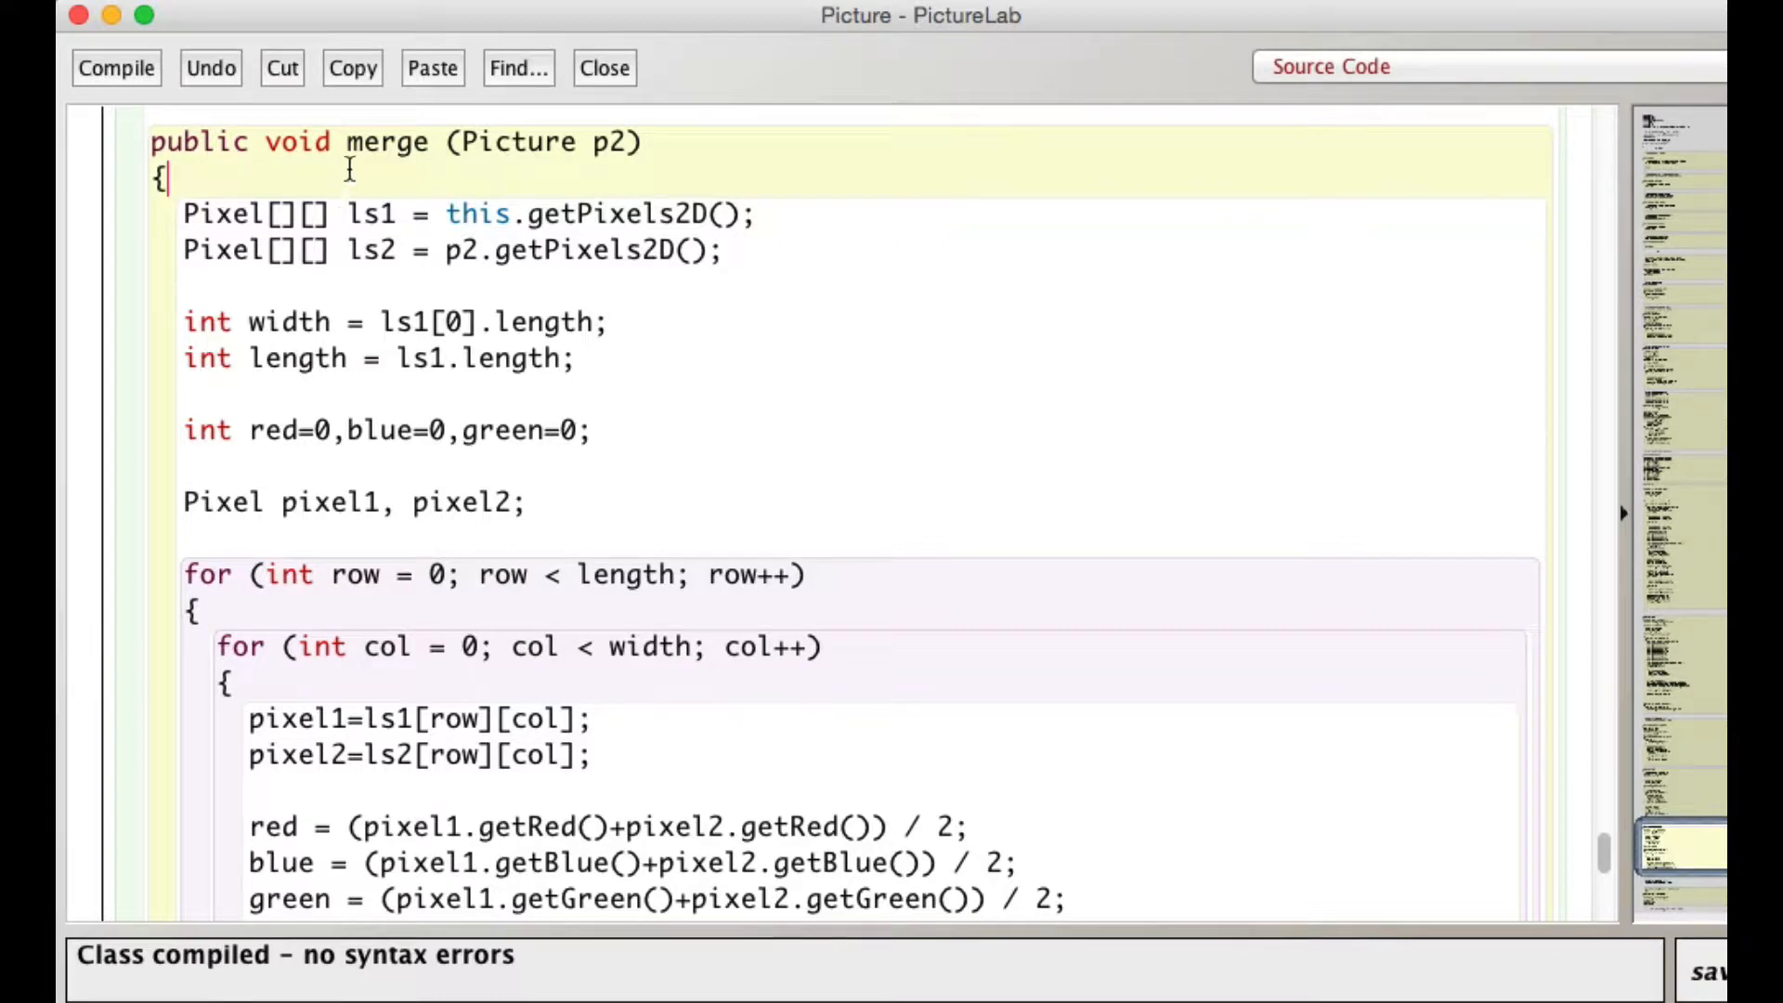
mouse_move(422, 253)
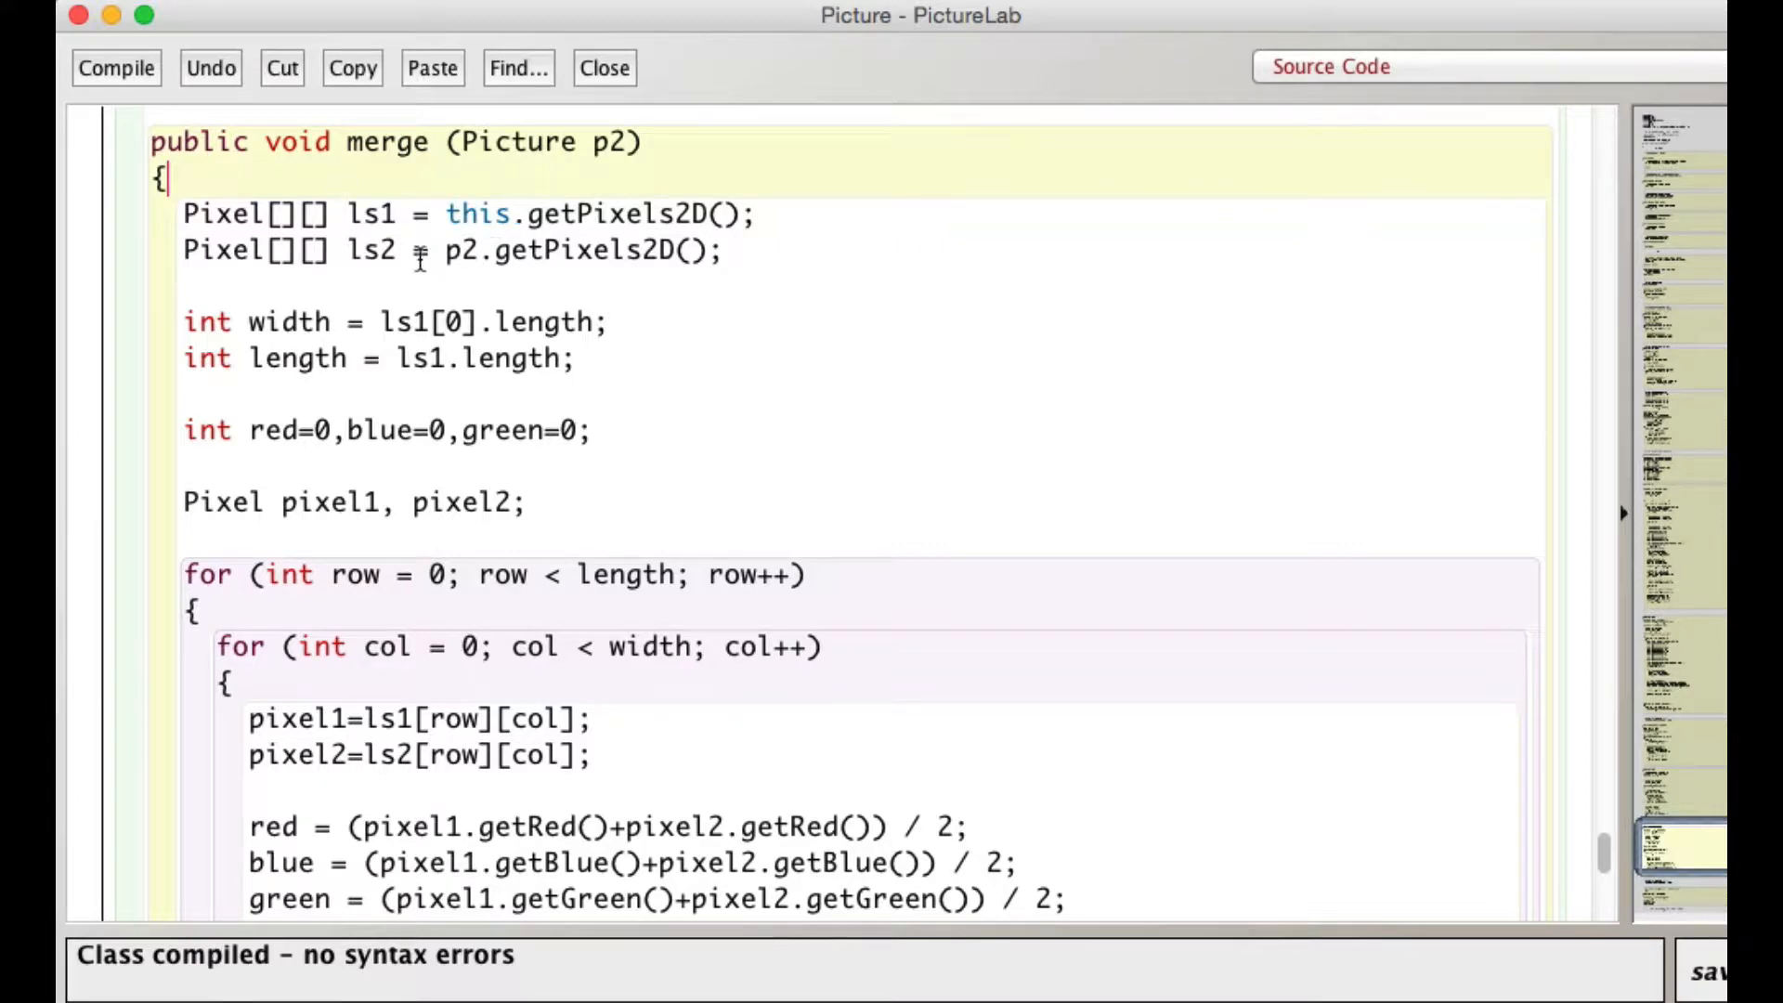
mouse_move(279, 251)
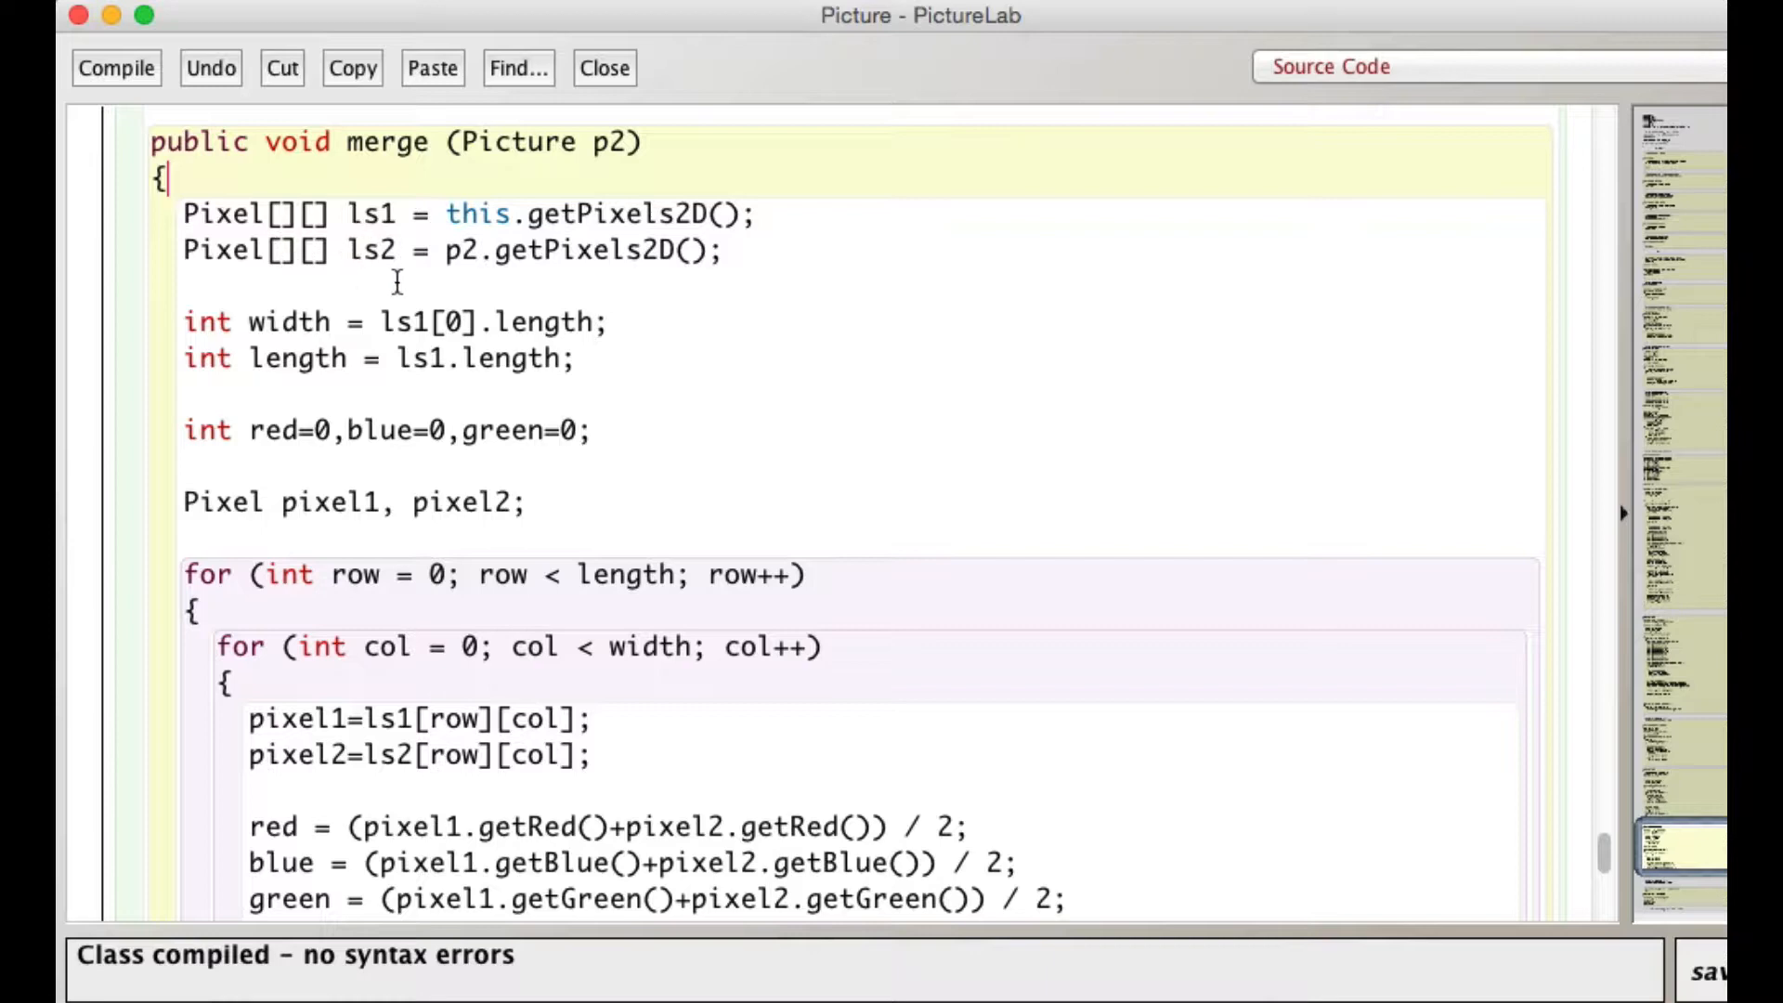
Scroll through the Picture source to read the merge(Picture p2) pixel-averaging method
scroll(down, 3)
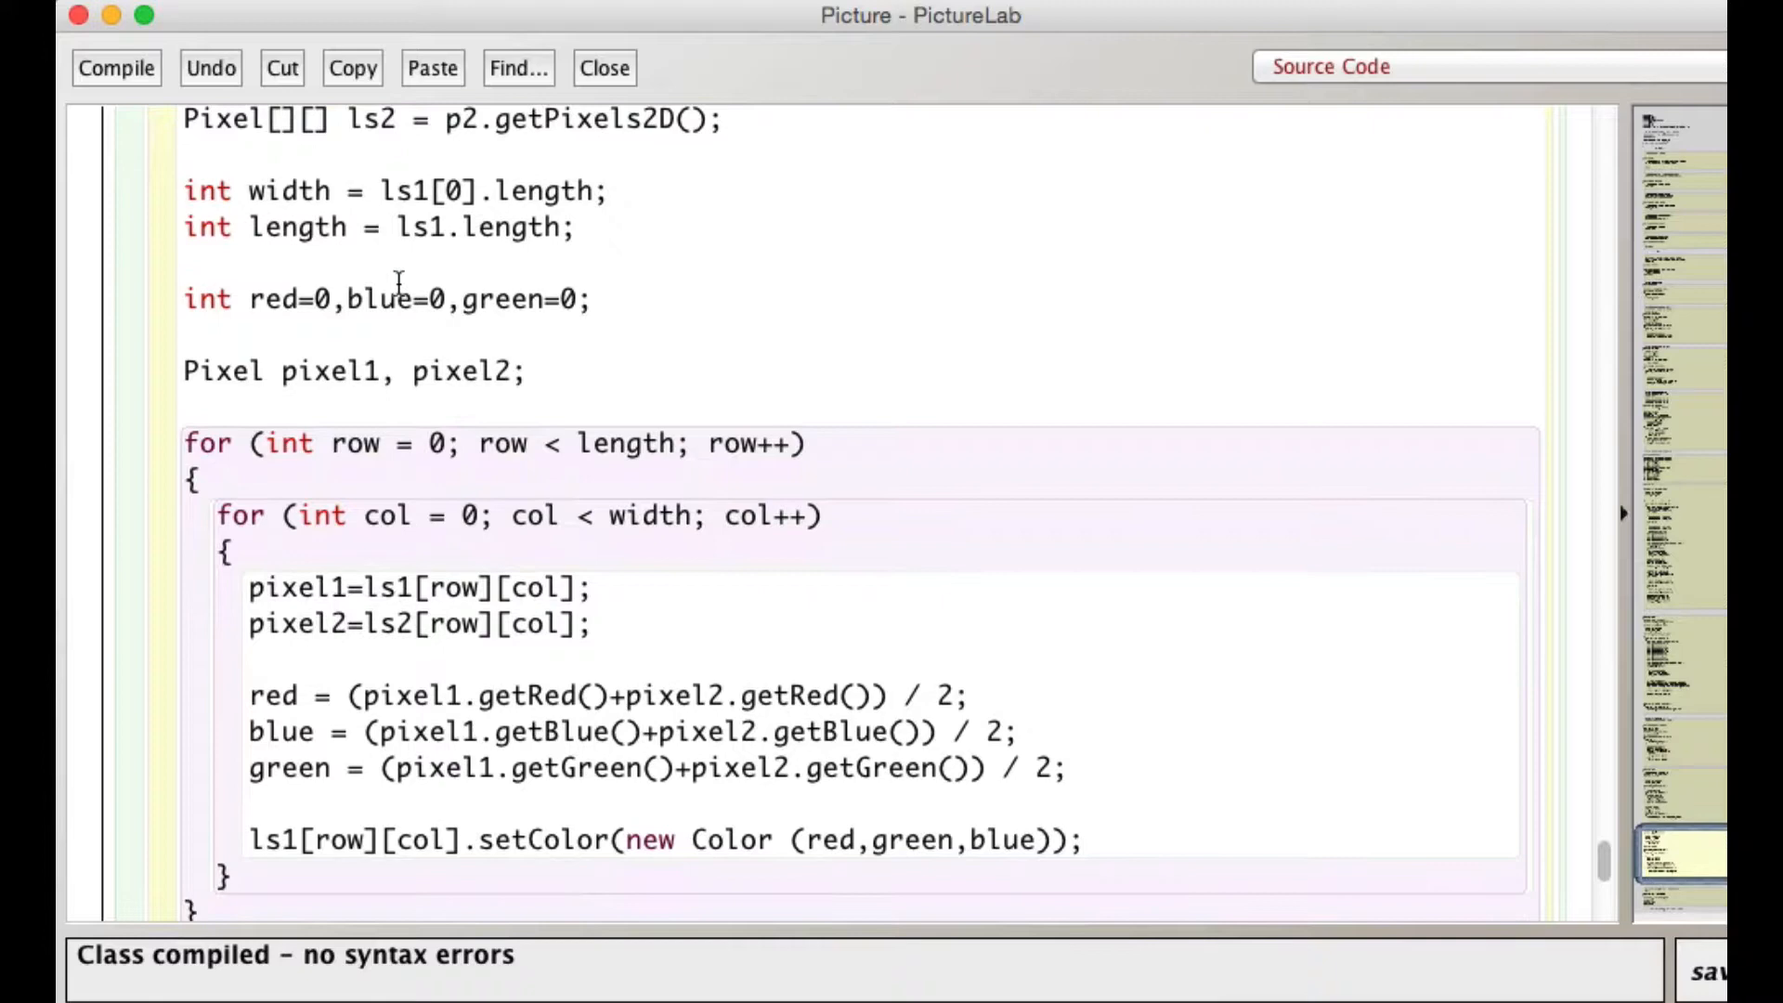
scroll(down, 3)
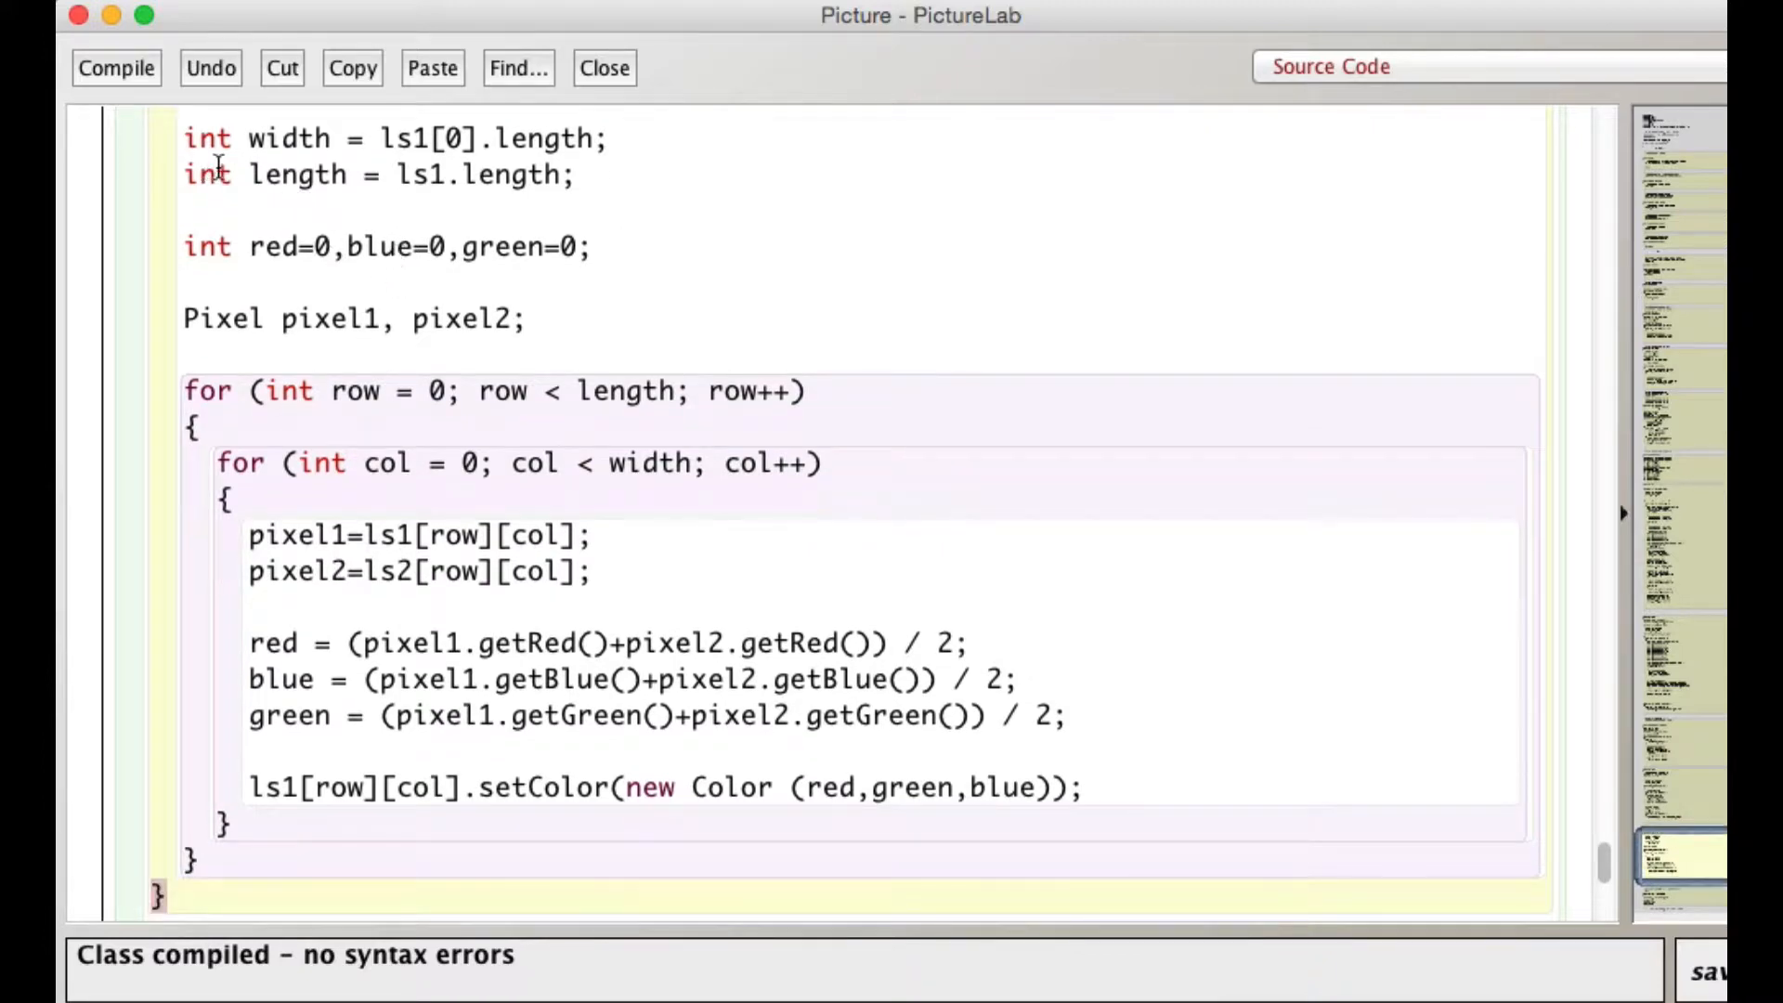
mouse_move(301, 175)
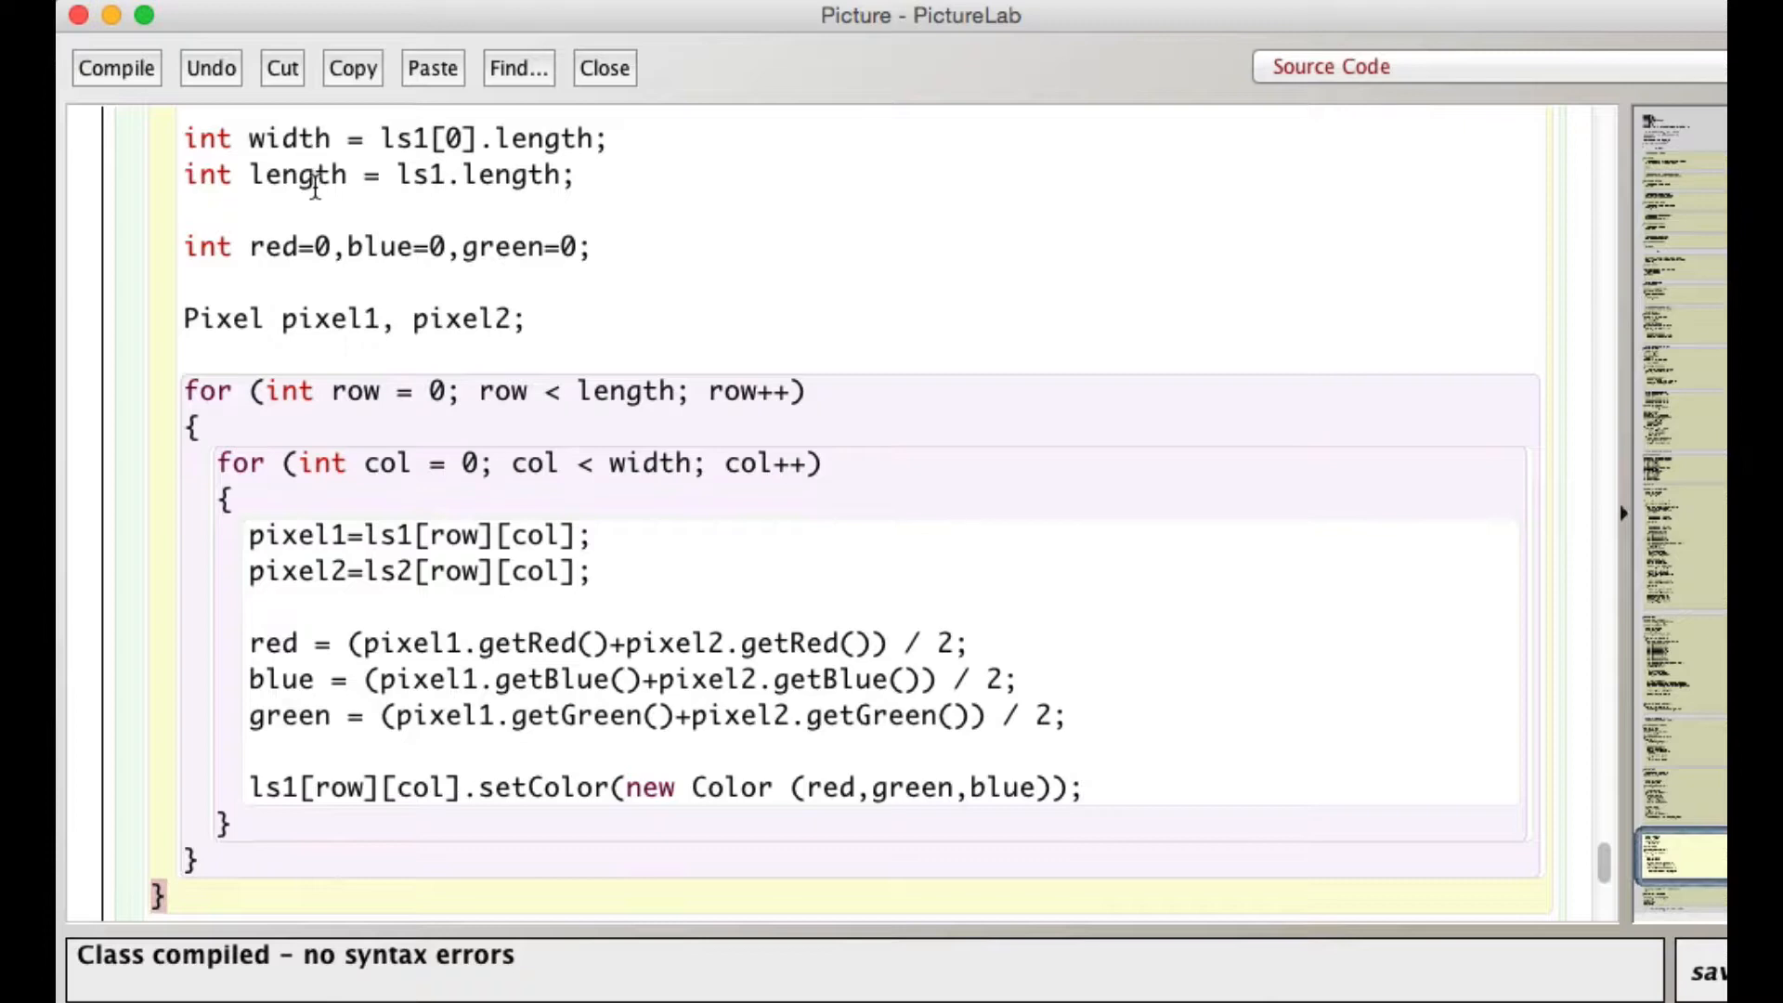
mouse_move(338, 195)
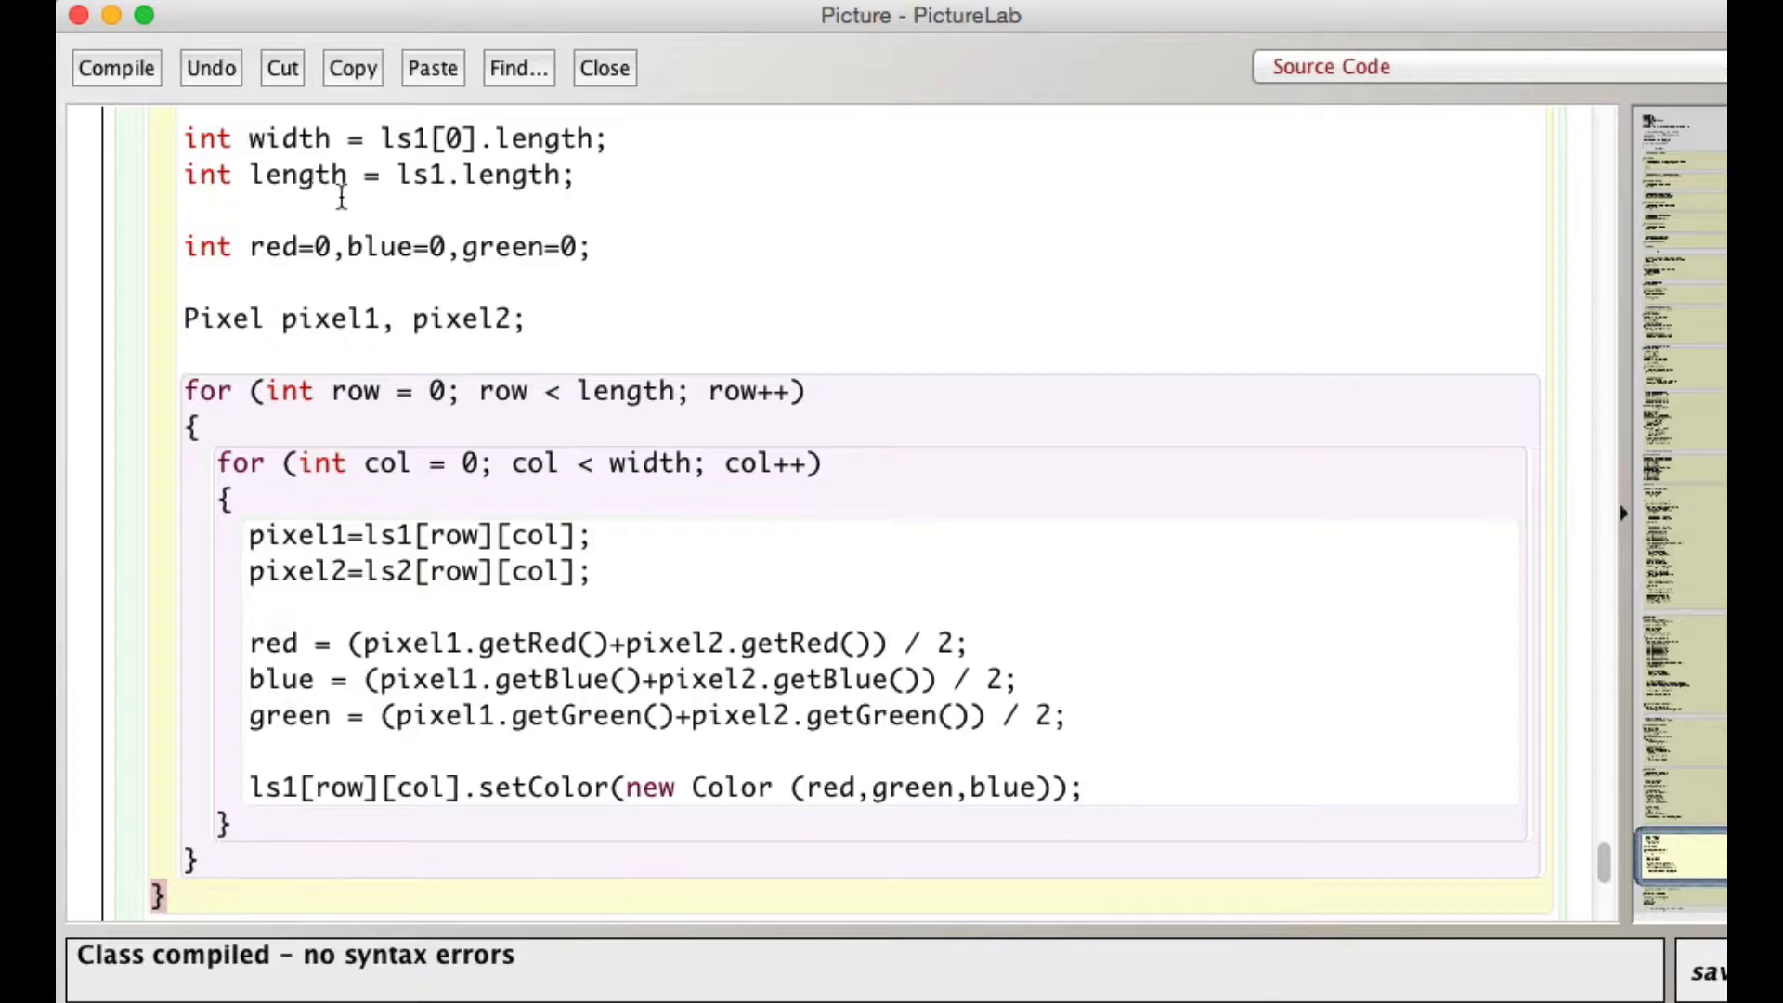
mouse_move(529, 173)
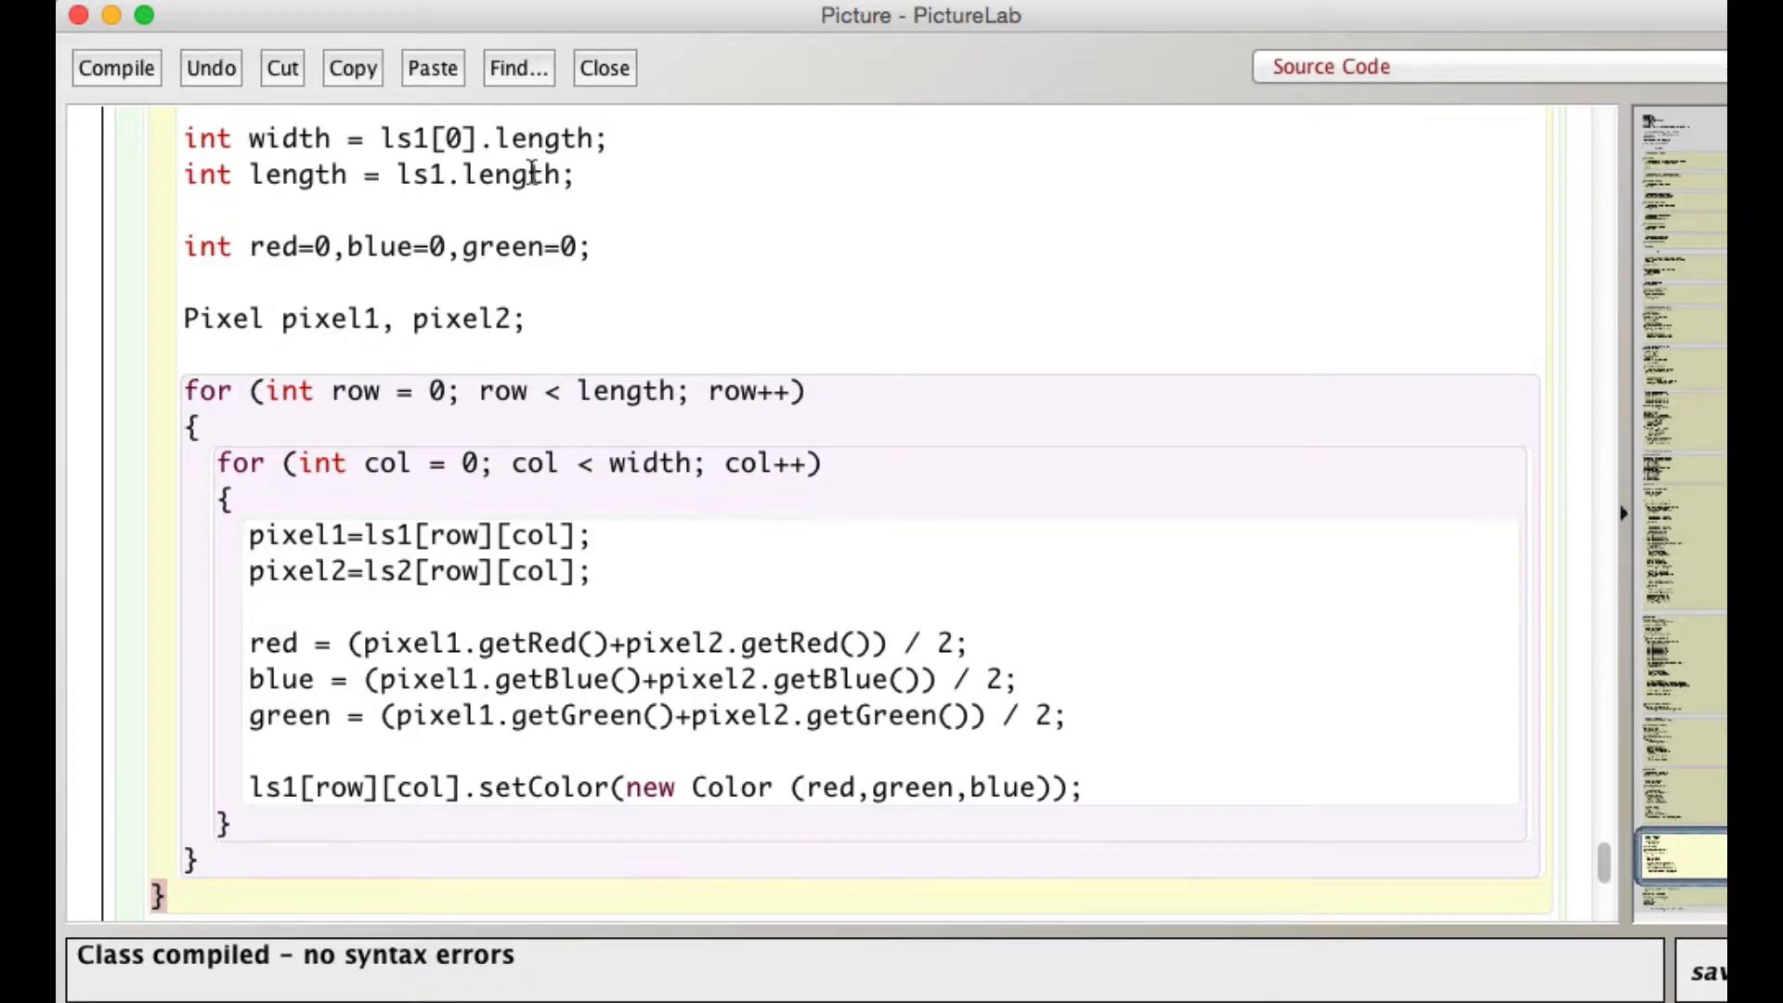
scroll(down, 3)
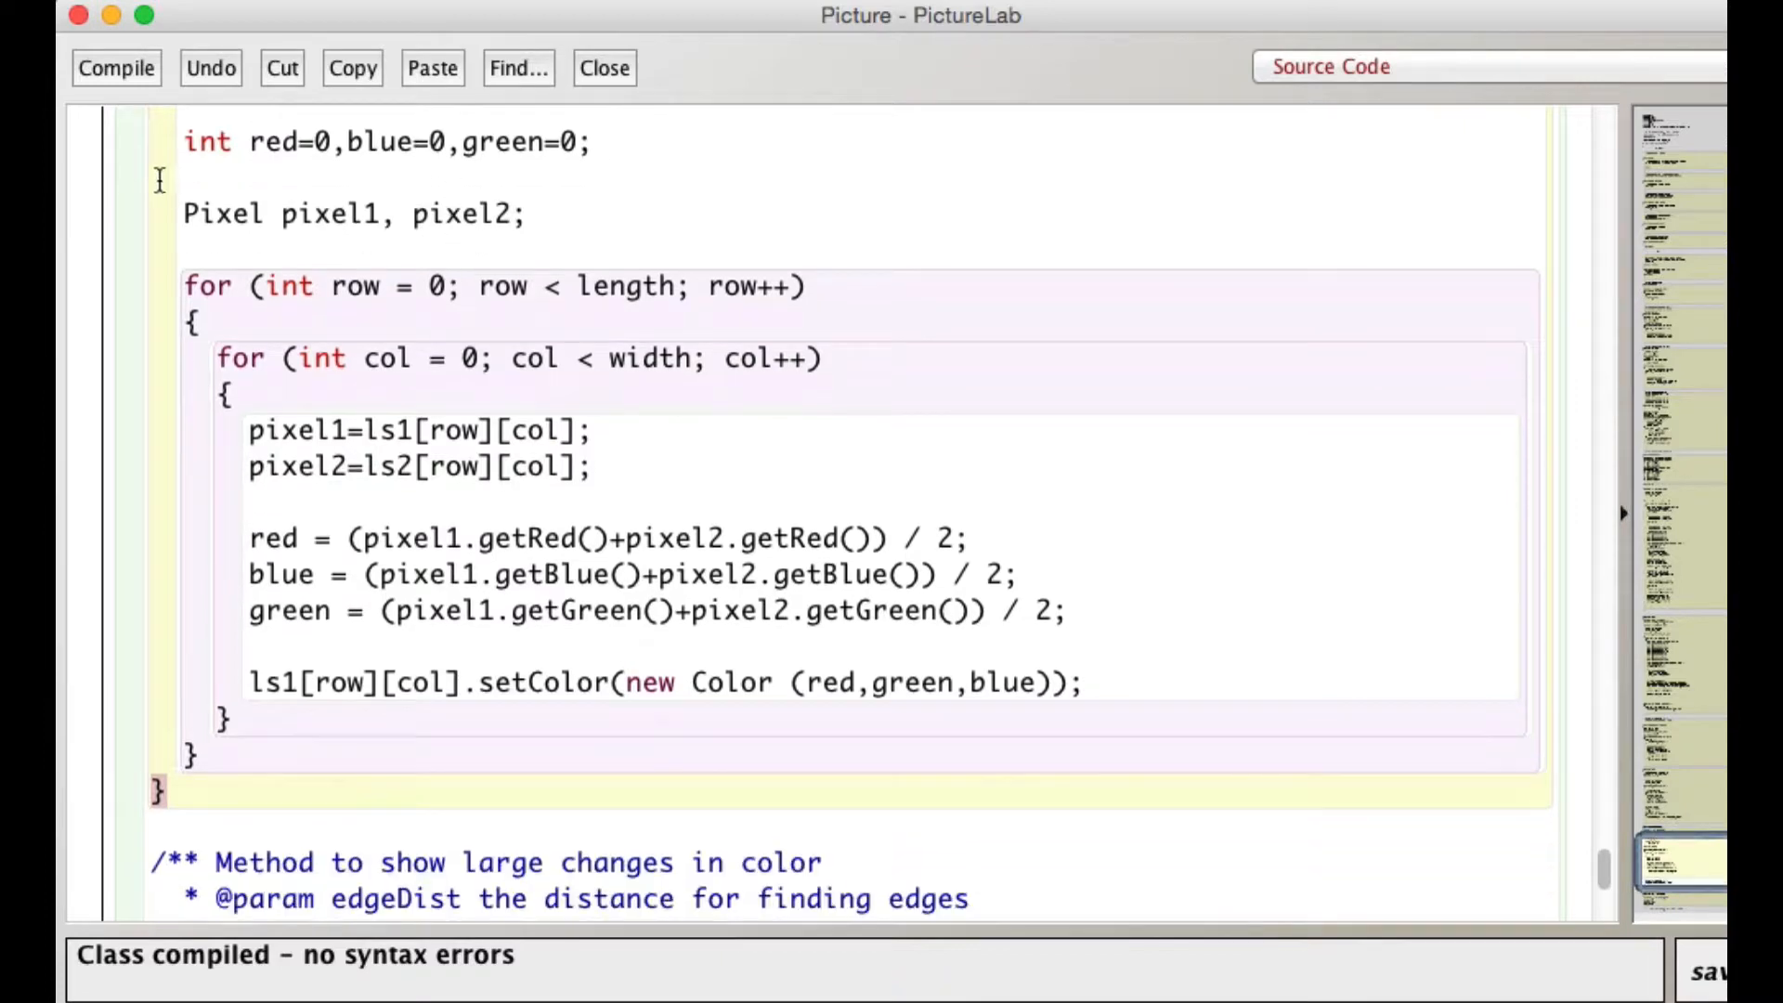
mouse_move(303, 165)
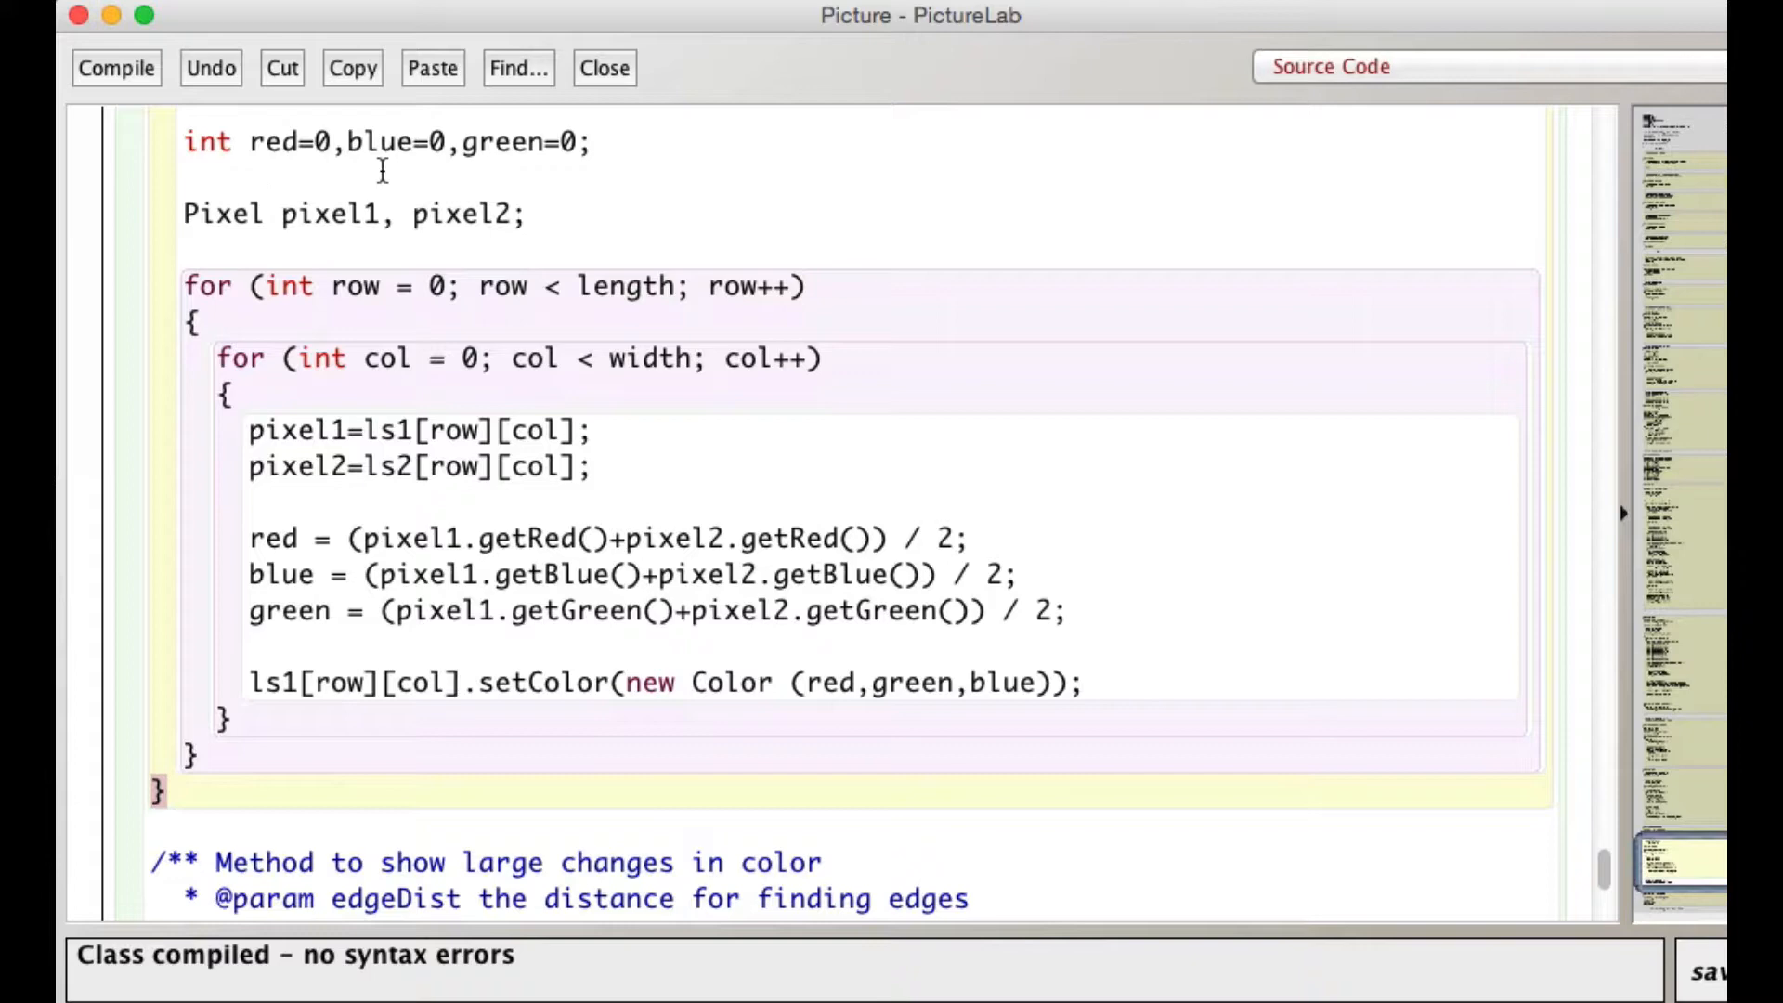
scroll(up, 3)
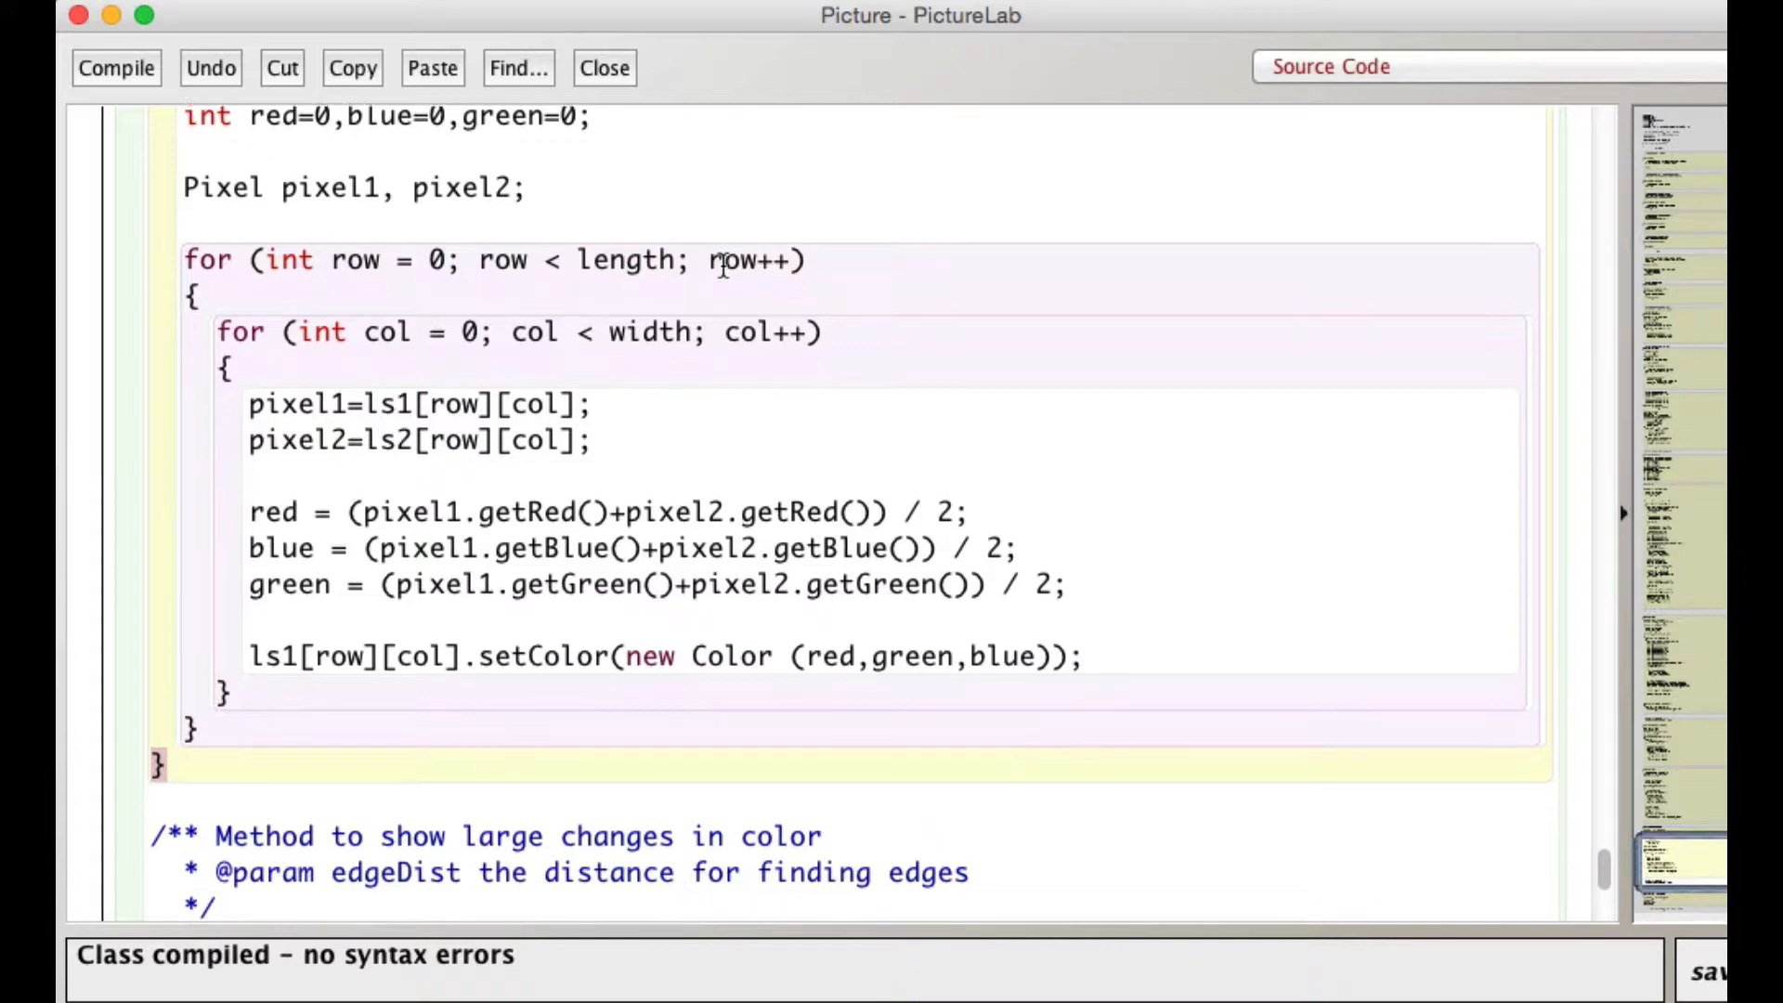
scroll(down, 3)
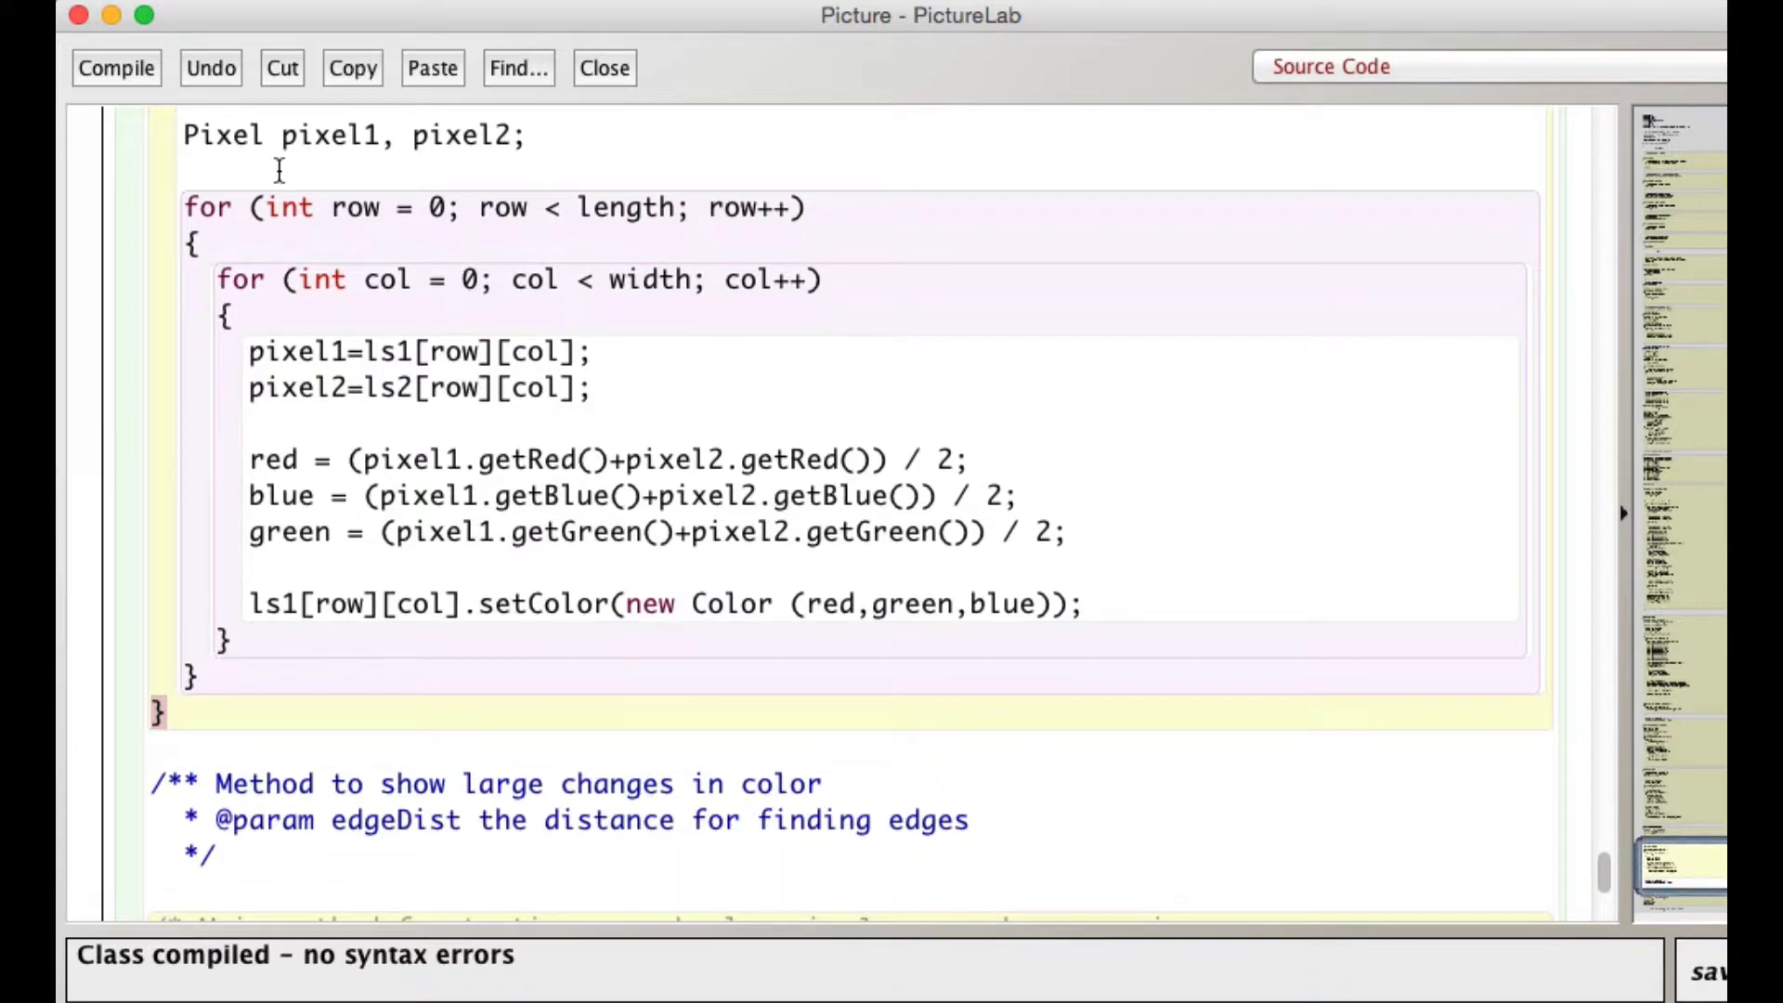
scroll(down, 3)
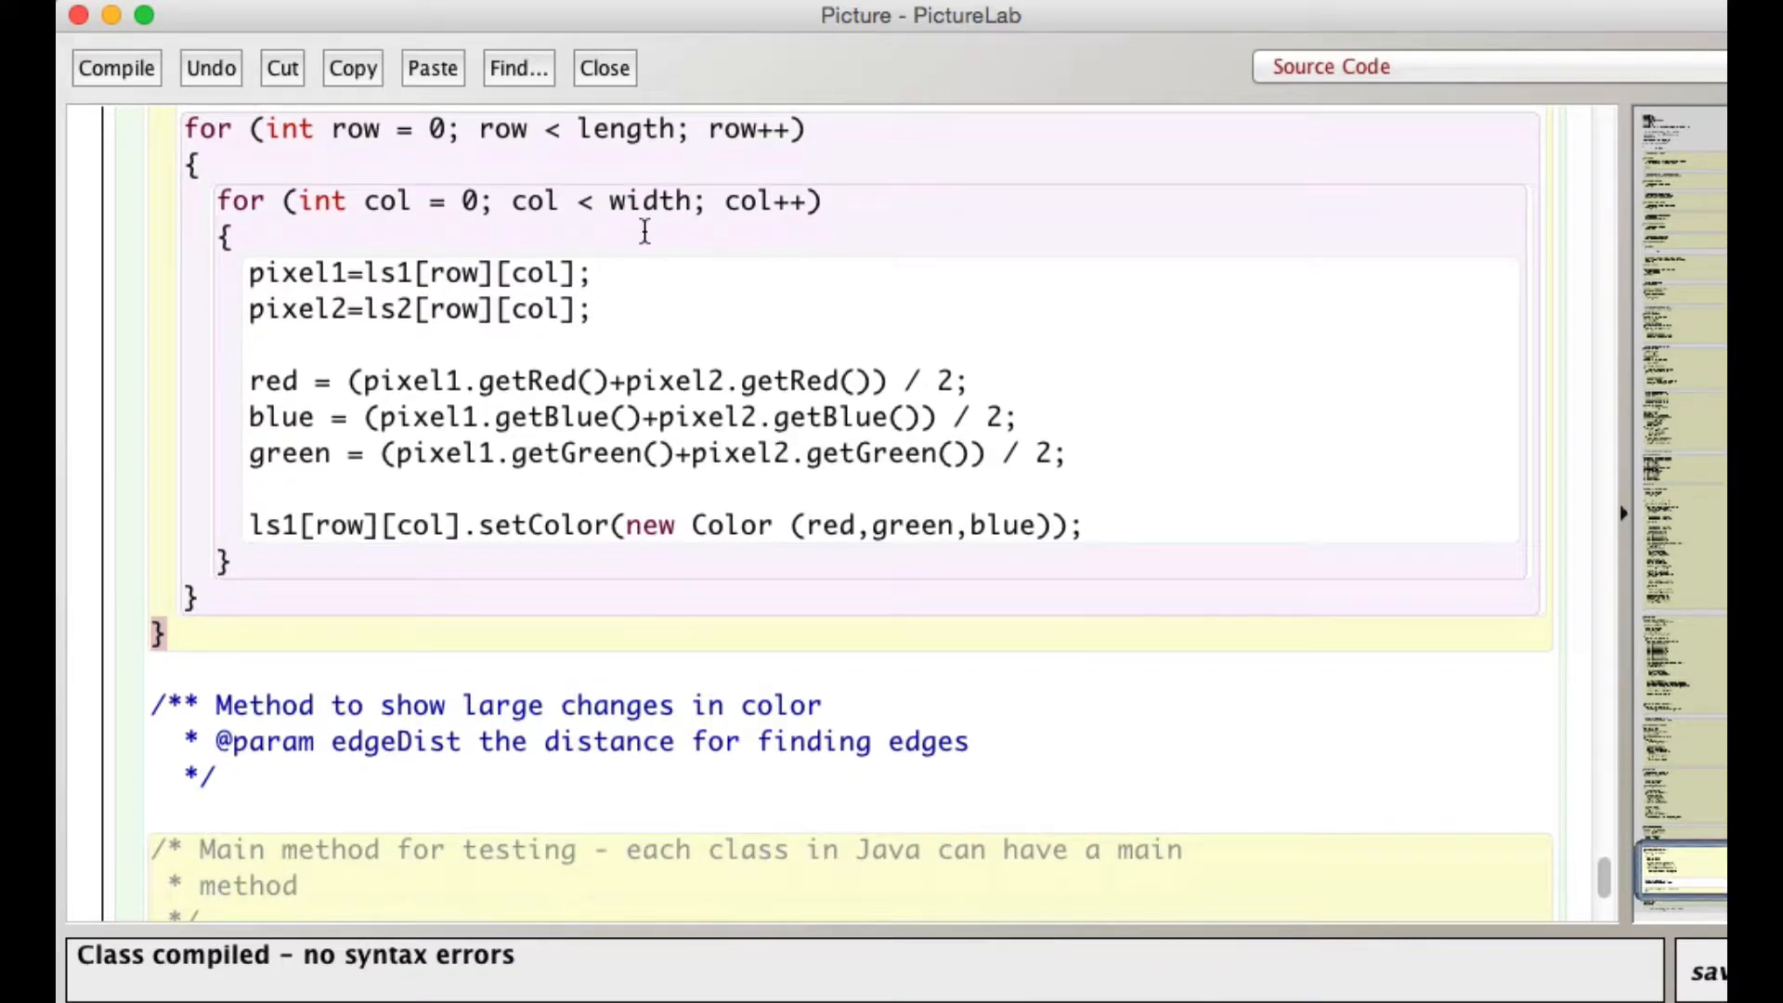
mouse_move(650, 234)
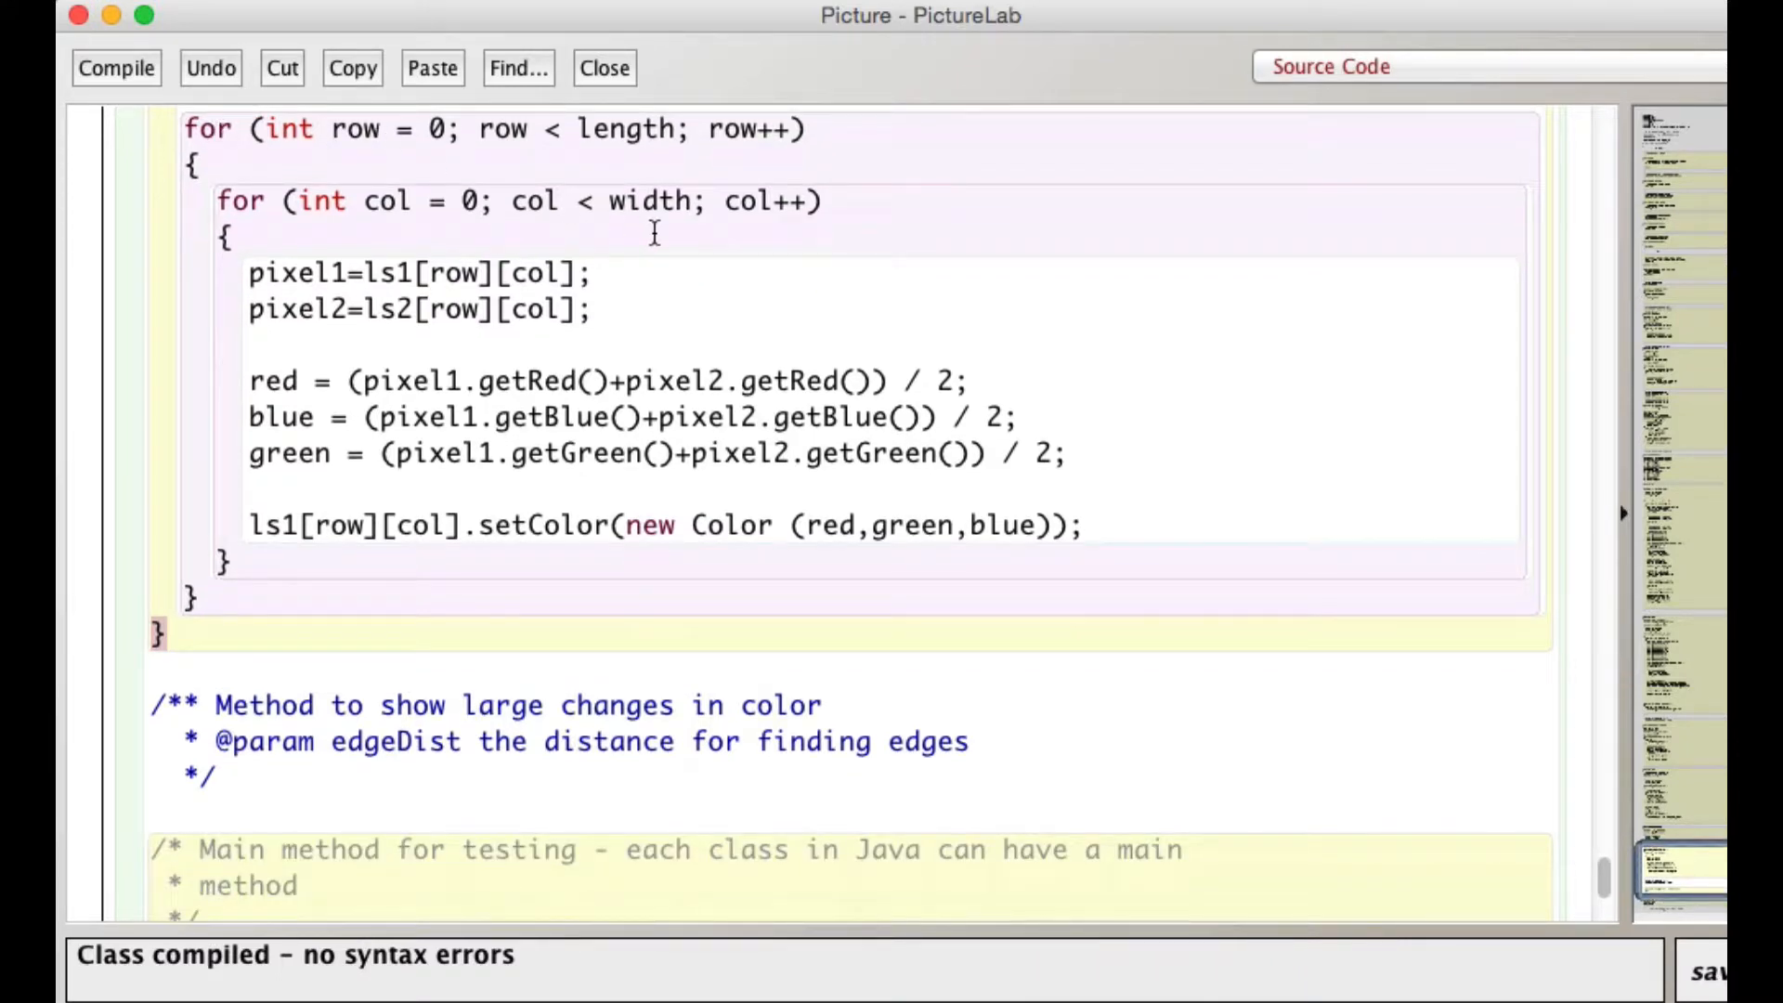
mouse_move(357, 322)
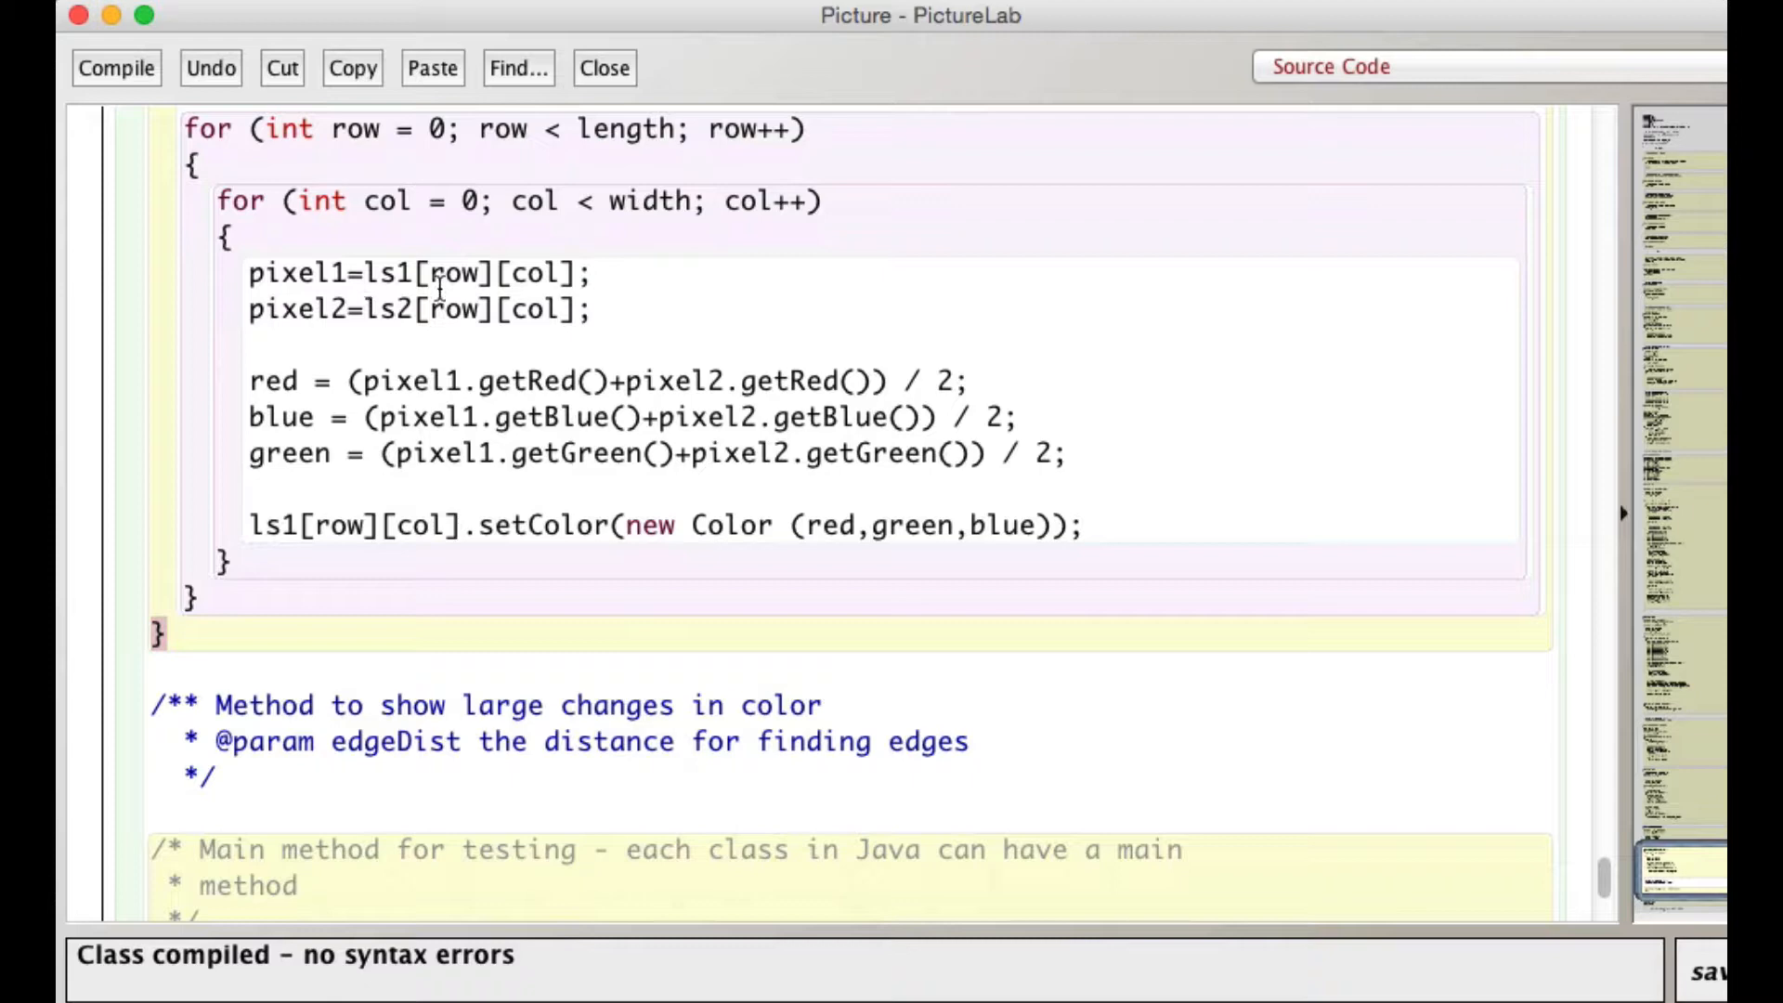
mouse_move(408, 295)
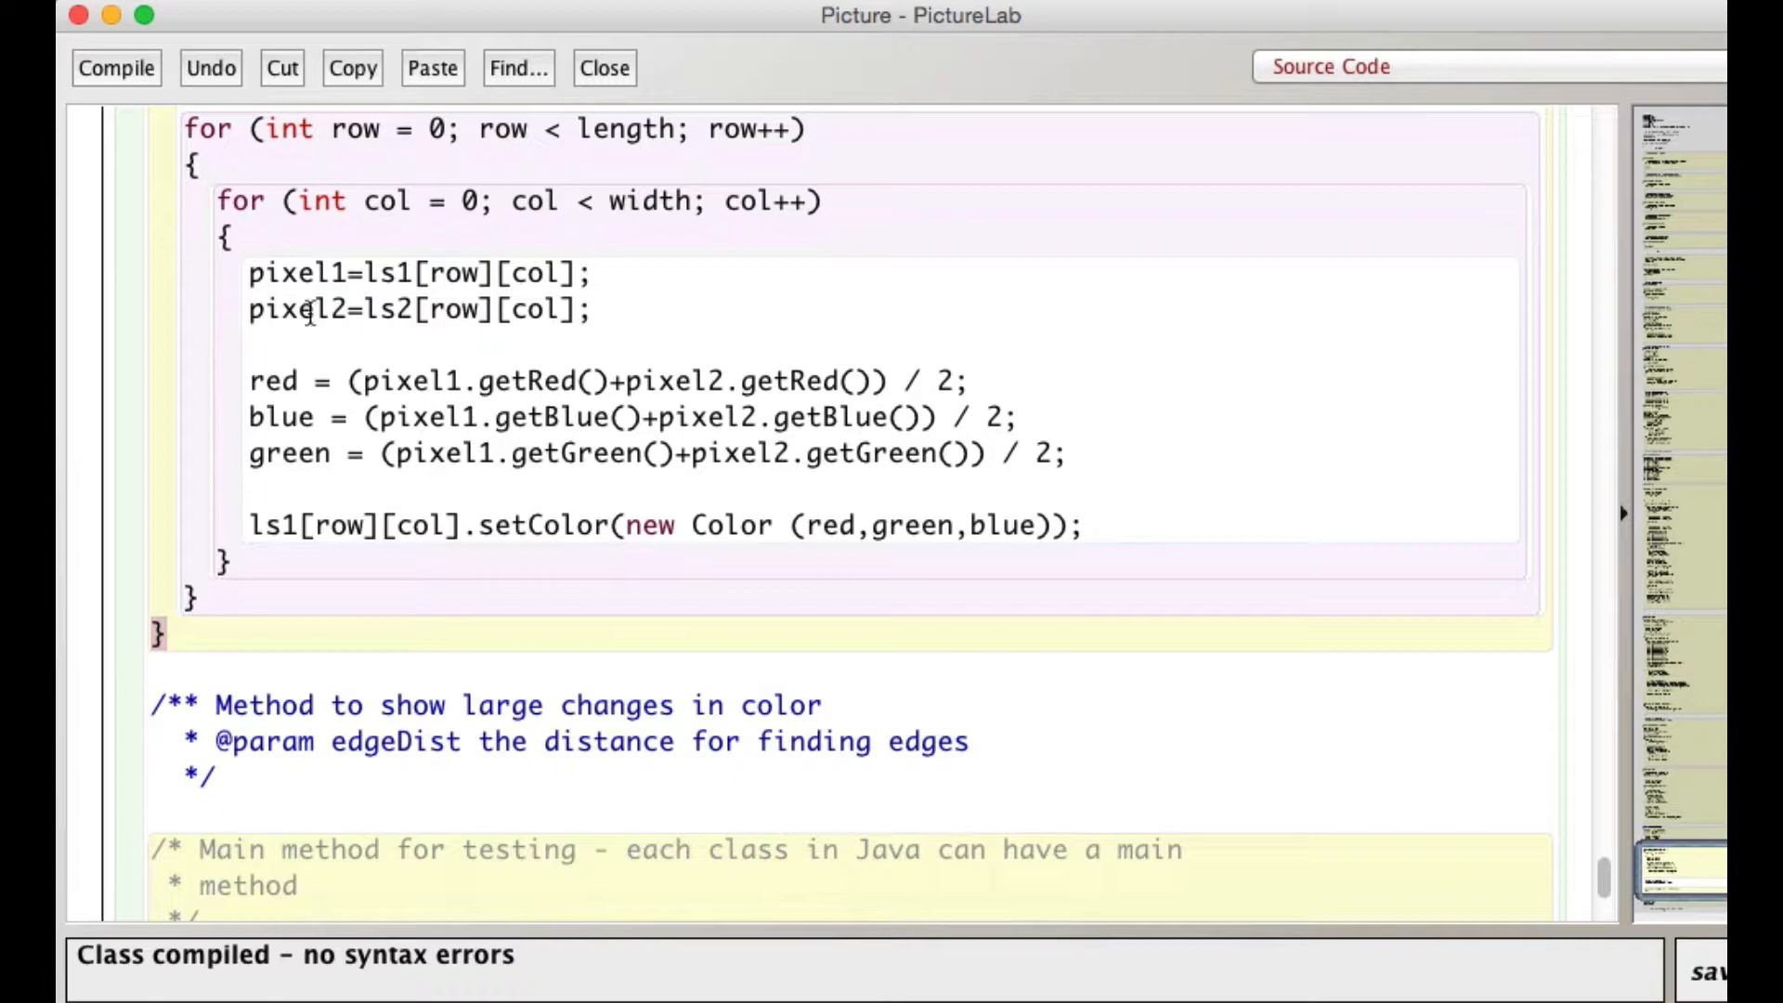
mouse_move(321, 339)
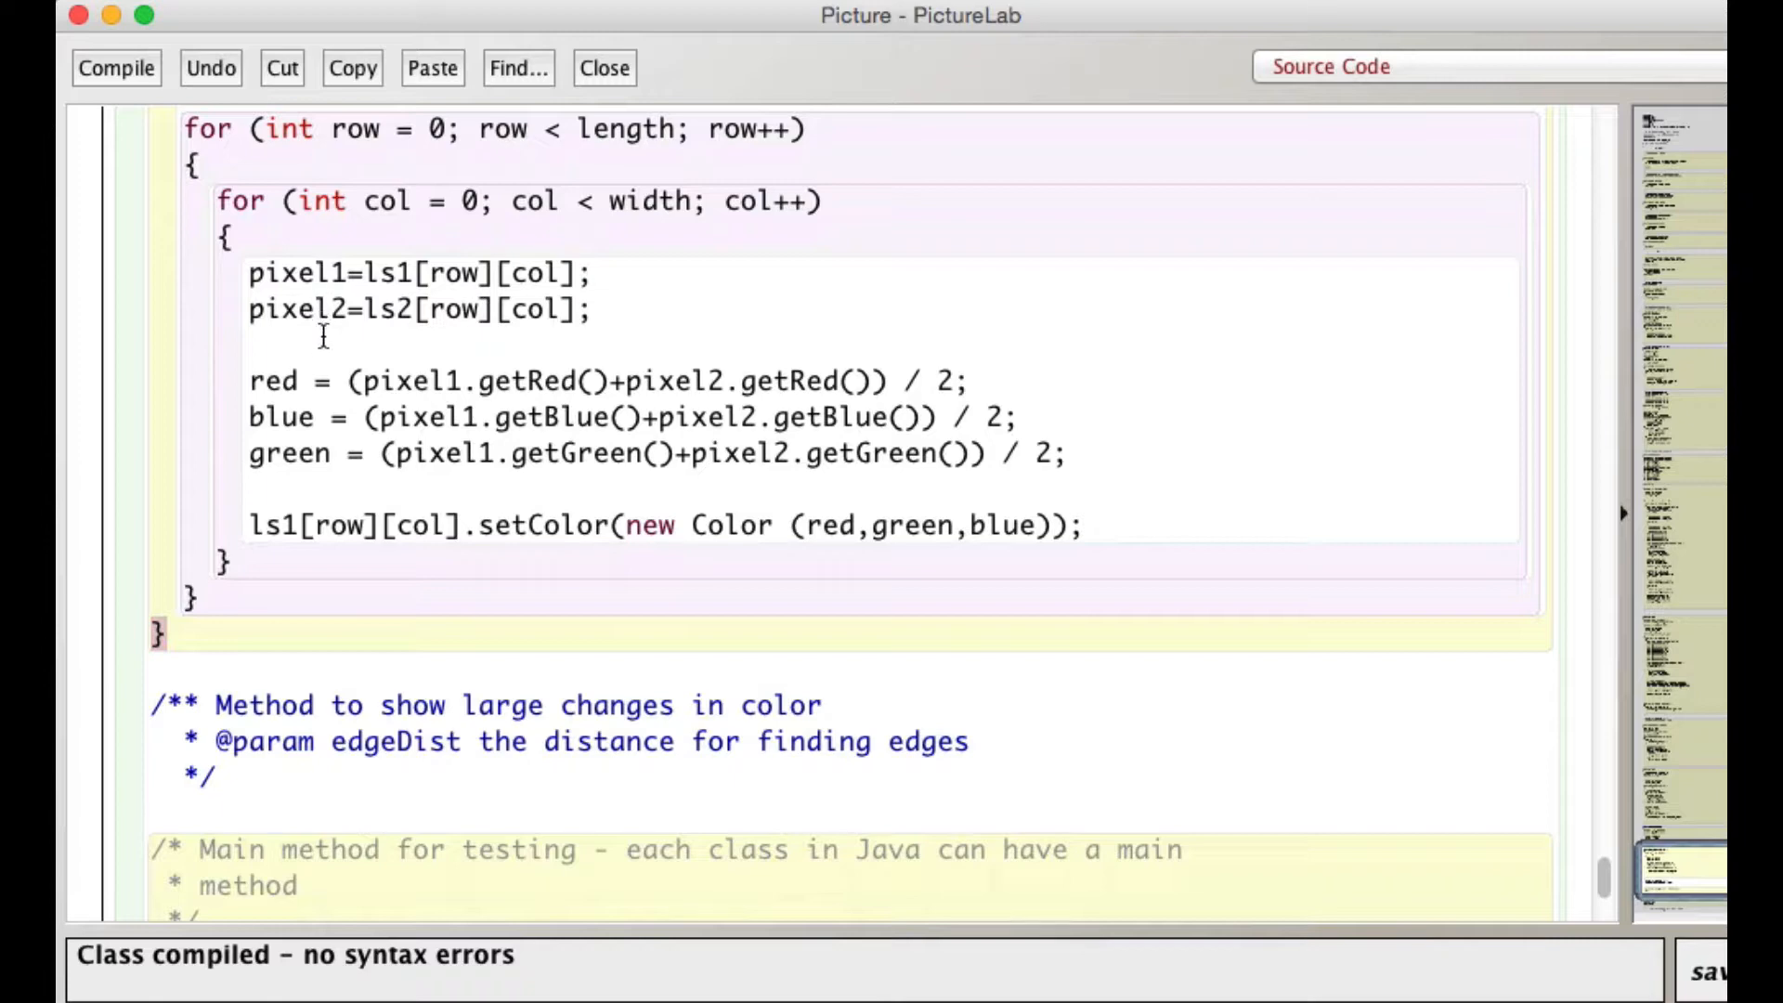
scroll(down, 3)
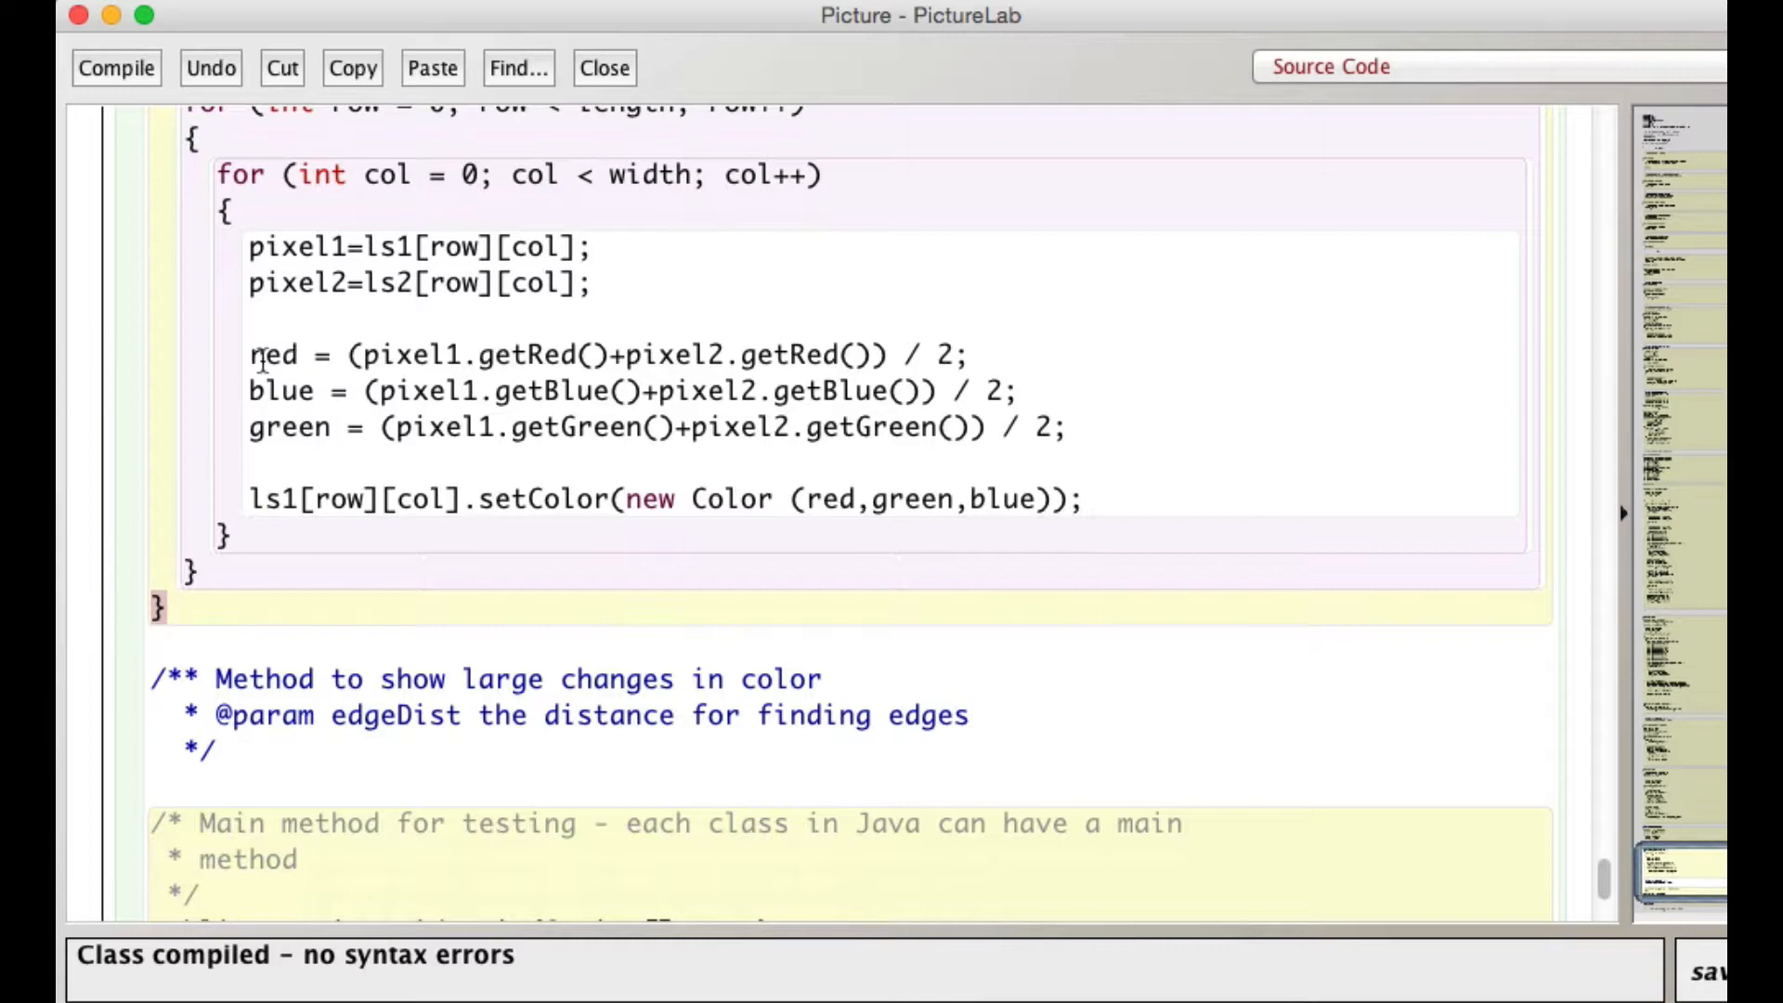
mouse_move(526, 371)
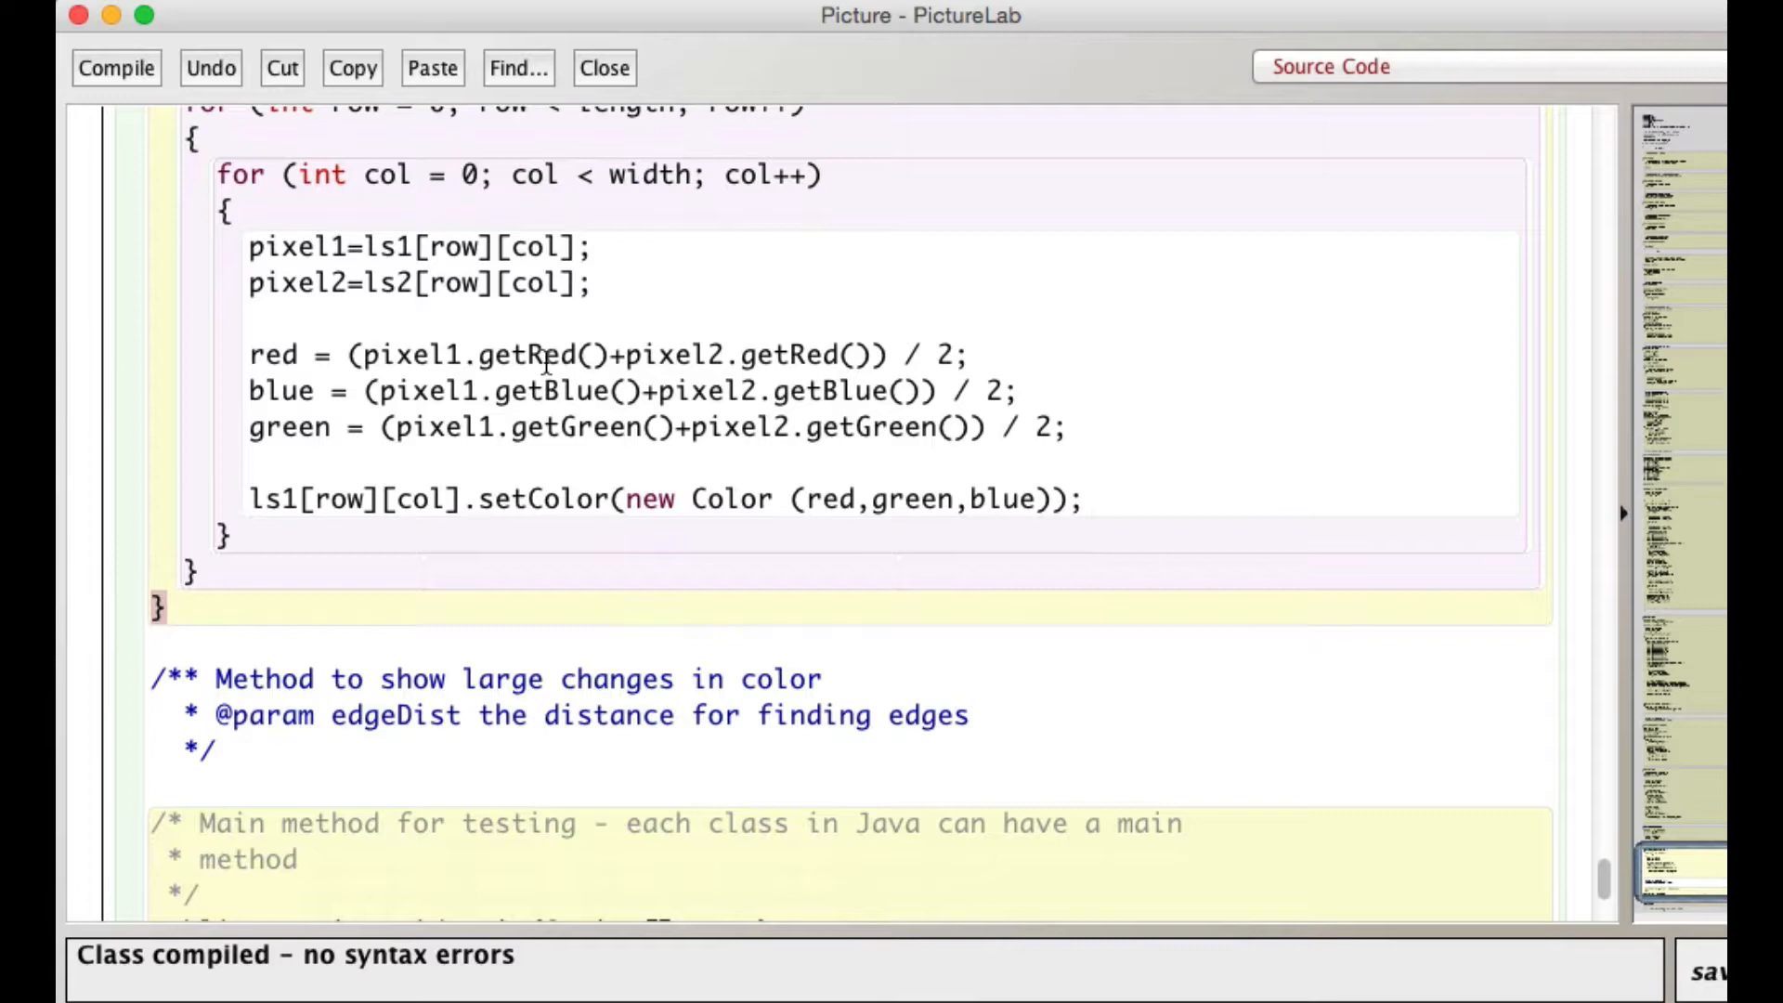
mouse_move(424, 375)
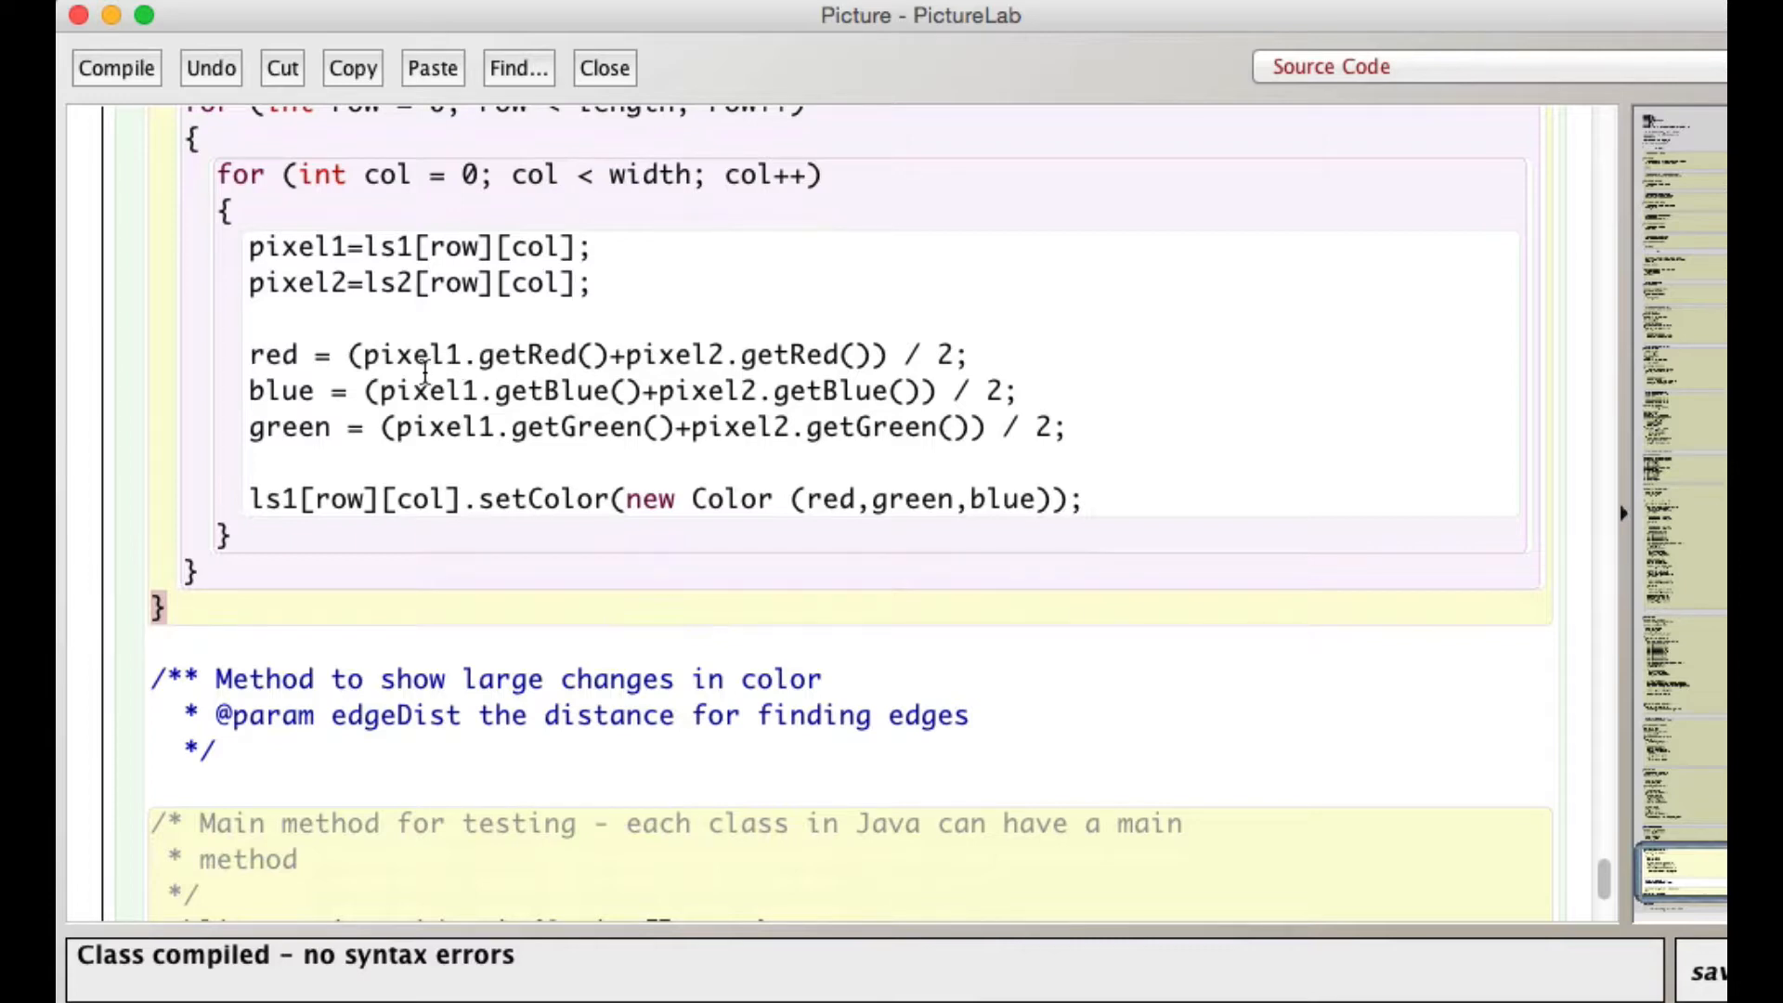
mouse_move(713, 375)
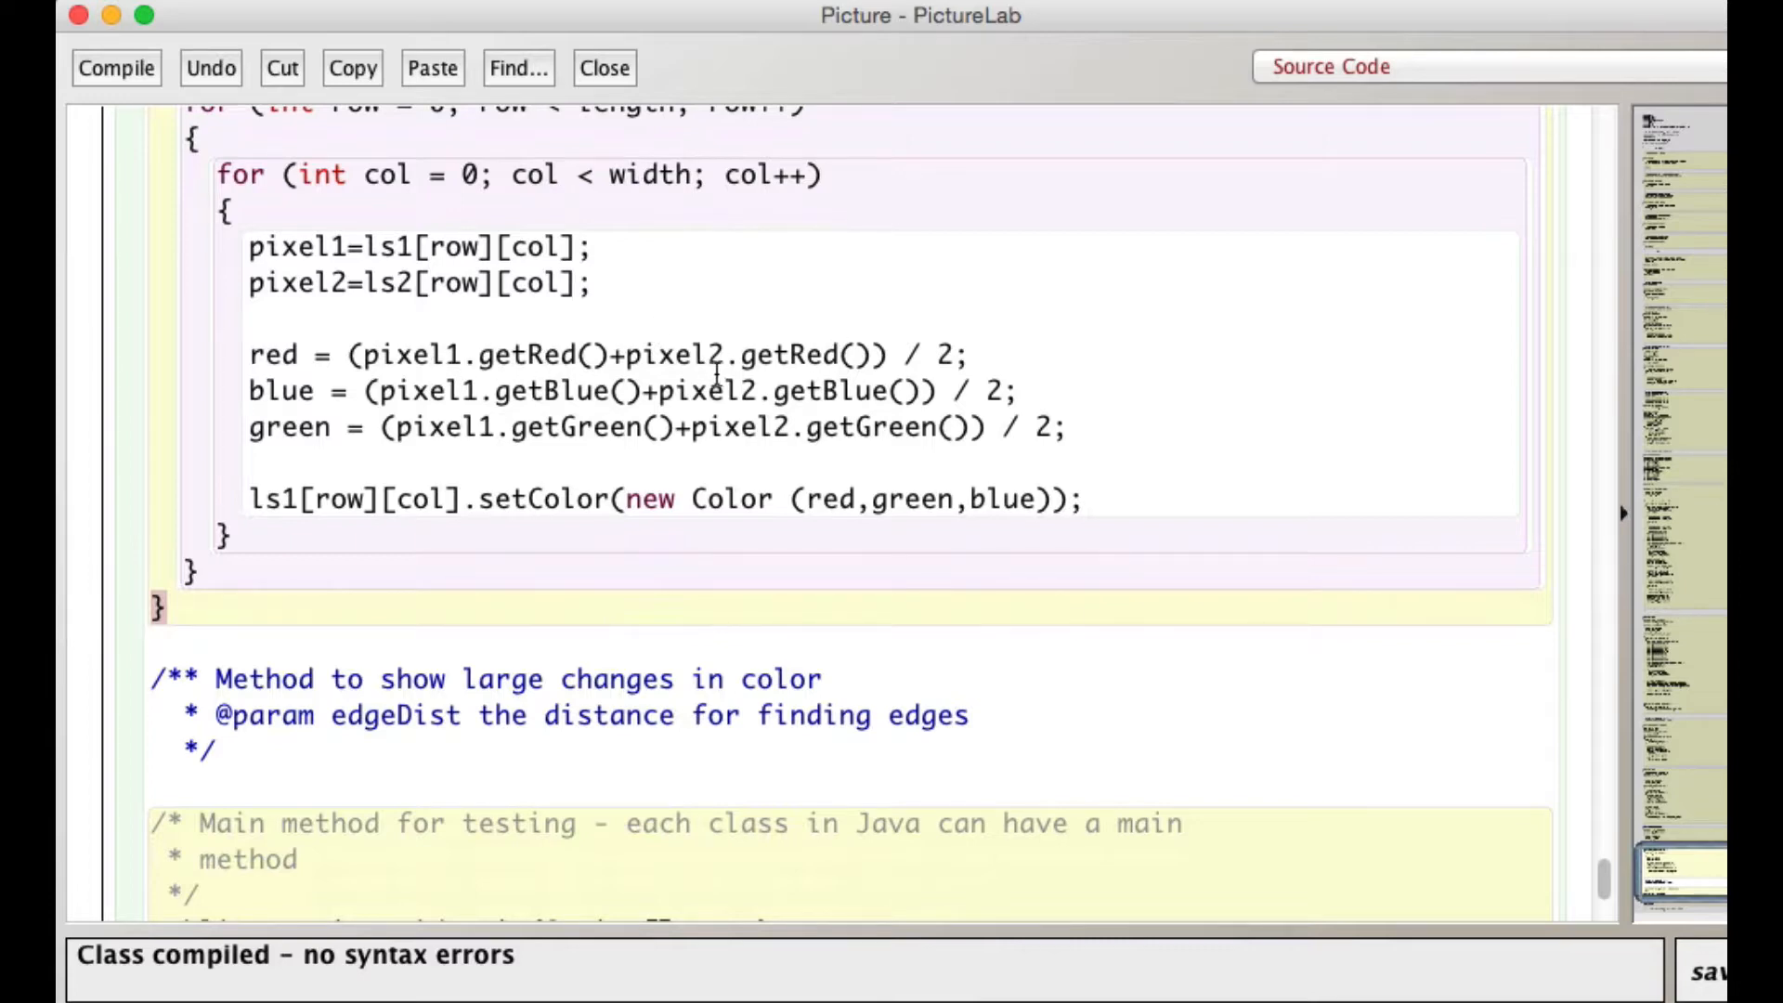
mouse_move(713, 370)
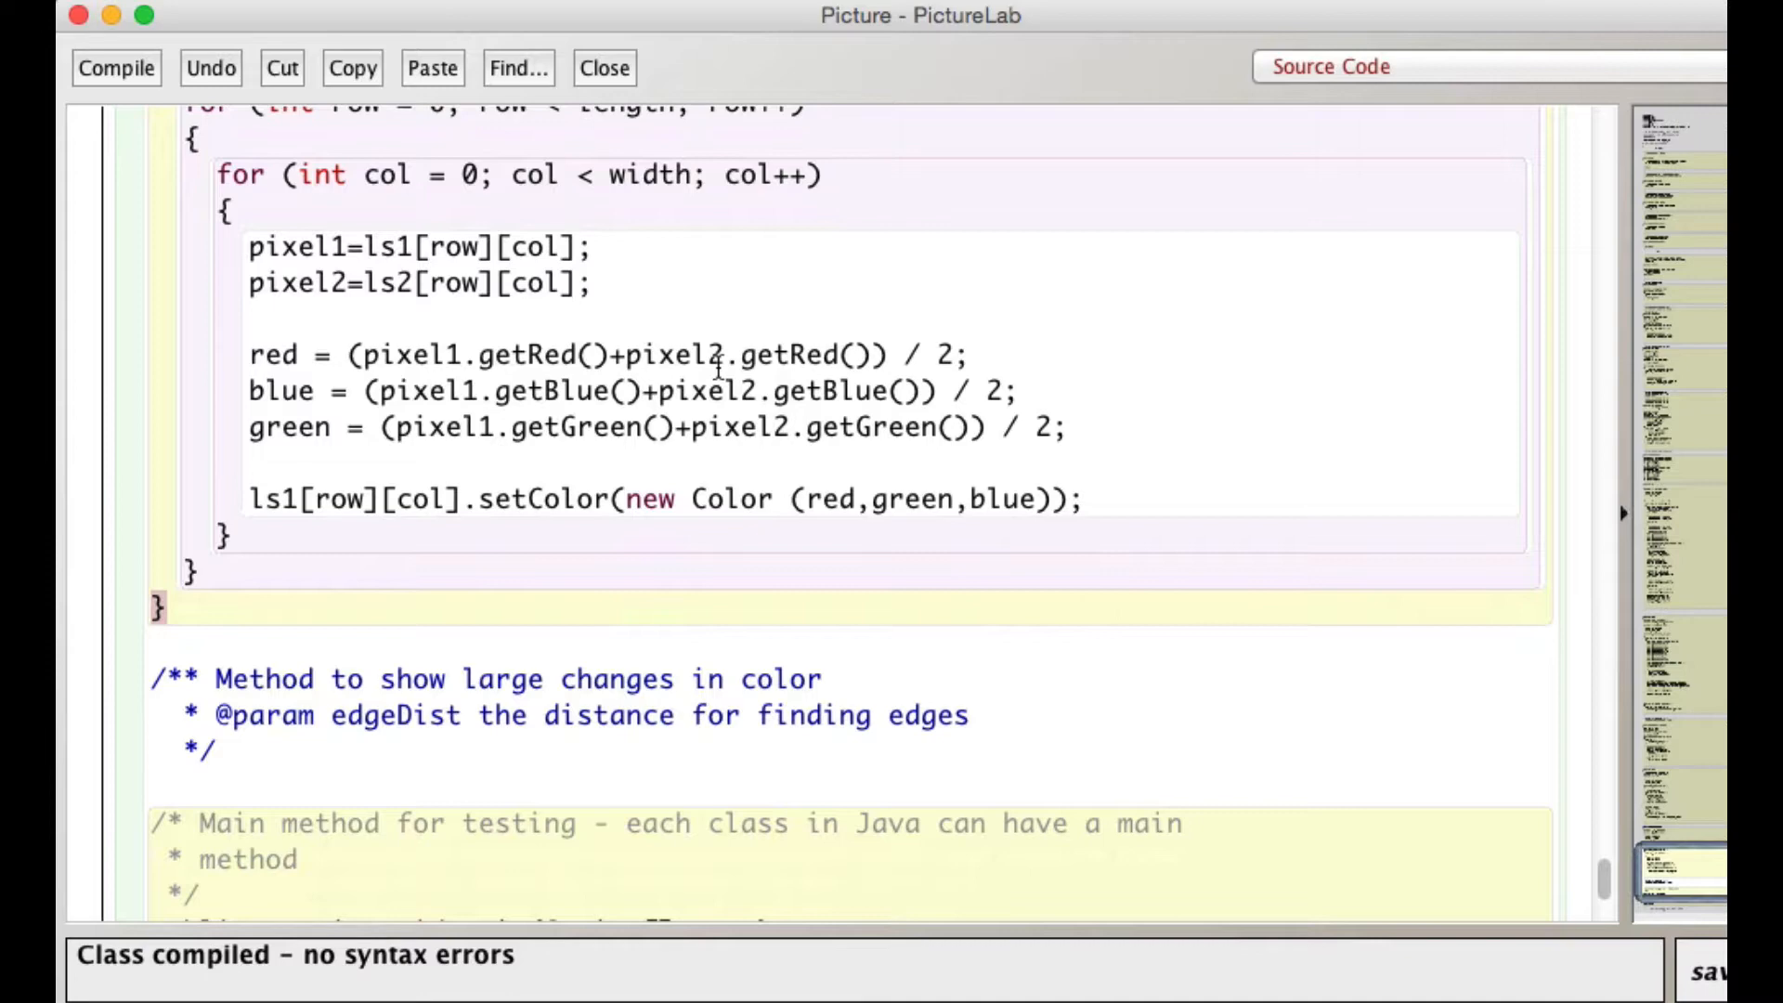
mouse_move(855, 351)
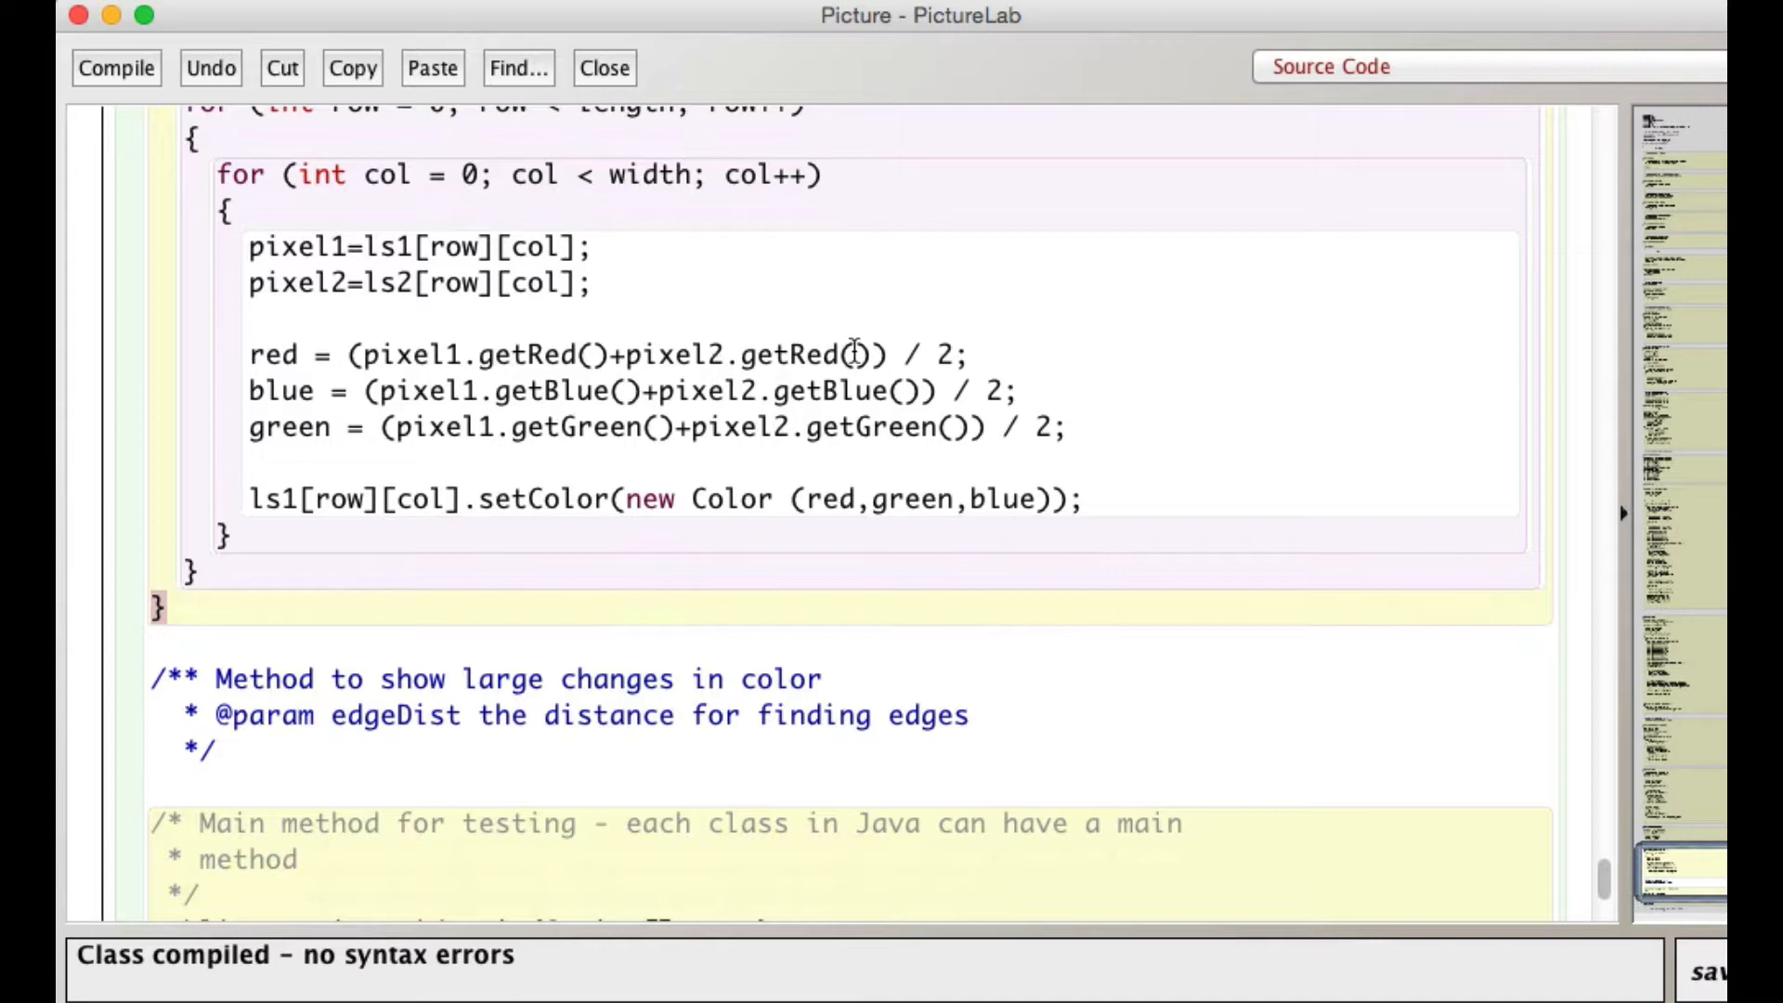
mouse_move(191, 372)
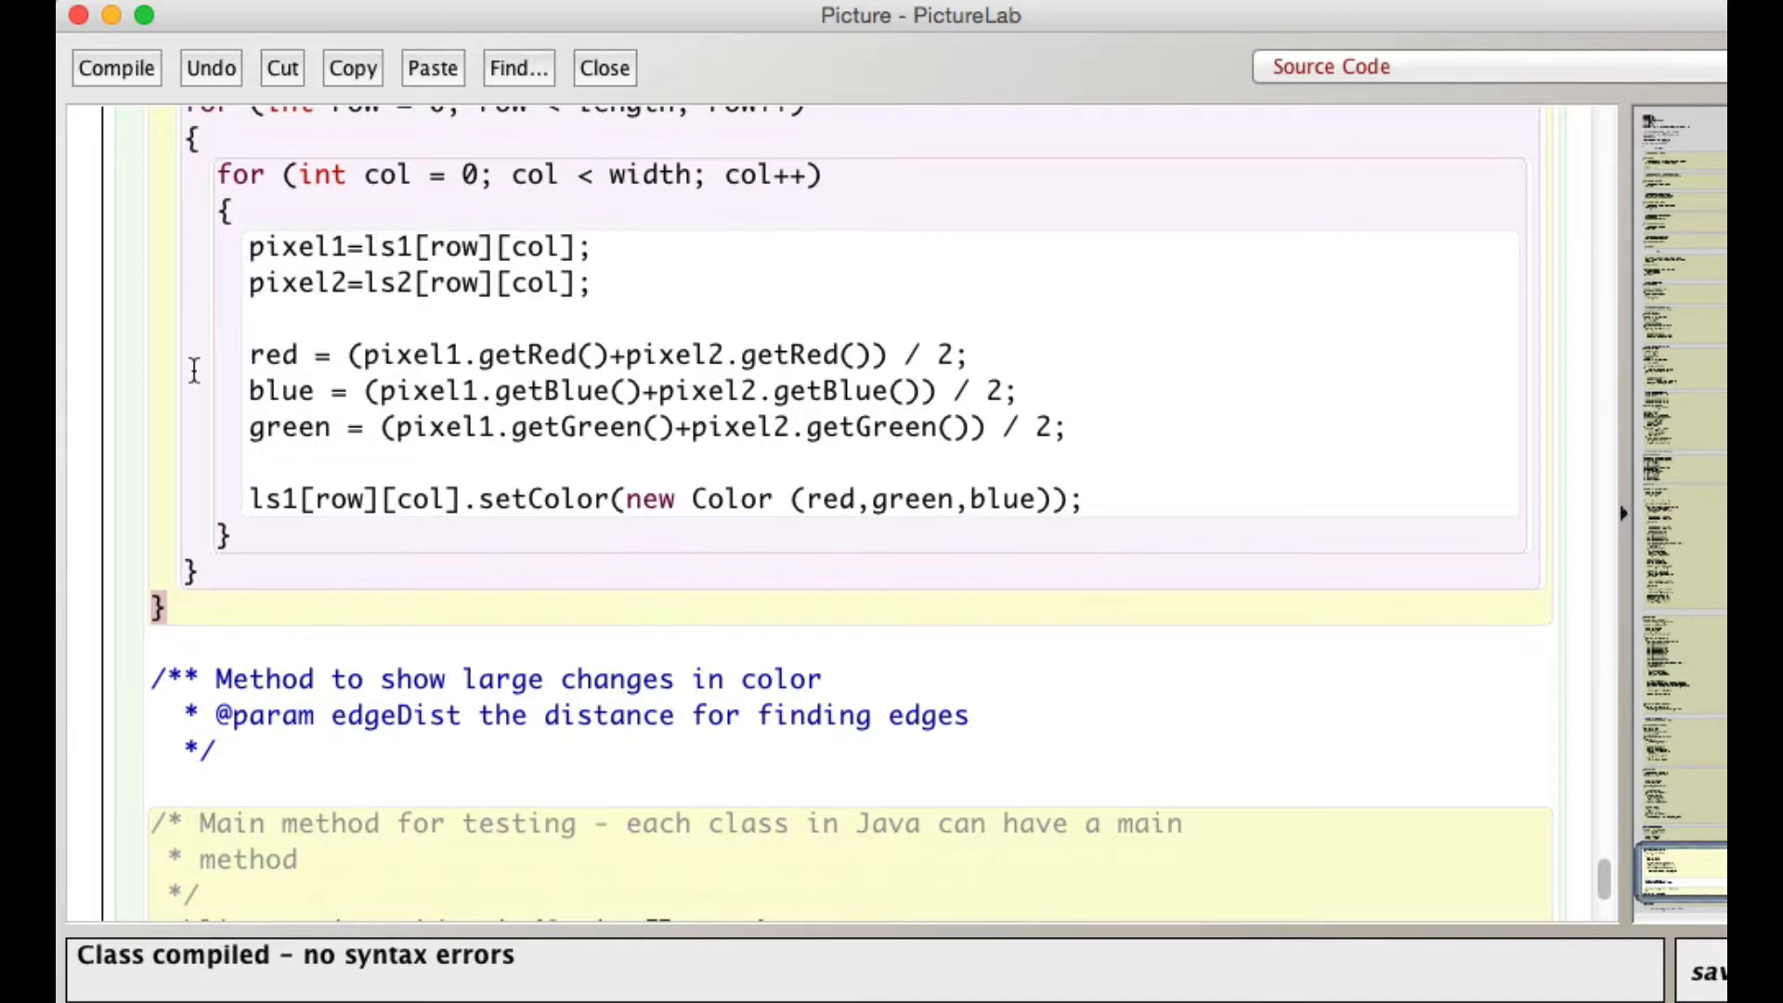
mouse_move(427, 429)
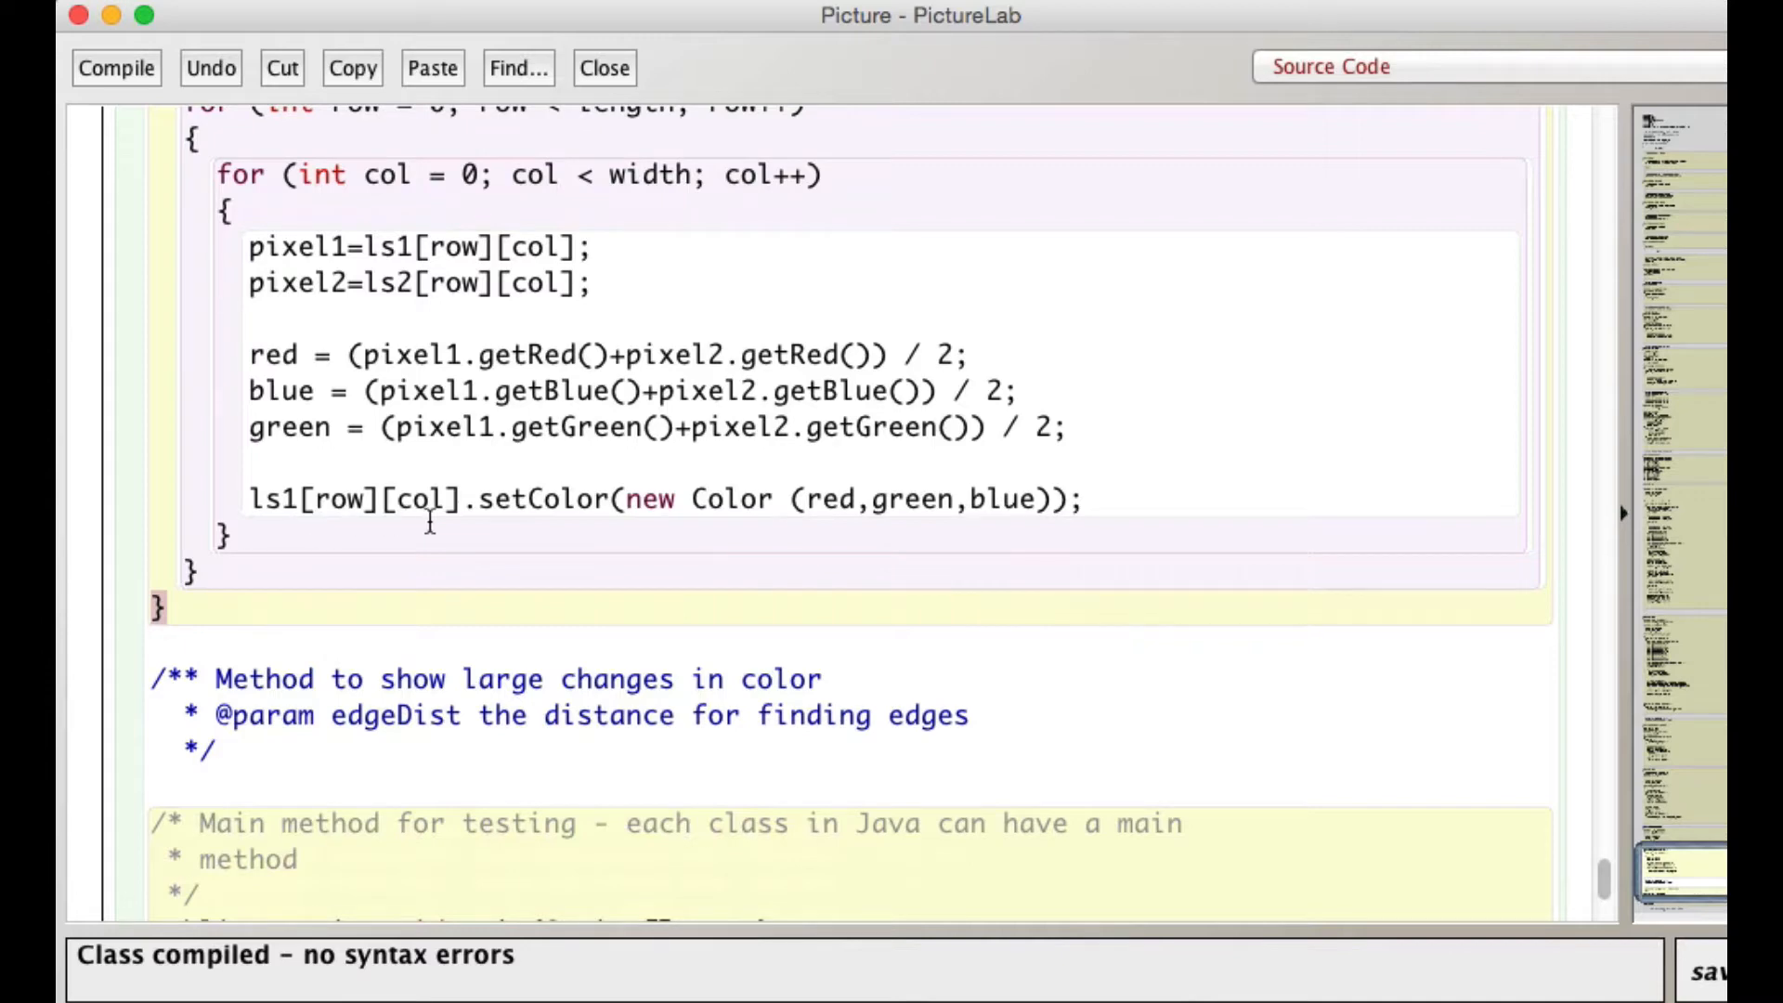
mouse_move(643, 500)
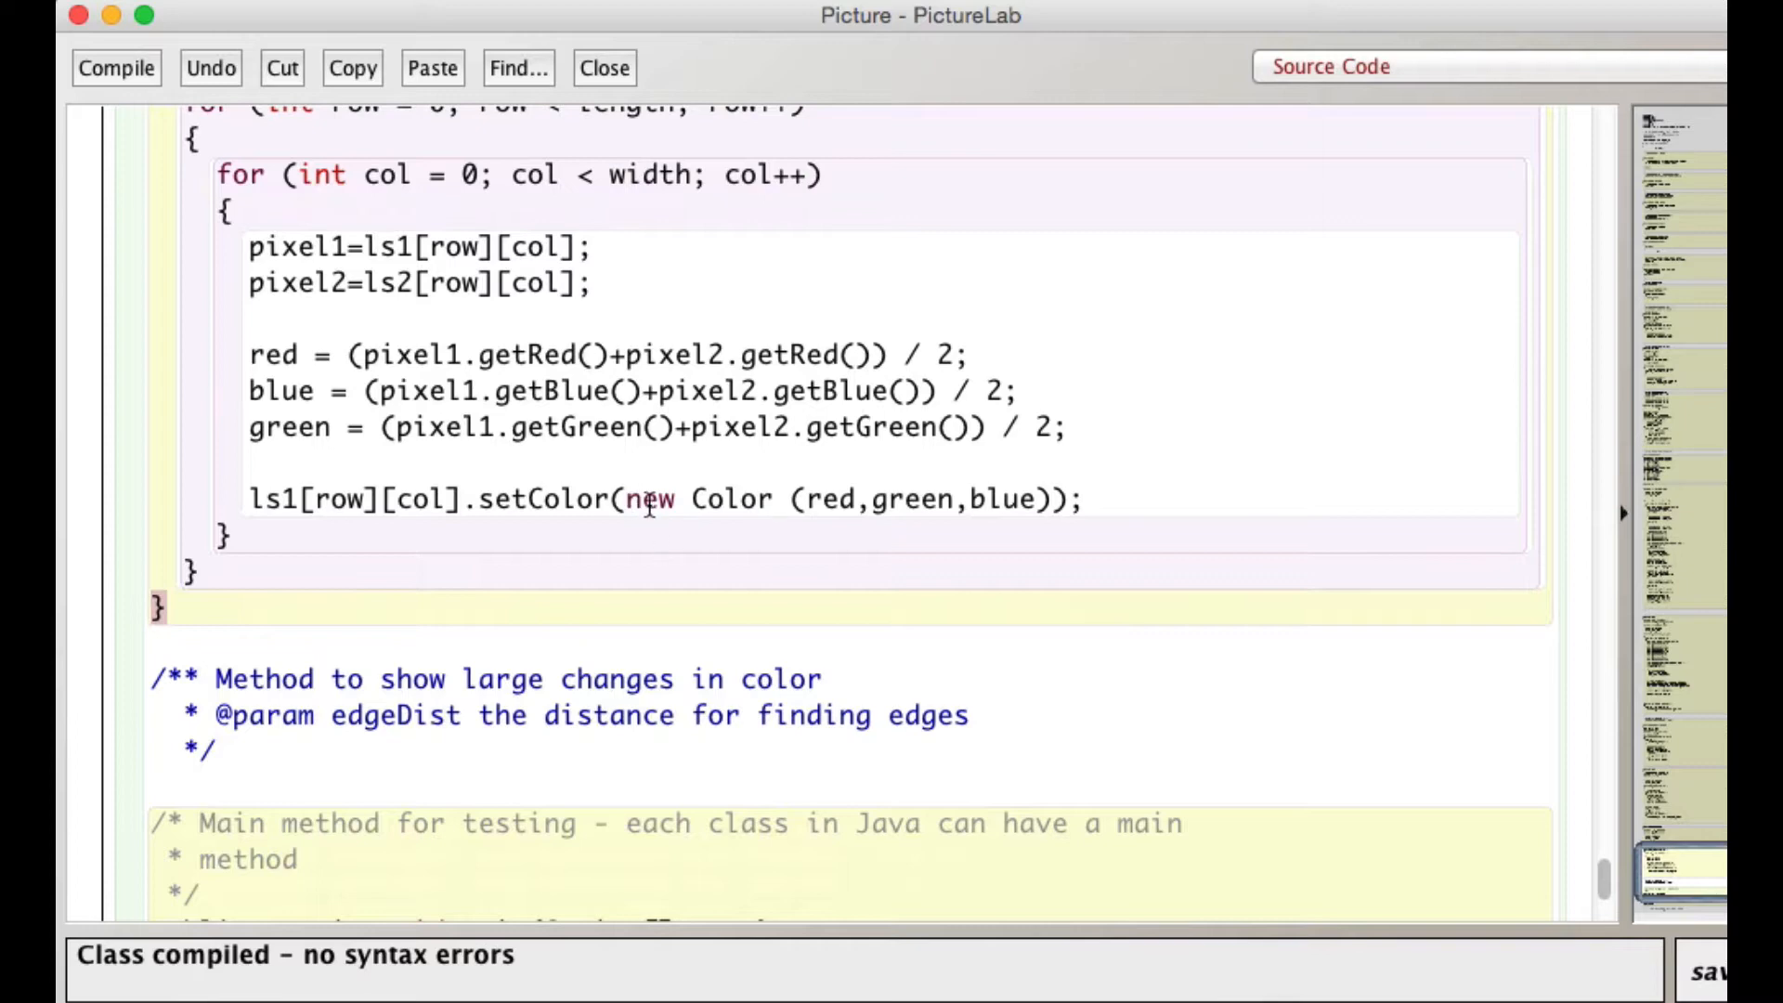
mouse_move(732, 520)
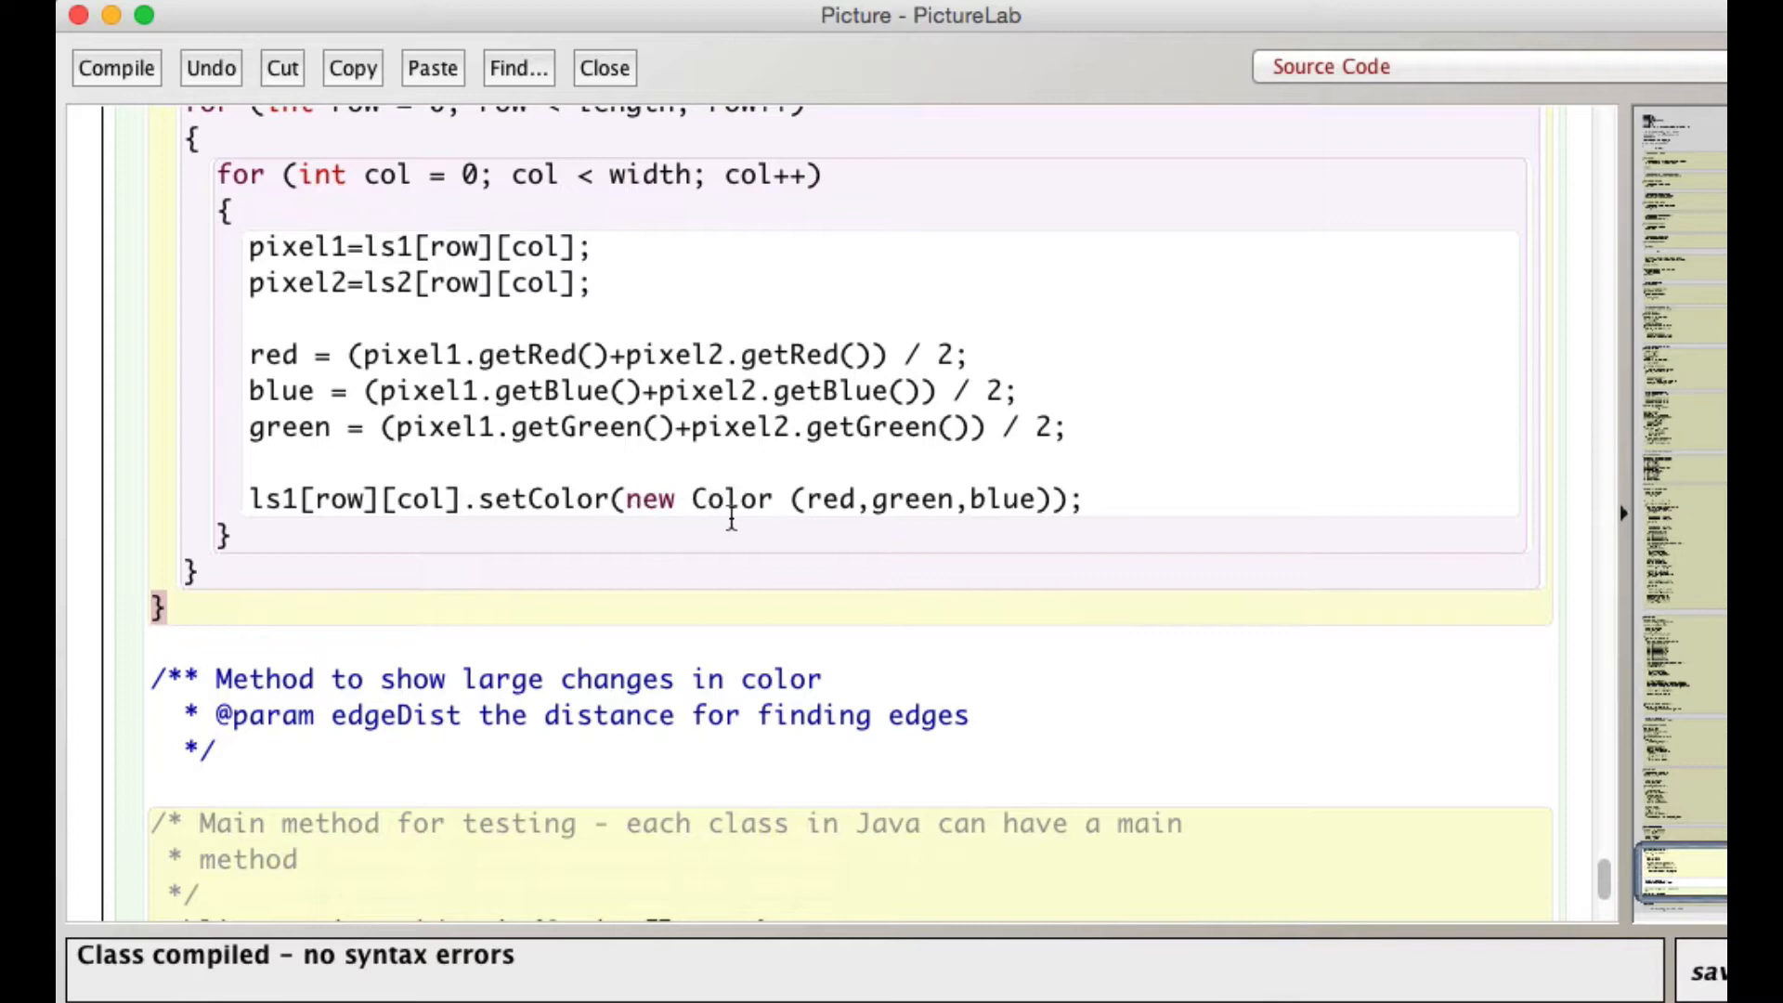
mouse_move(910, 532)
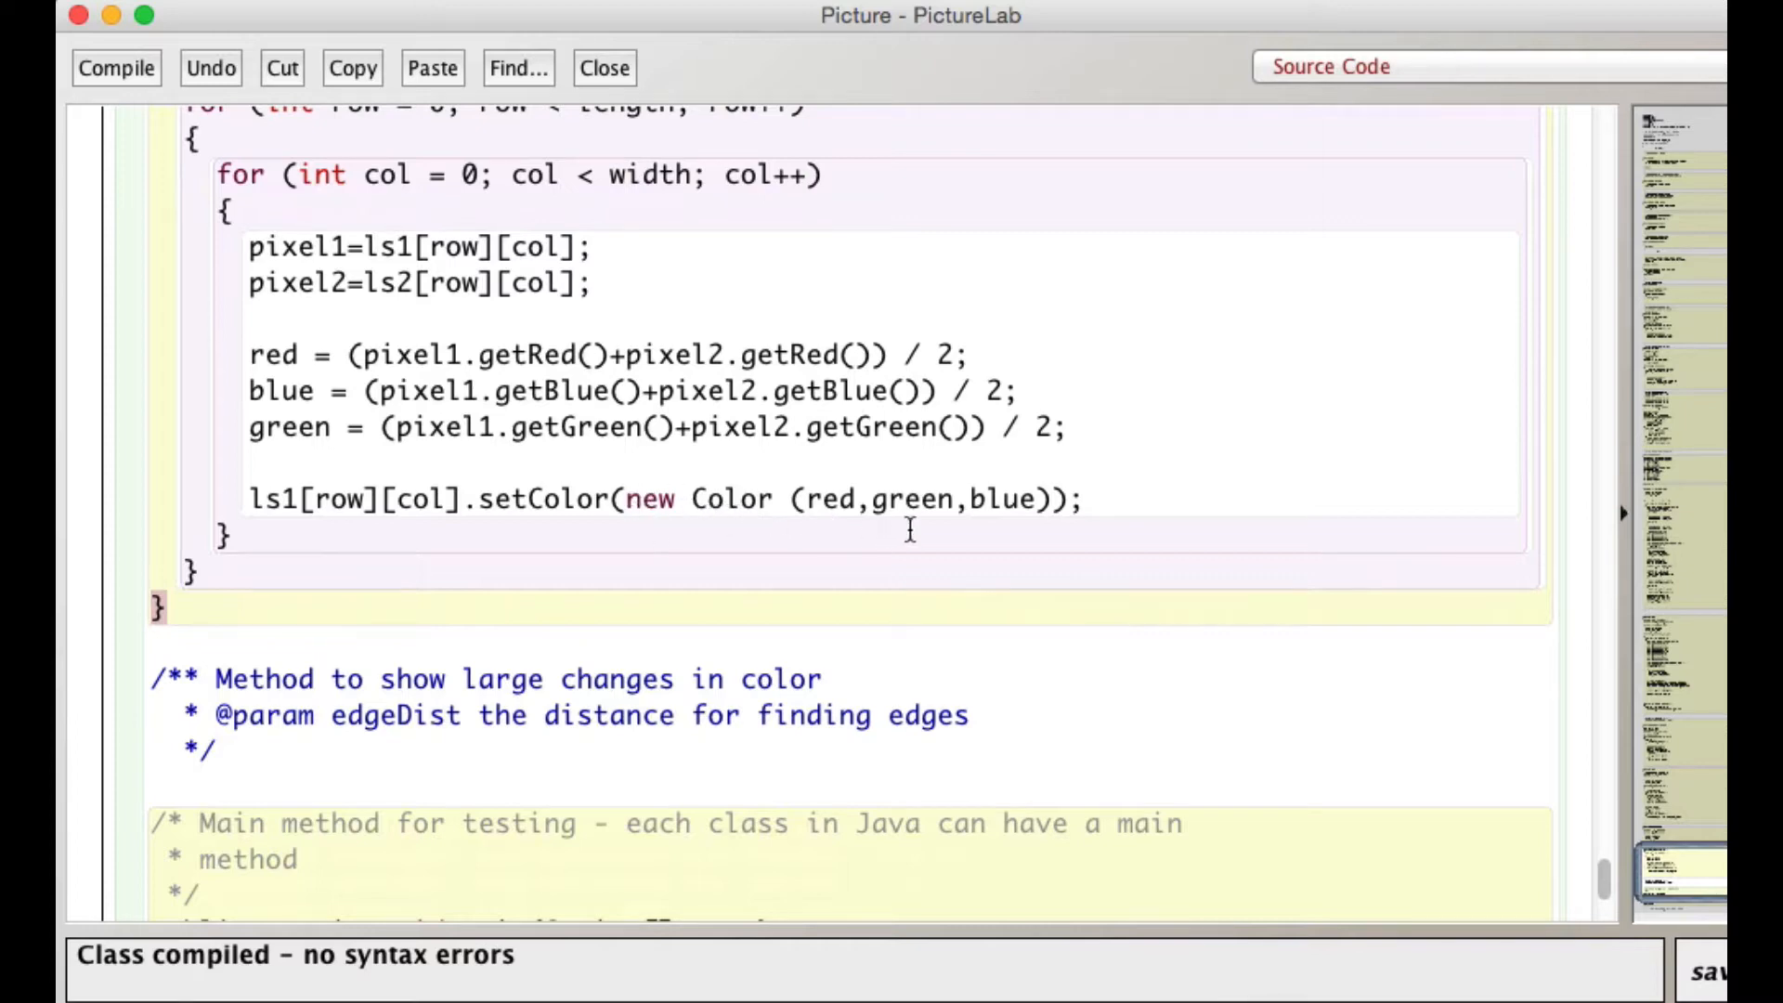
mouse_move(1029, 524)
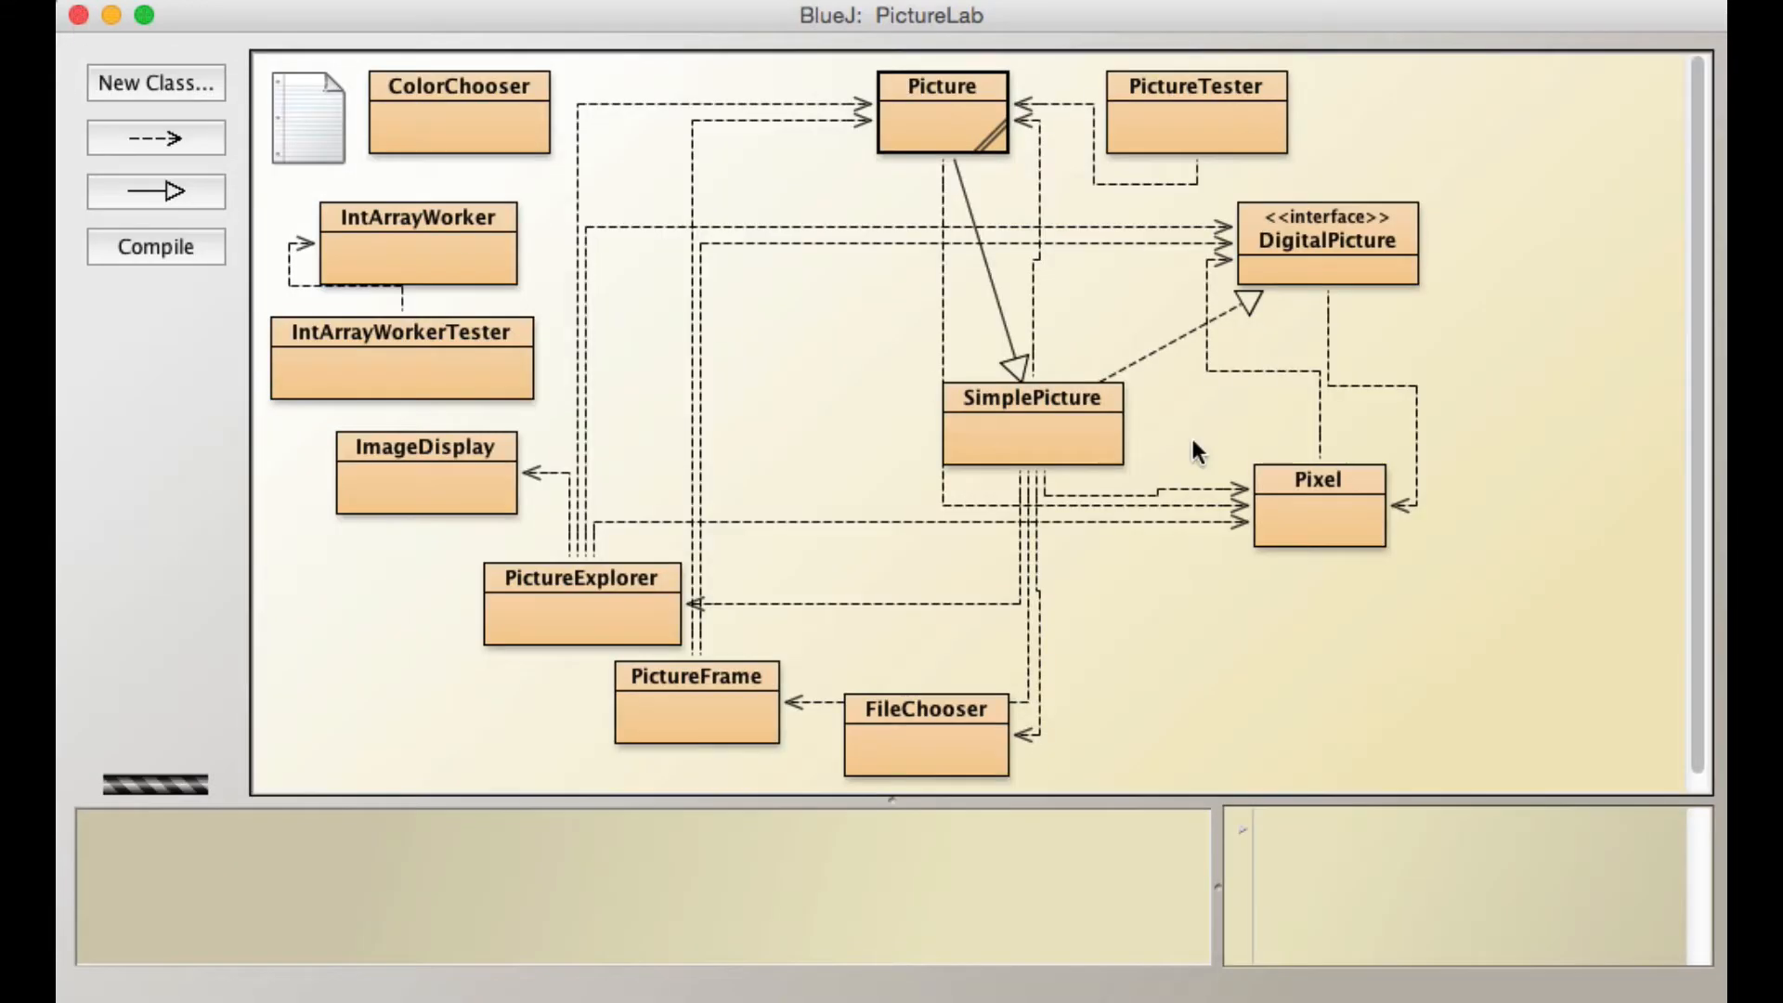
Bring up the context menu of the Picture class in the PictureLab diagram
right_click(1193, 113)
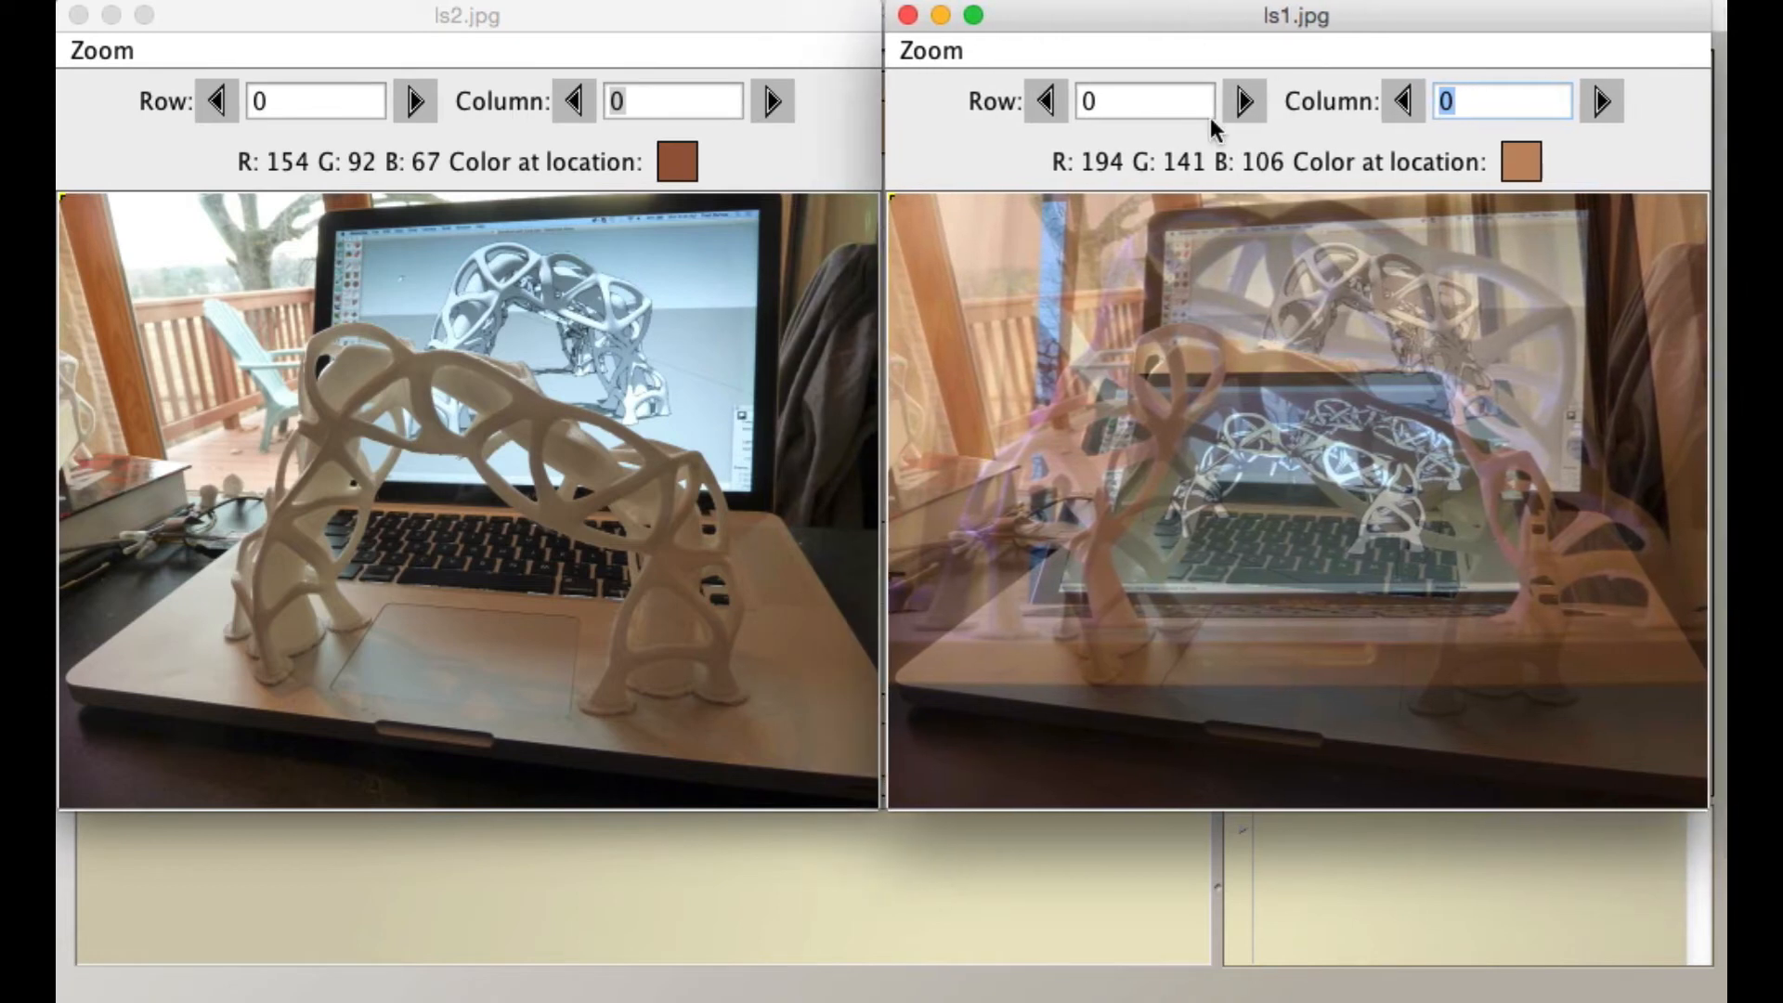
Drag a picture viewer window so ls1.jpg and ls2.jpg sit side by side
drag(464, 17, 476, 277)
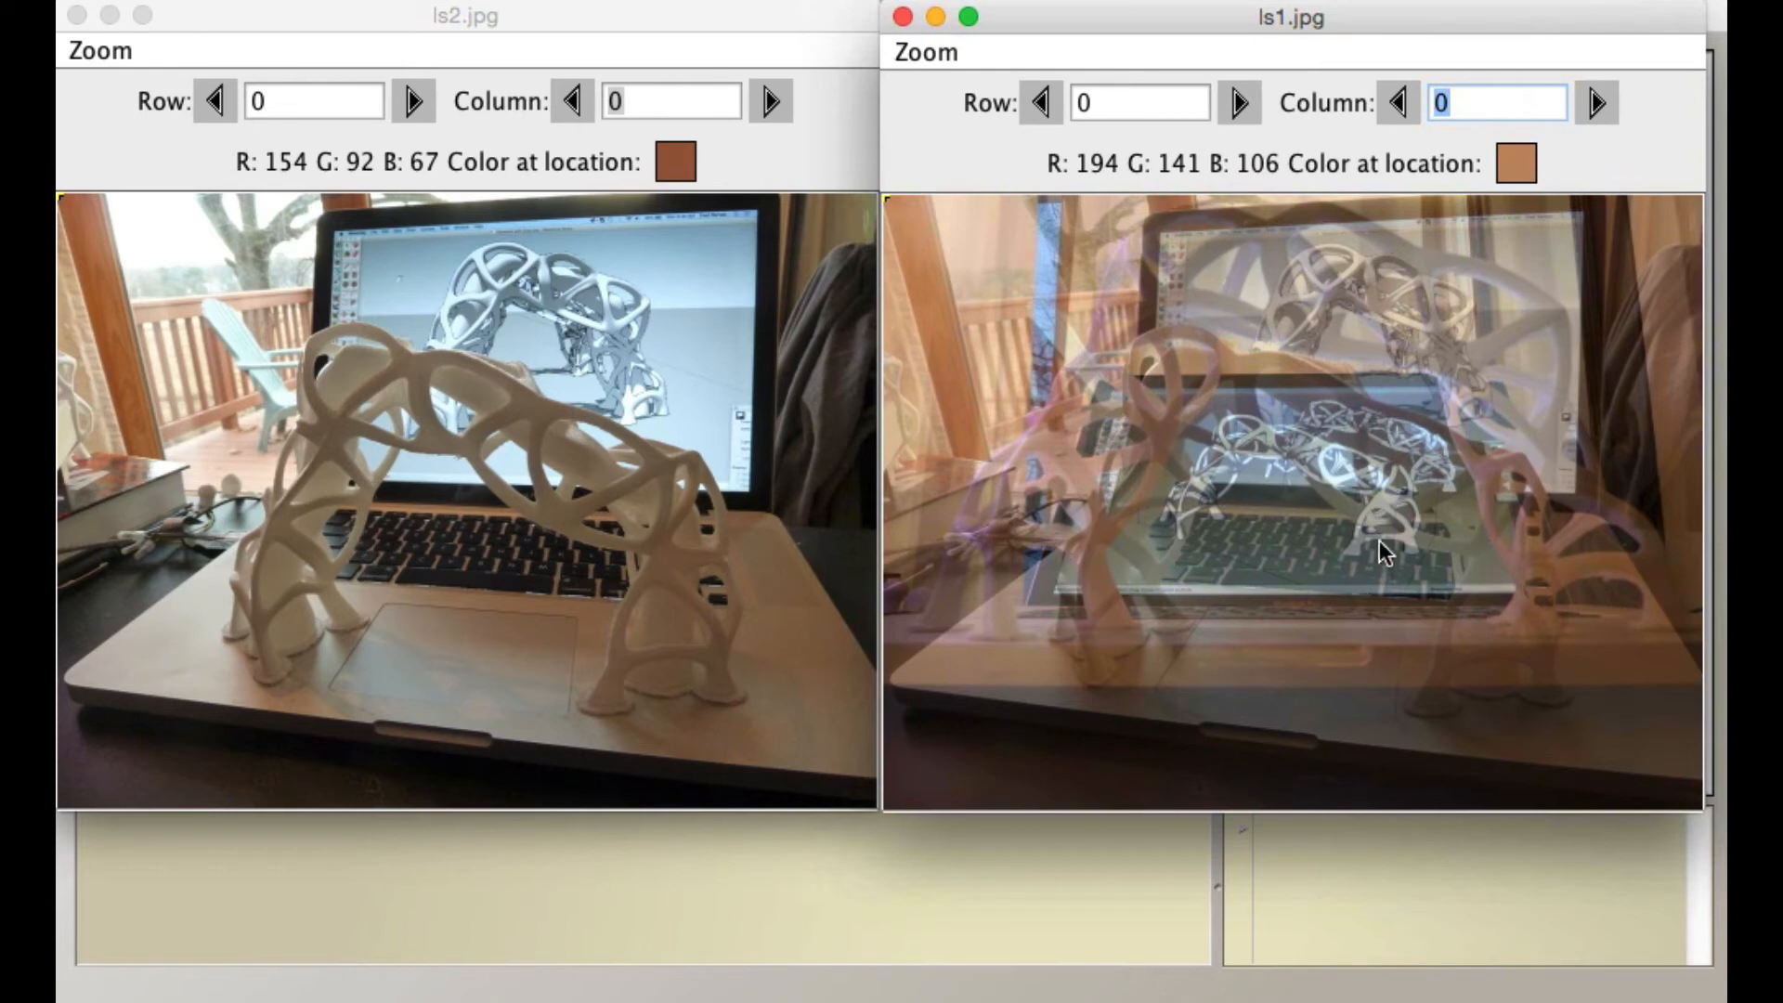
mouse_move(1304, 573)
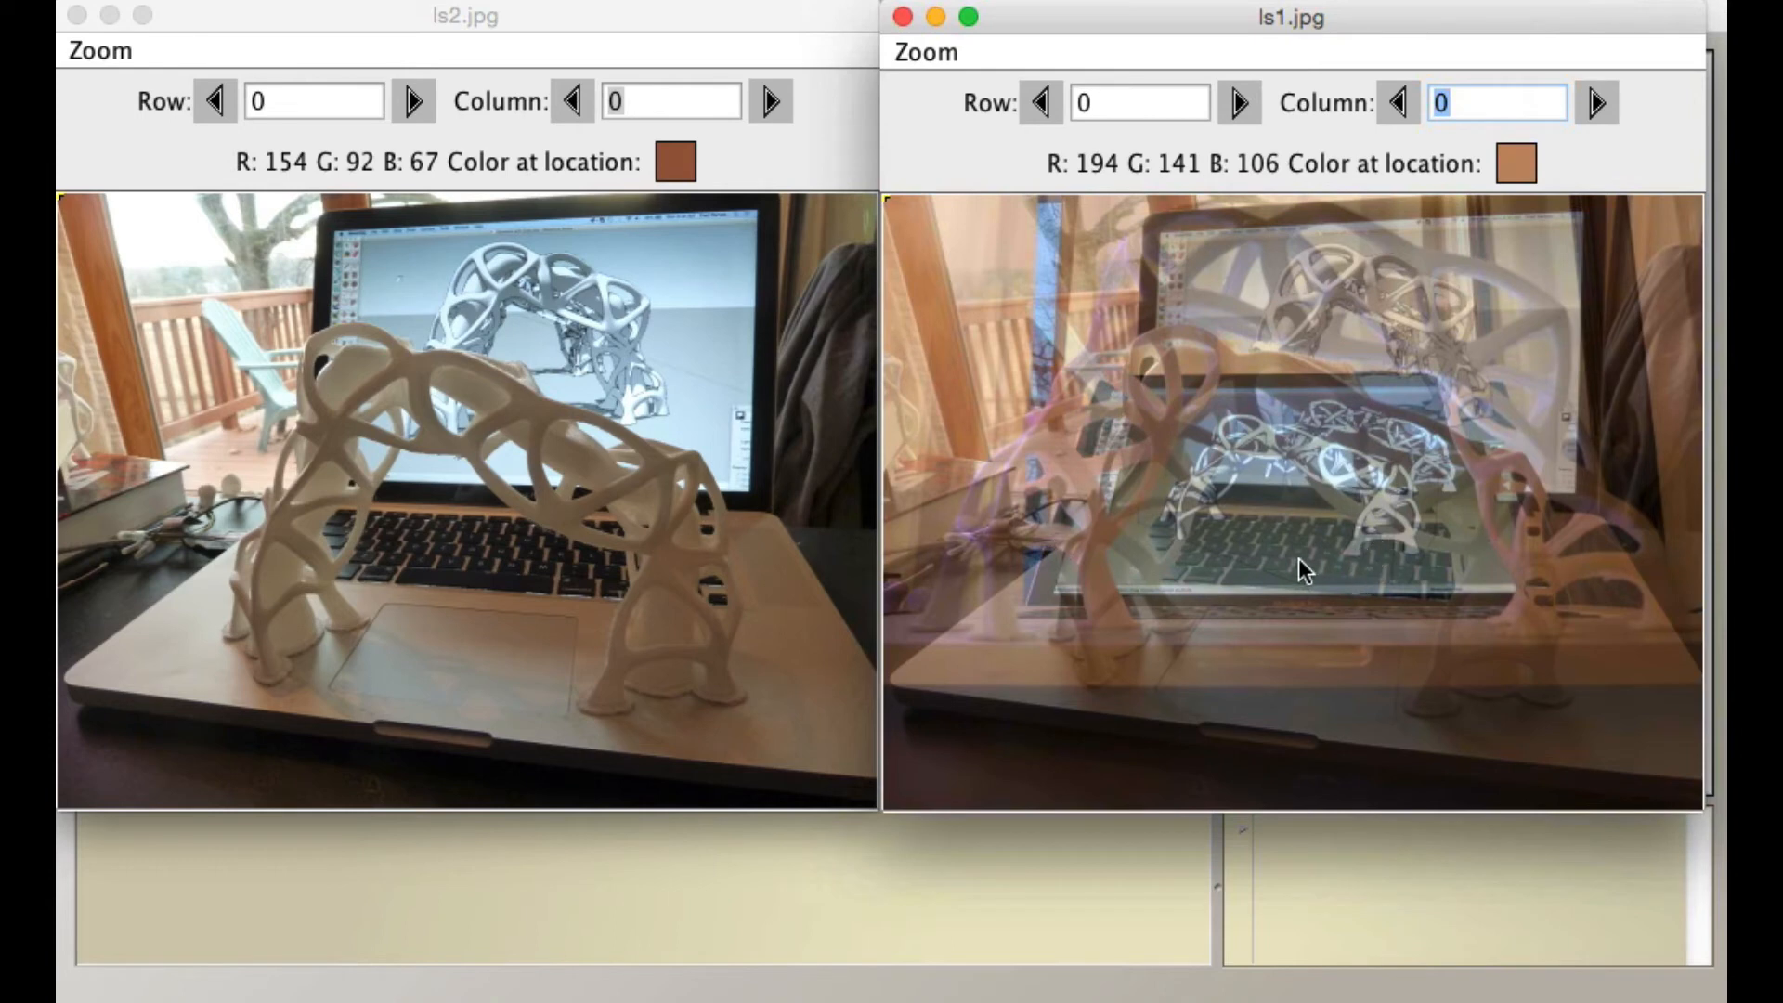
mouse_move(1025, 678)
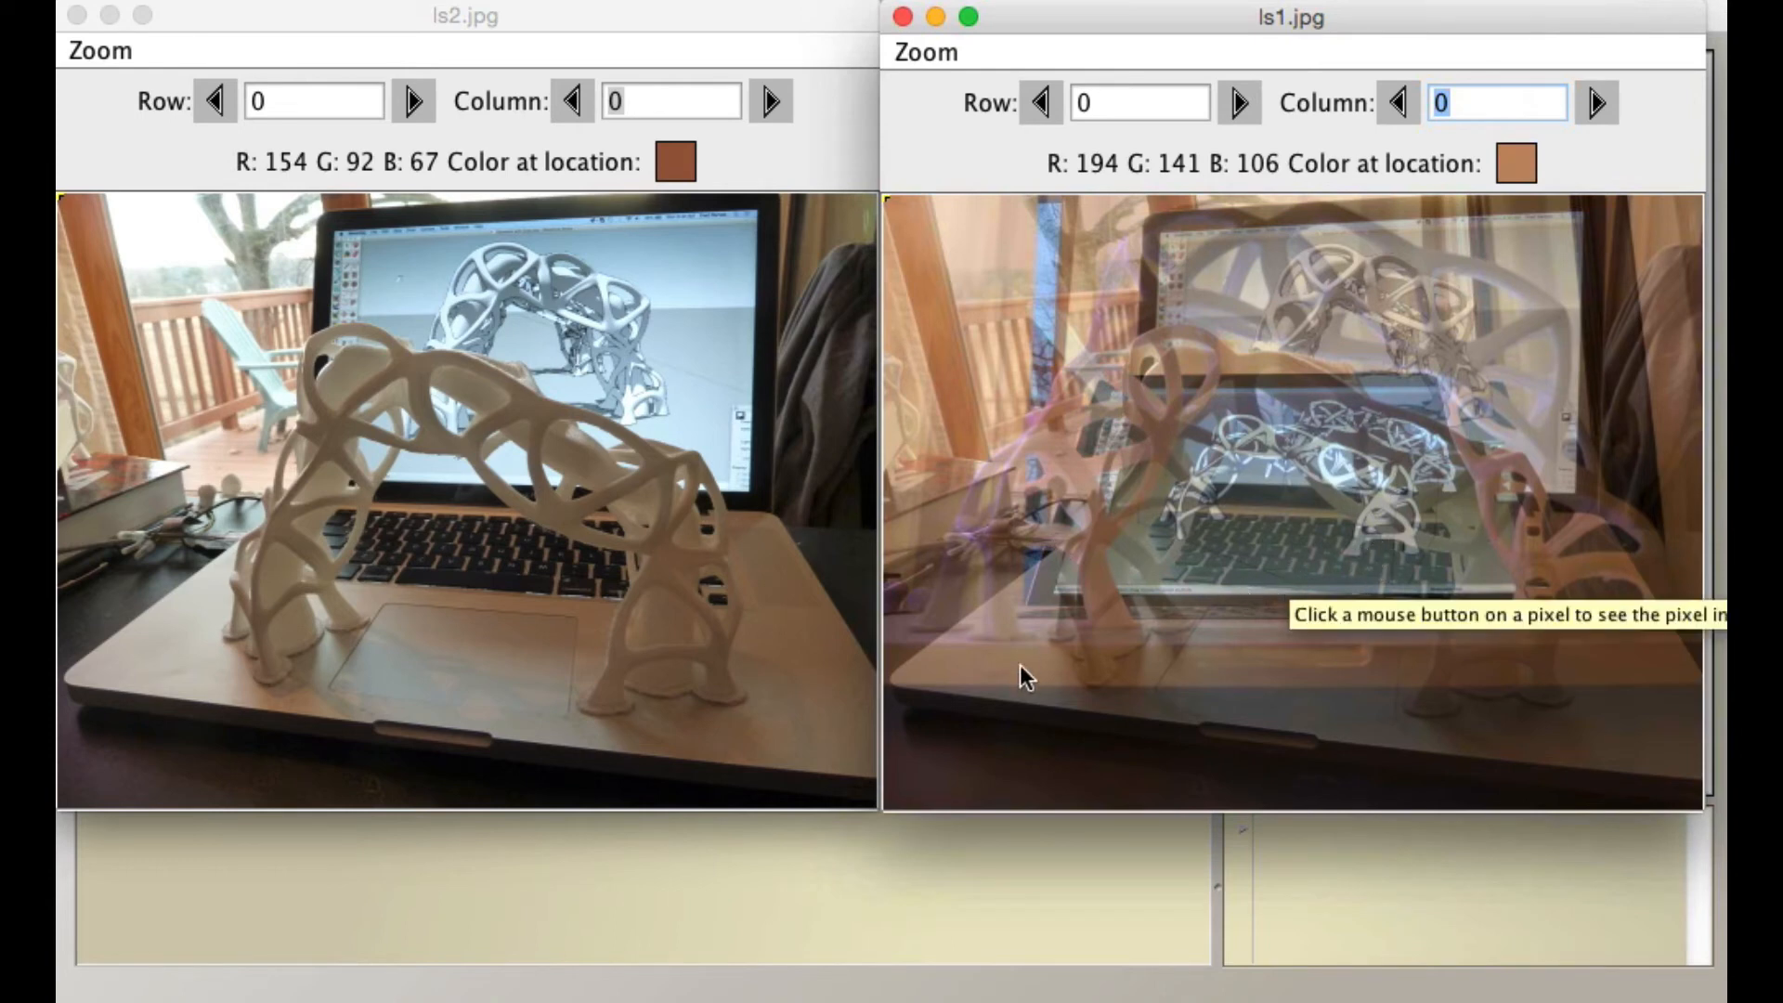
mouse_move(1029, 741)
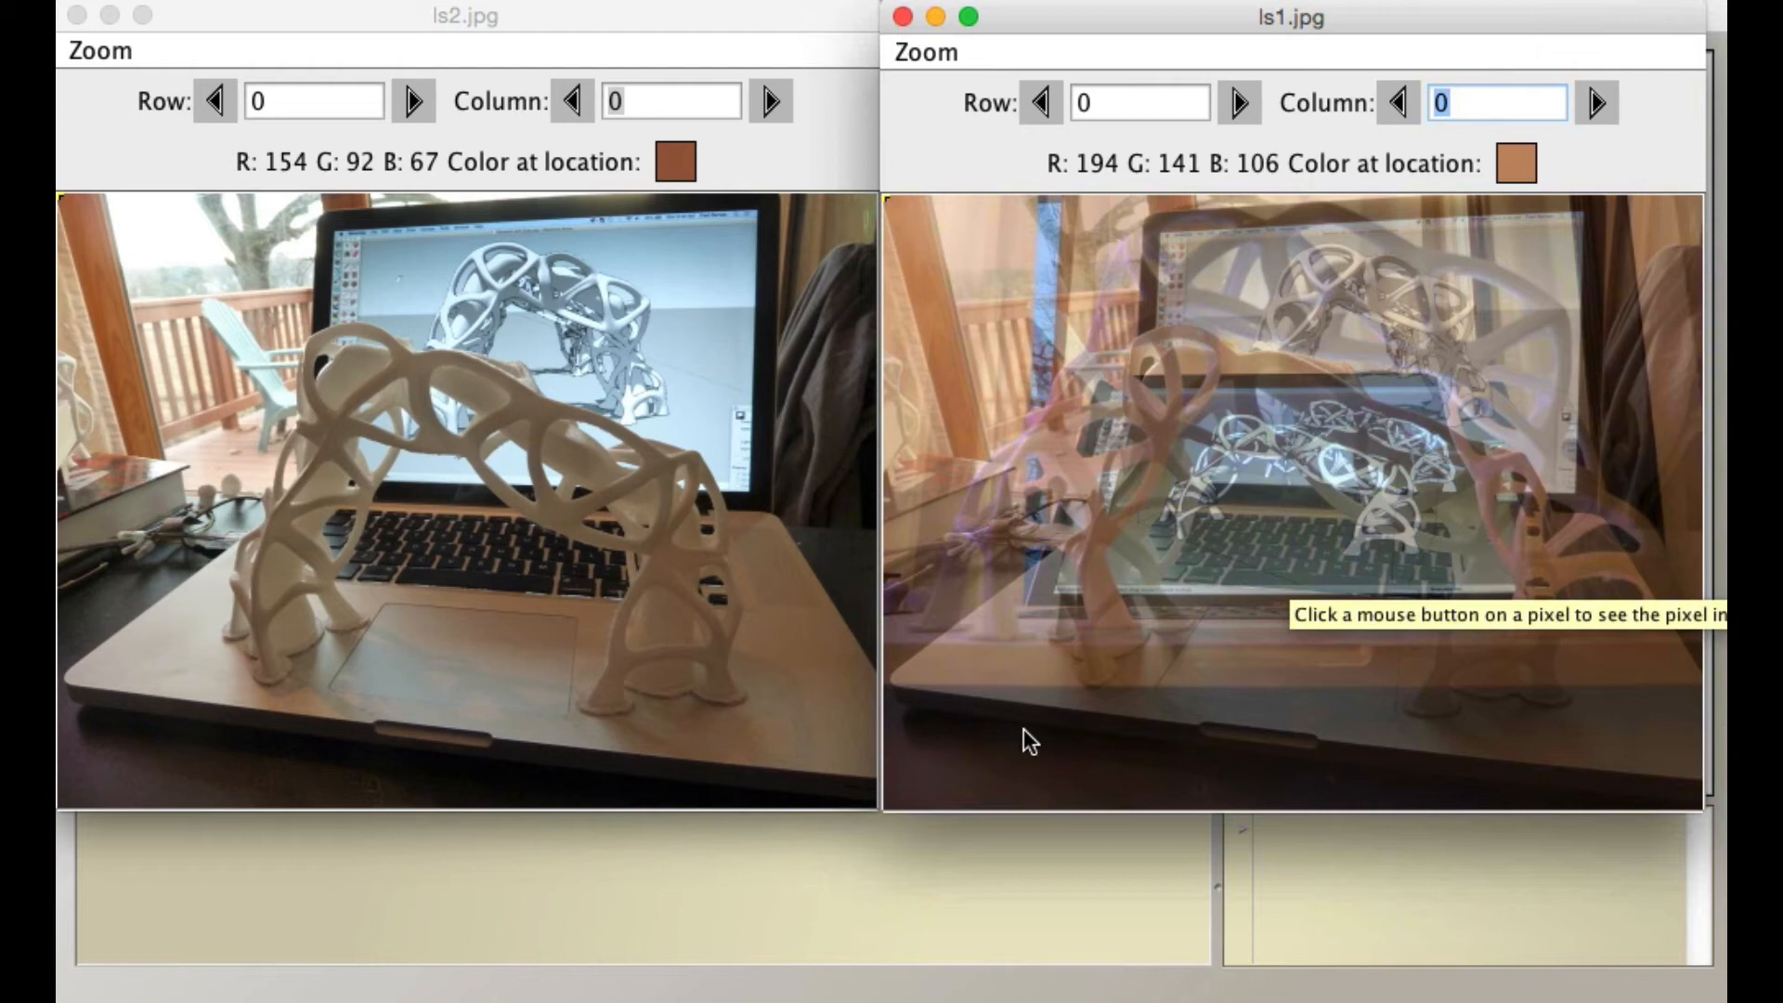
mouse_move(1022, 756)
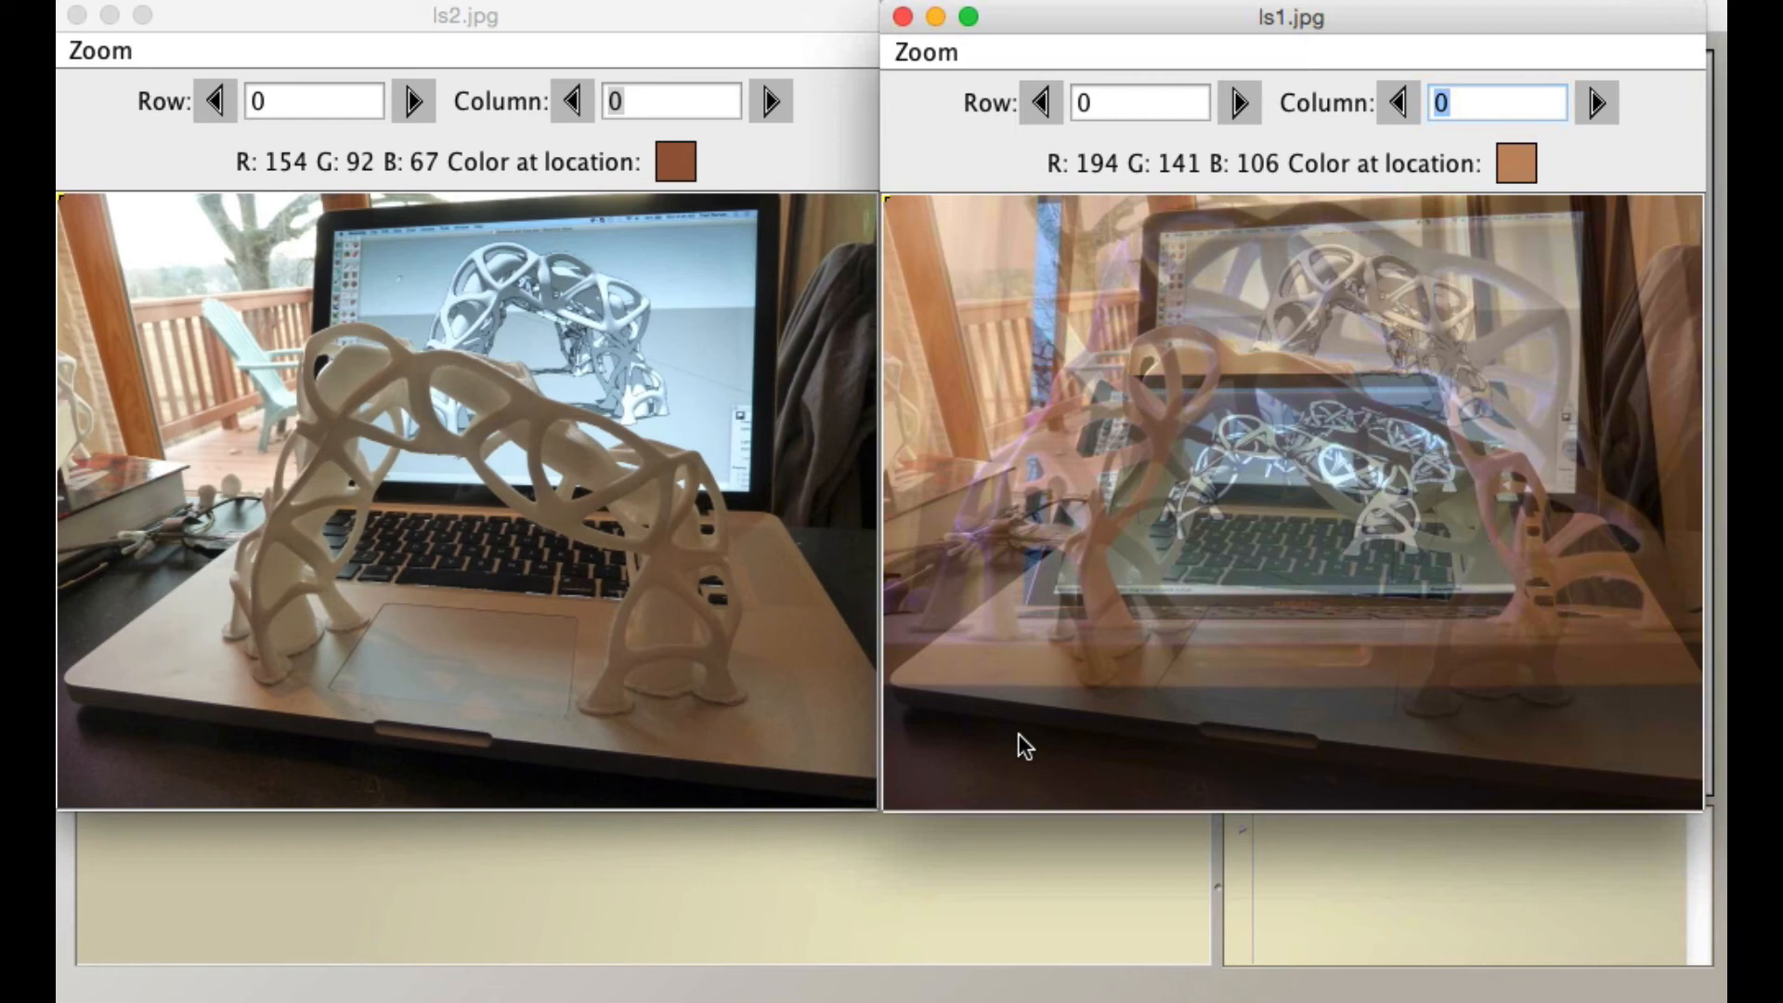
mouse_move(1026, 745)
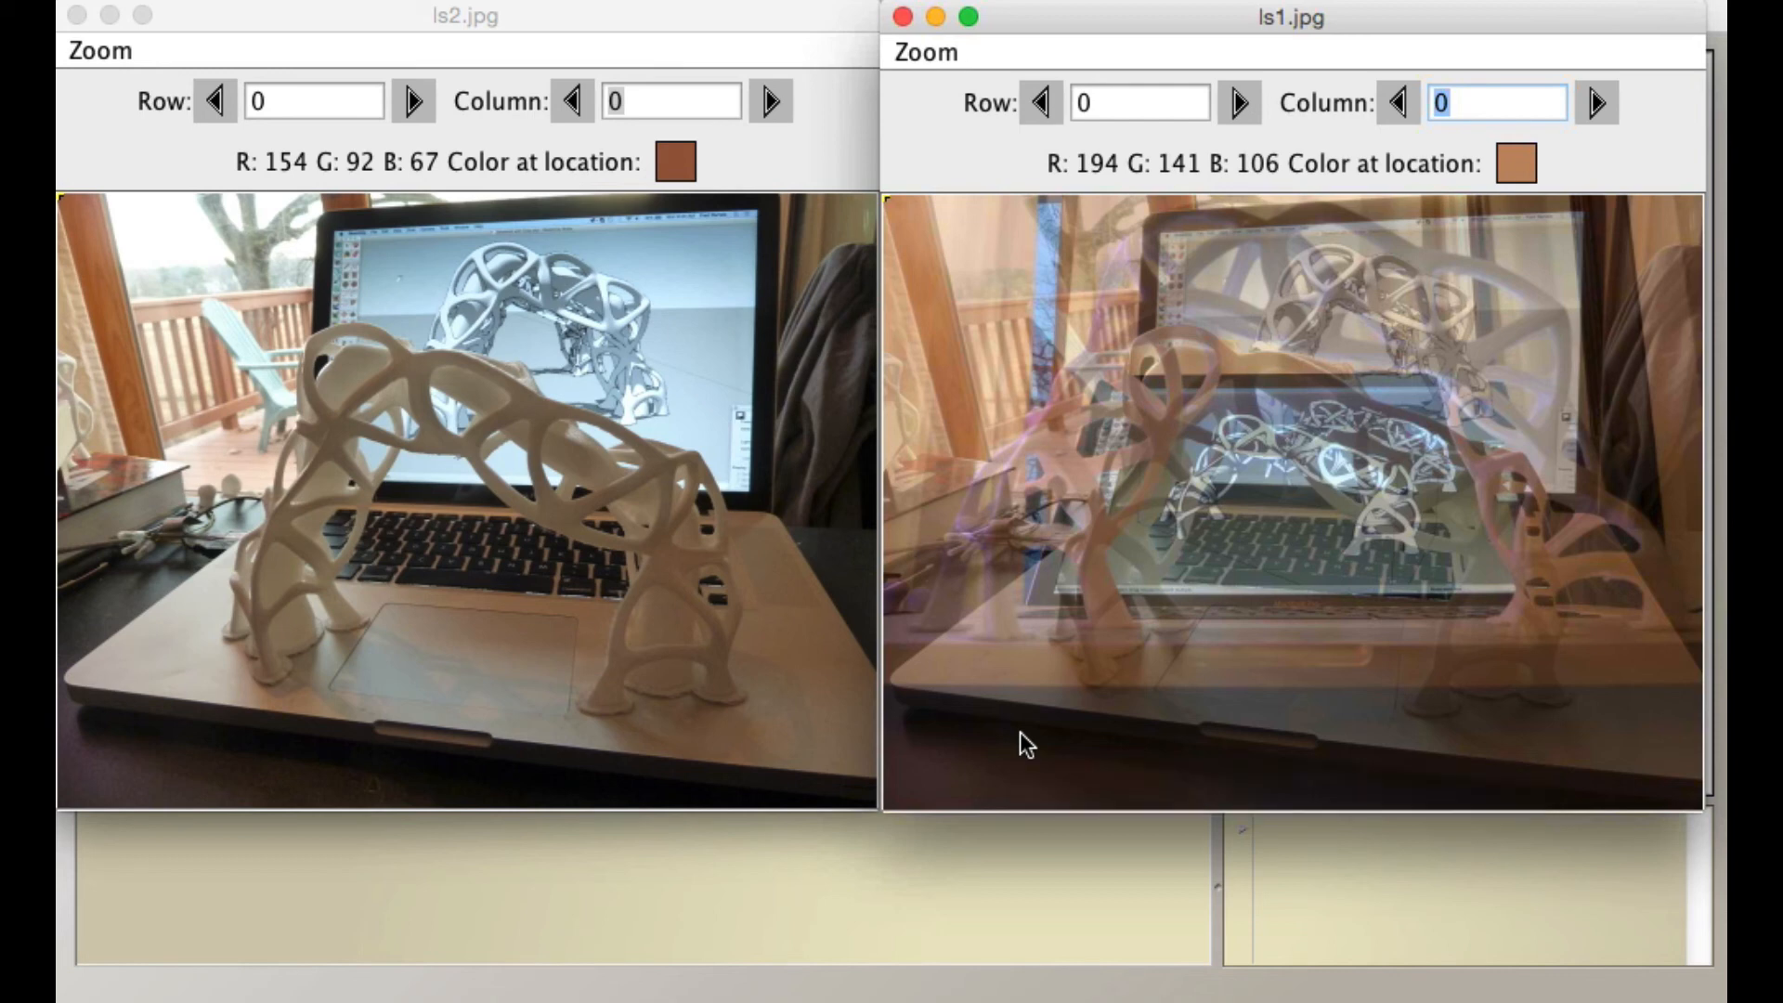
mouse_move(836, 585)
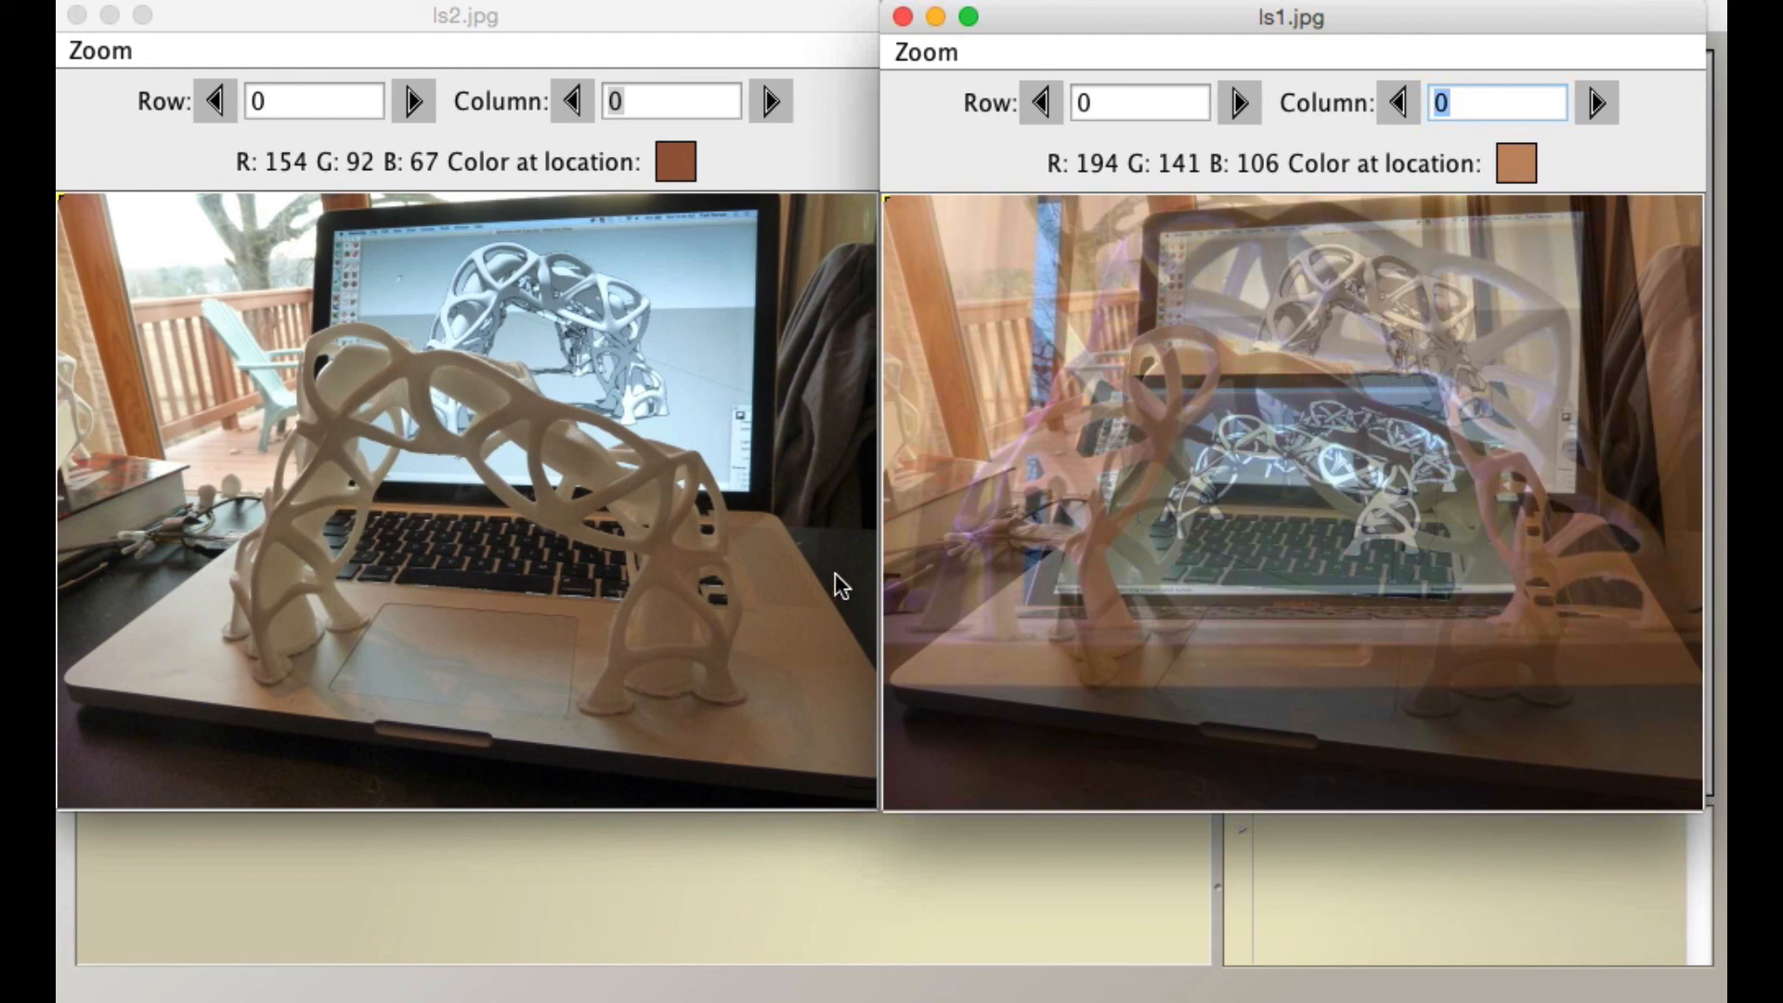
mouse_move(1106, 734)
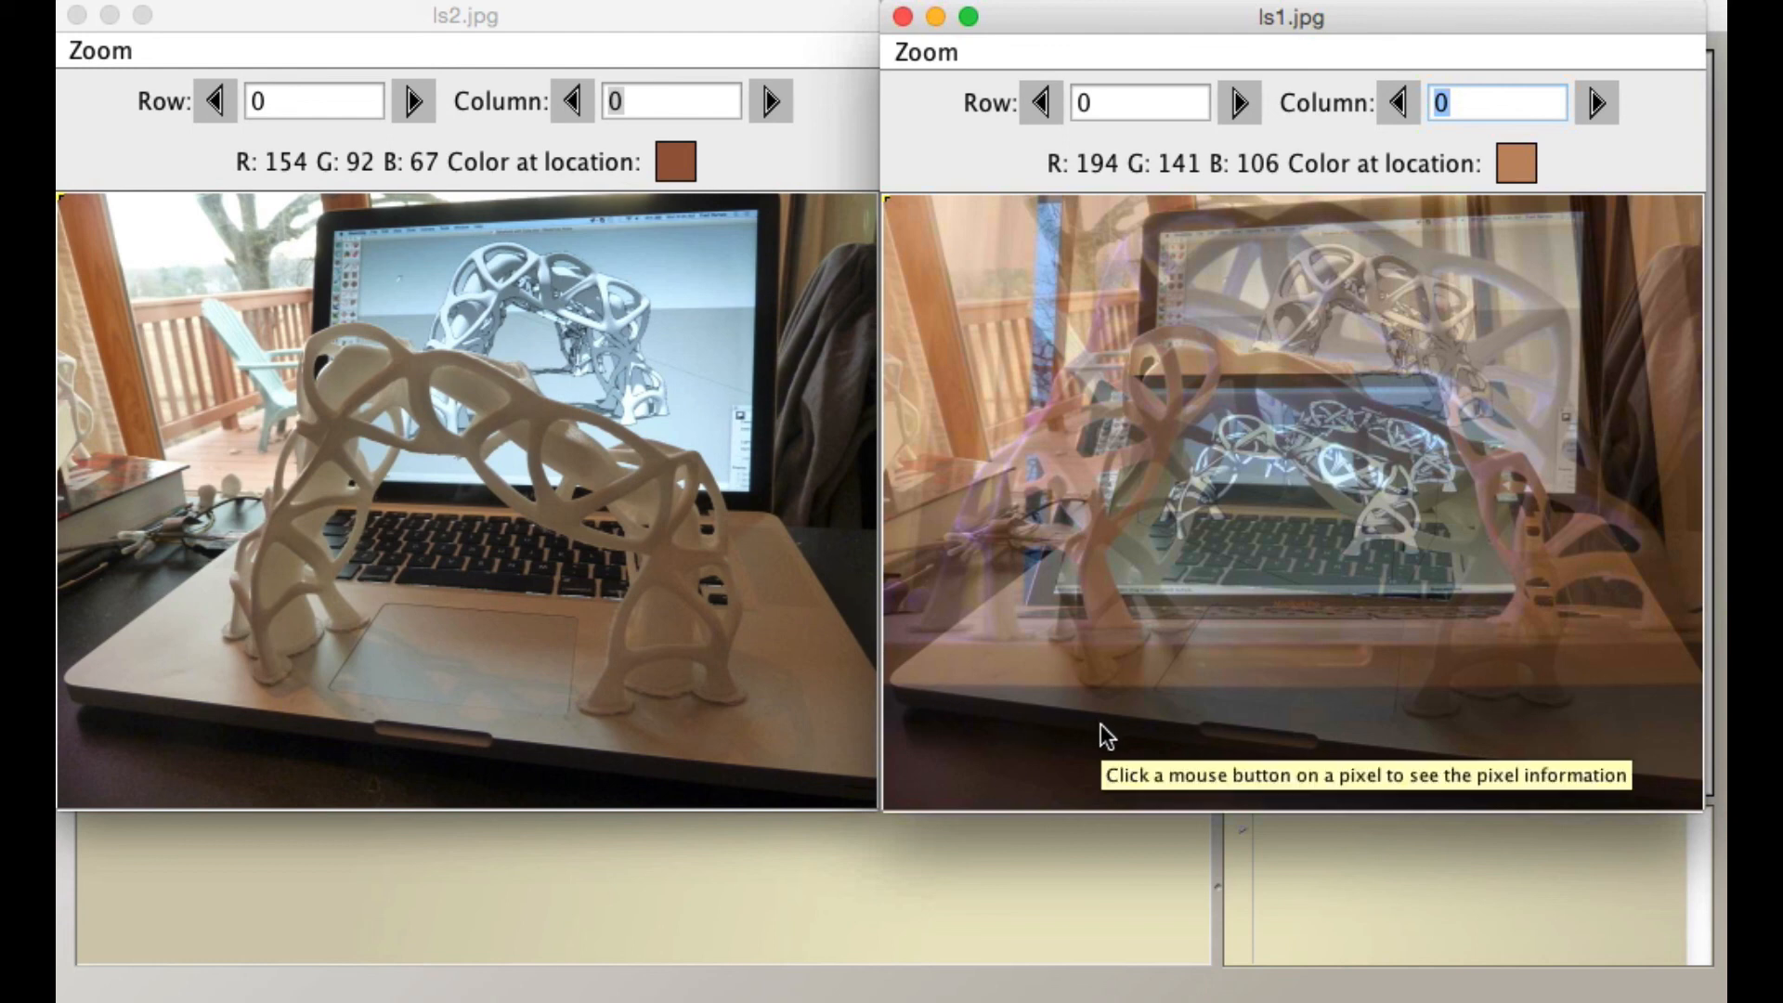
mouse_move(1050, 760)
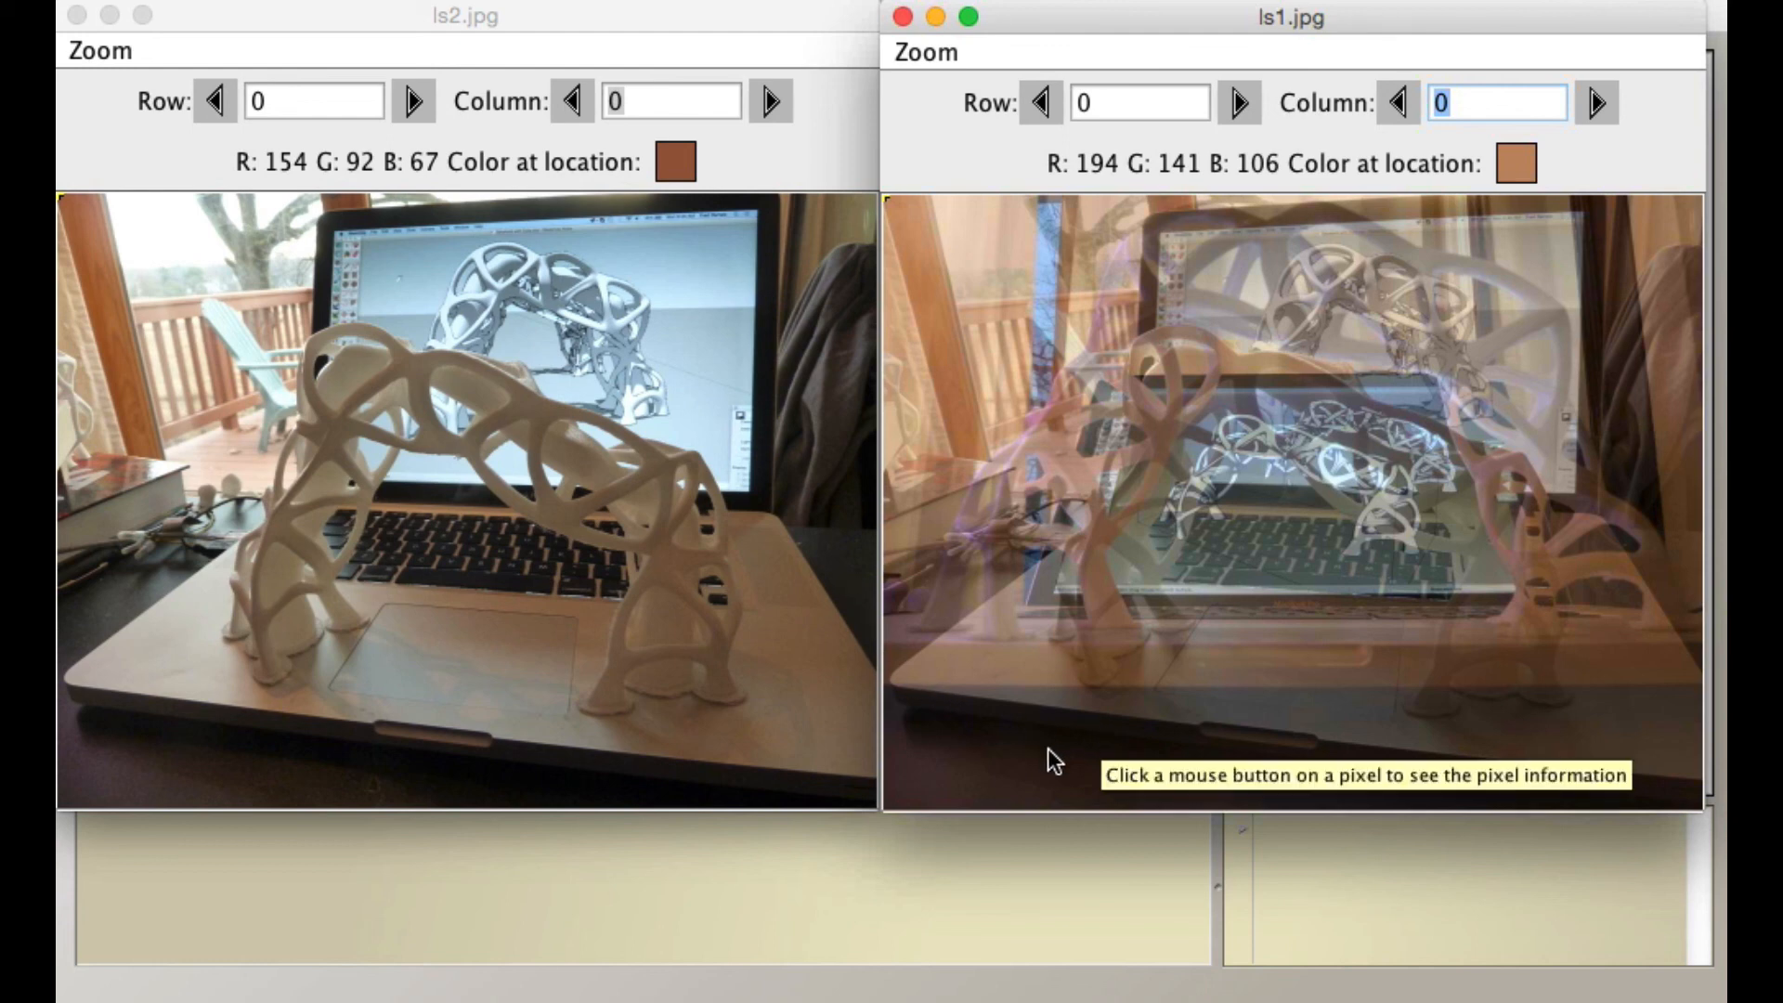